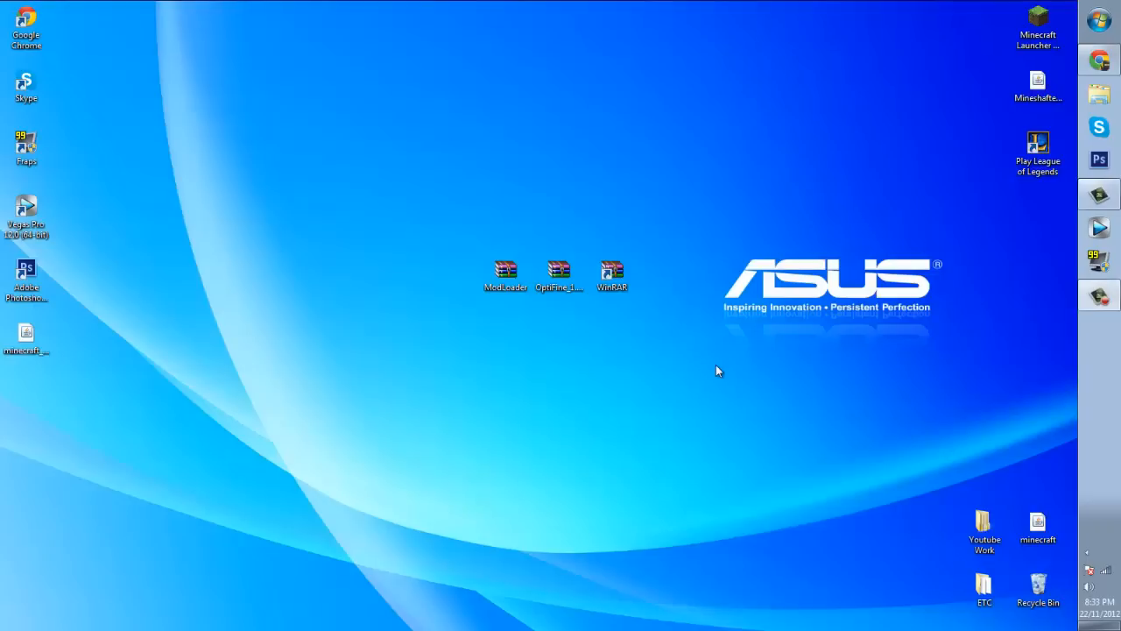
mouse_move(707, 245)
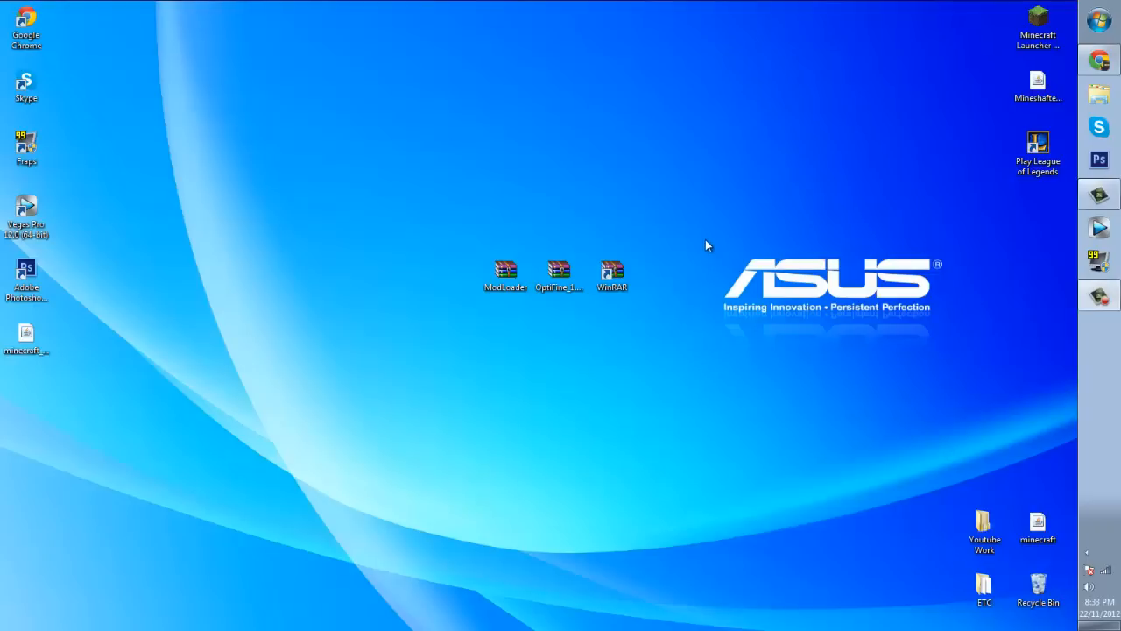
Point out the WinRAR file and the OptiFine archive on the desktop.
left_click(611, 271)
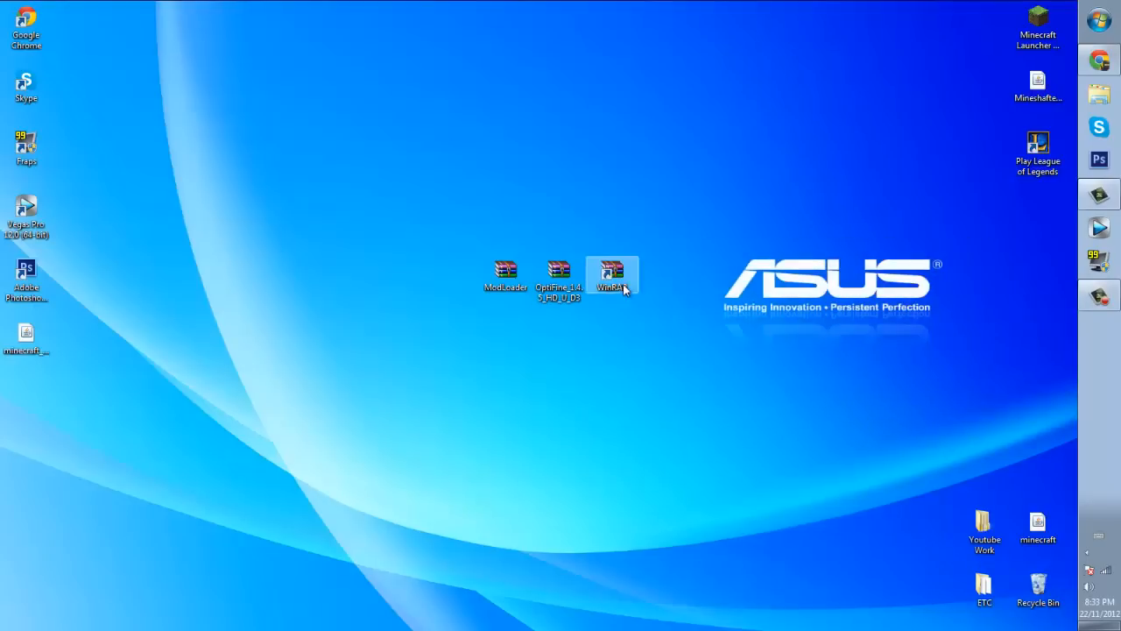
left_click(558, 276)
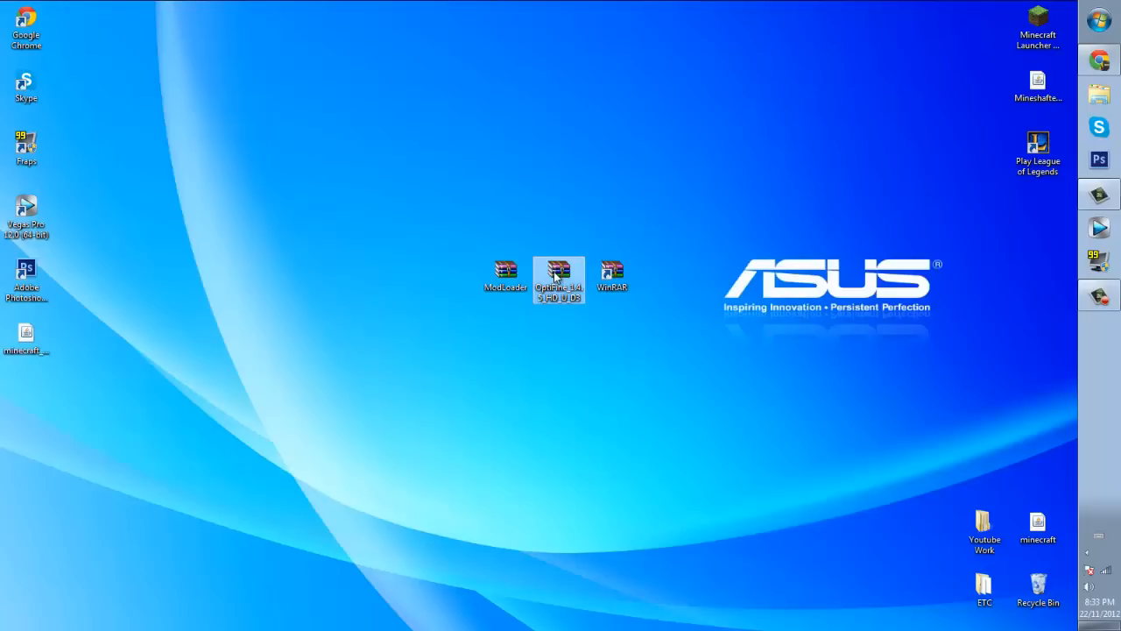
mouse_move(651, 412)
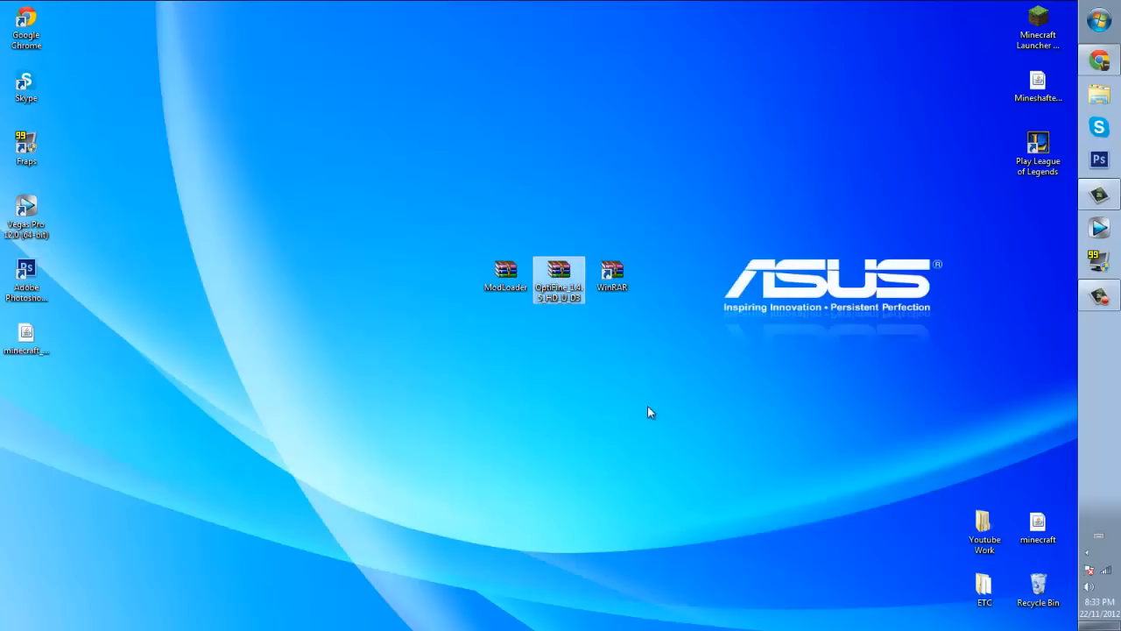
mouse_move(563, 37)
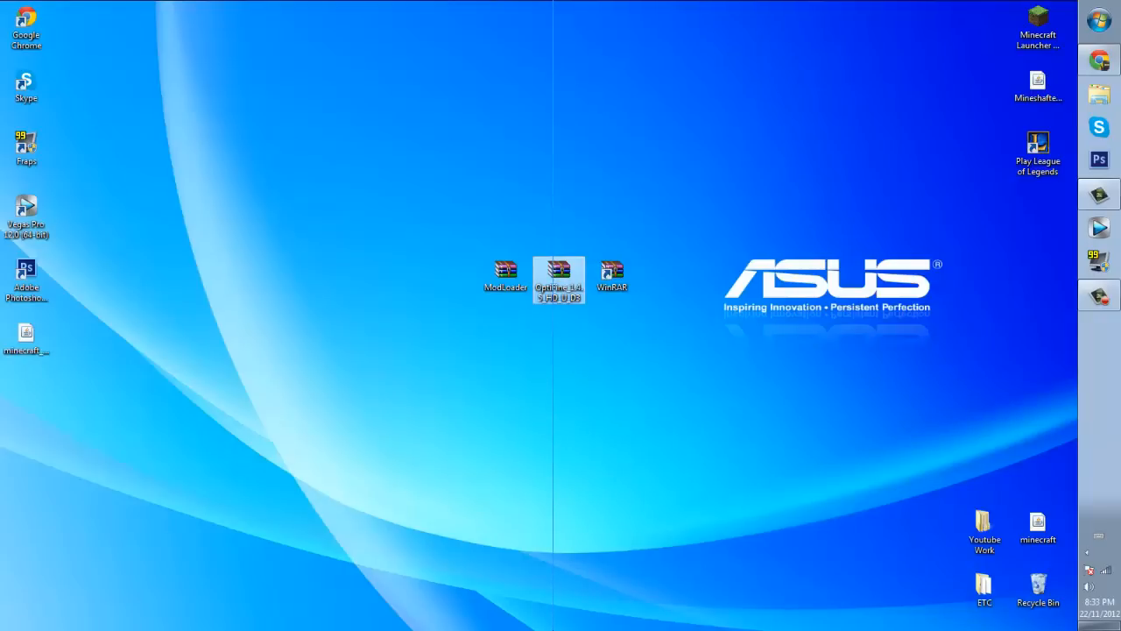
mouse_move(859, 291)
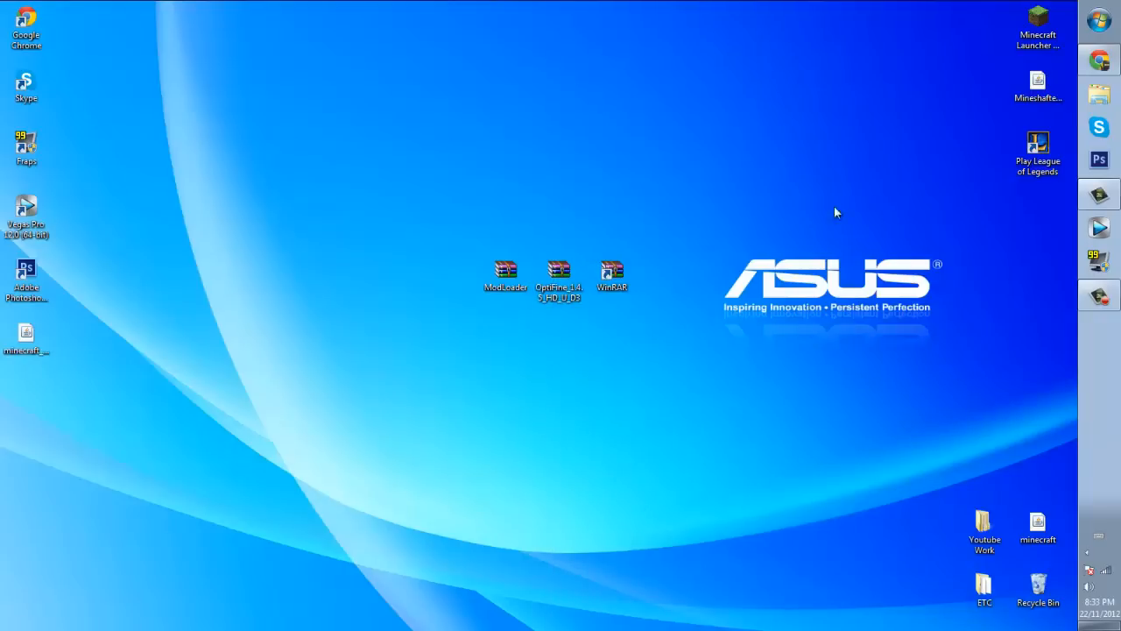
mouse_move(396, 340)
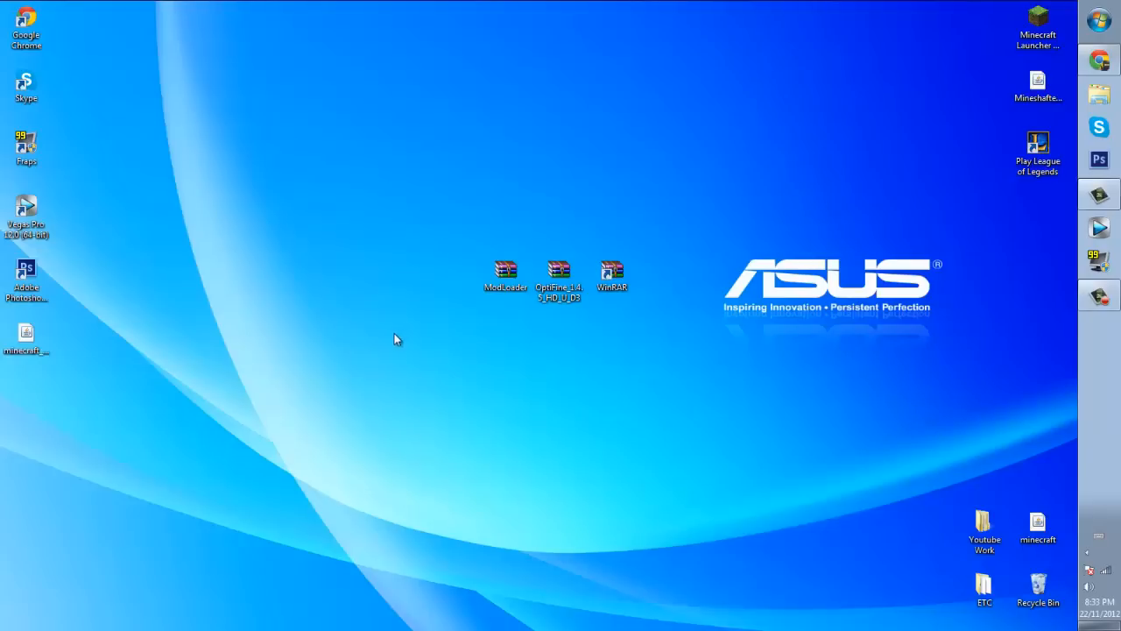
mouse_move(412, 171)
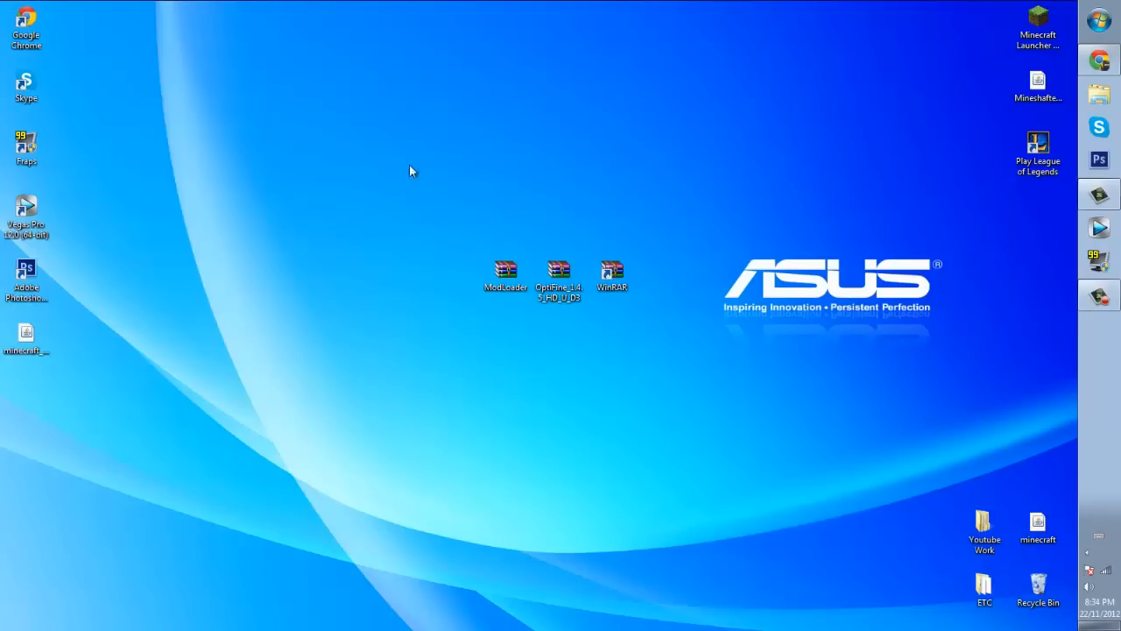
mouse_move(729, 387)
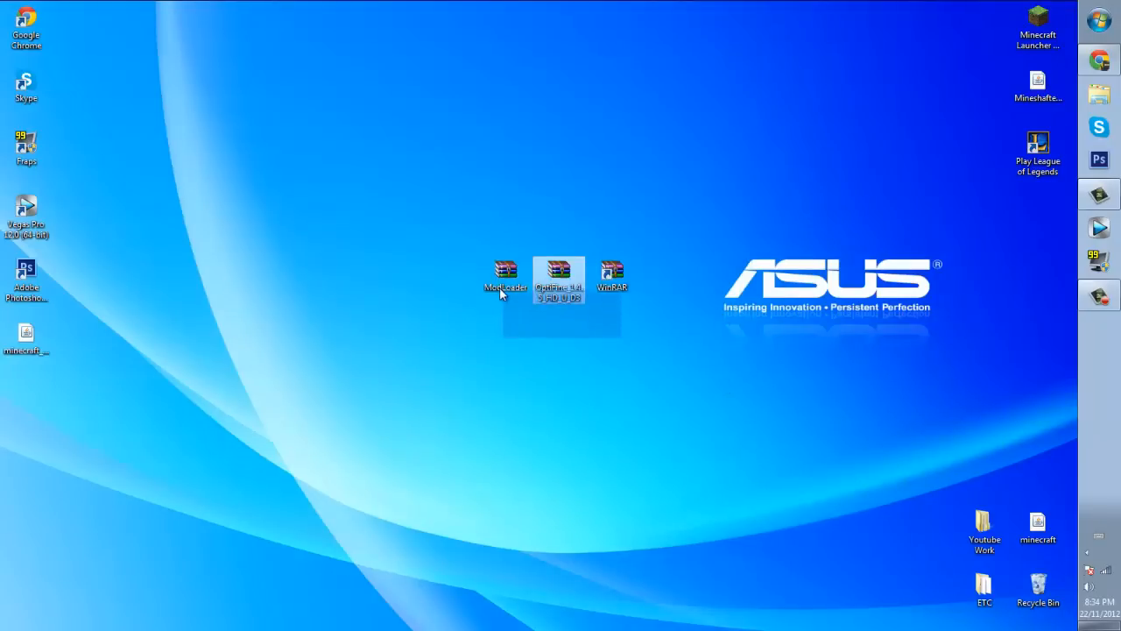
left_click(611, 274)
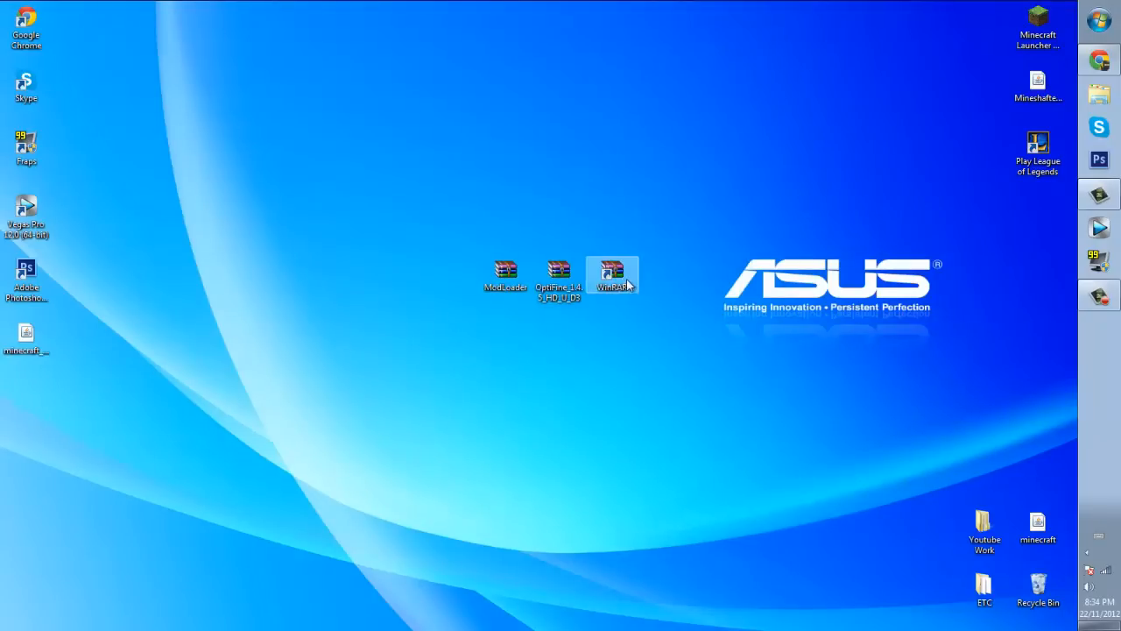
mouse_move(558, 267)
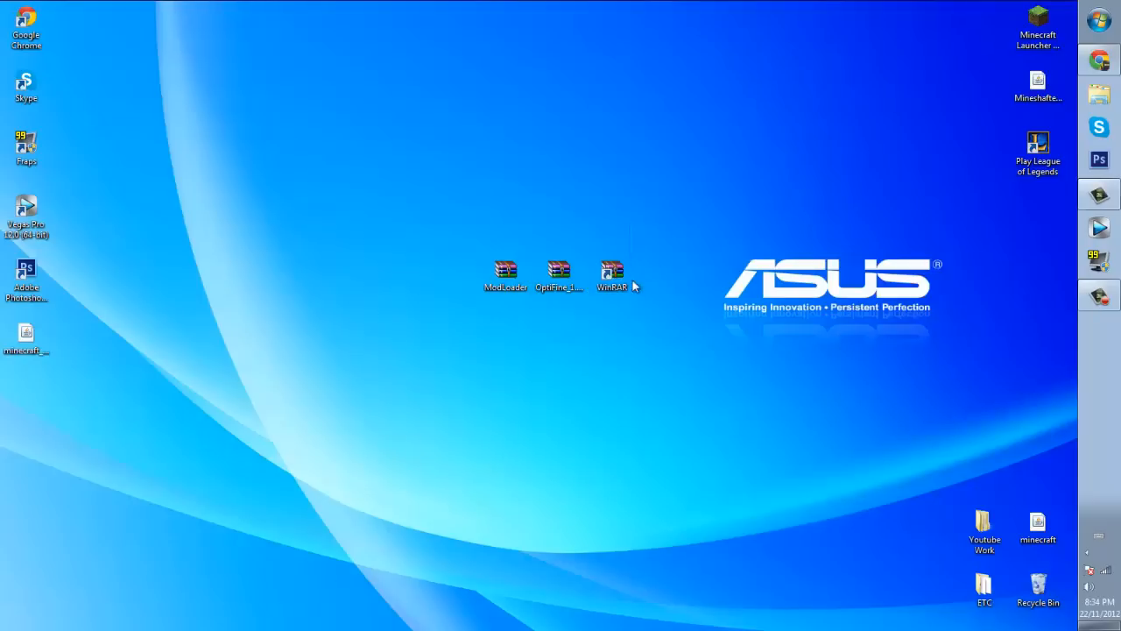
left_click(611, 274)
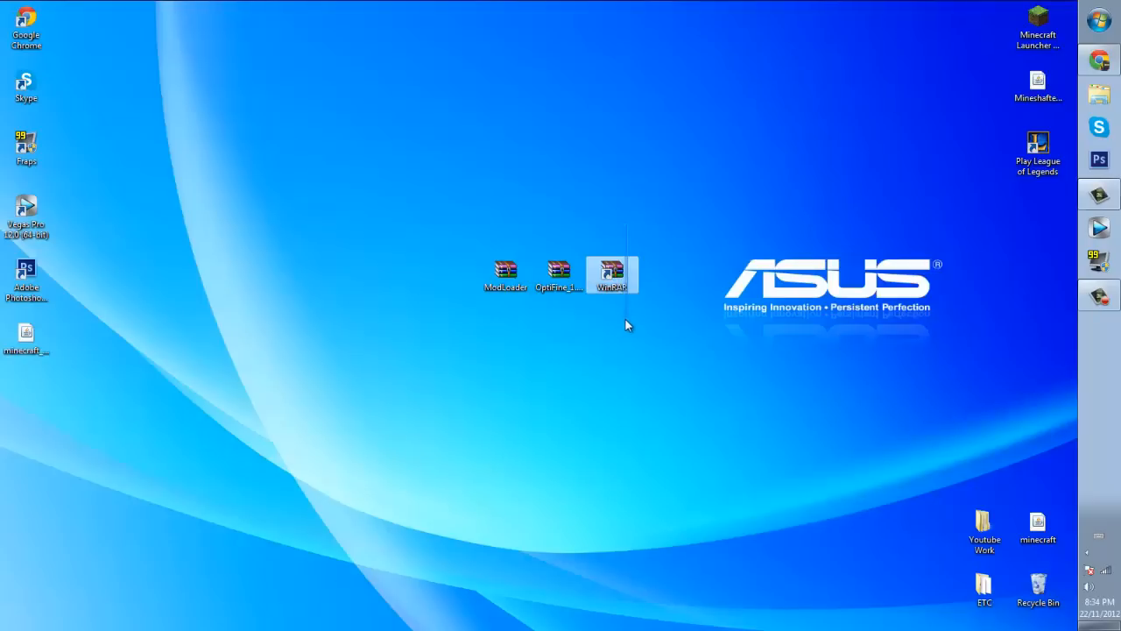
mouse_move(625, 320)
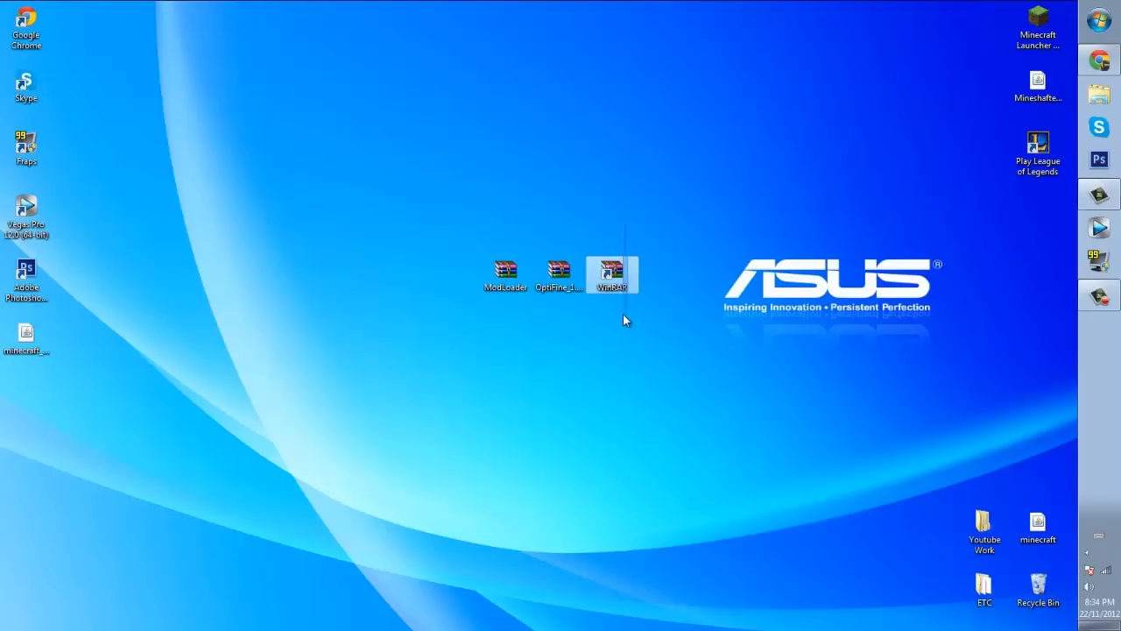
mouse_move(622, 308)
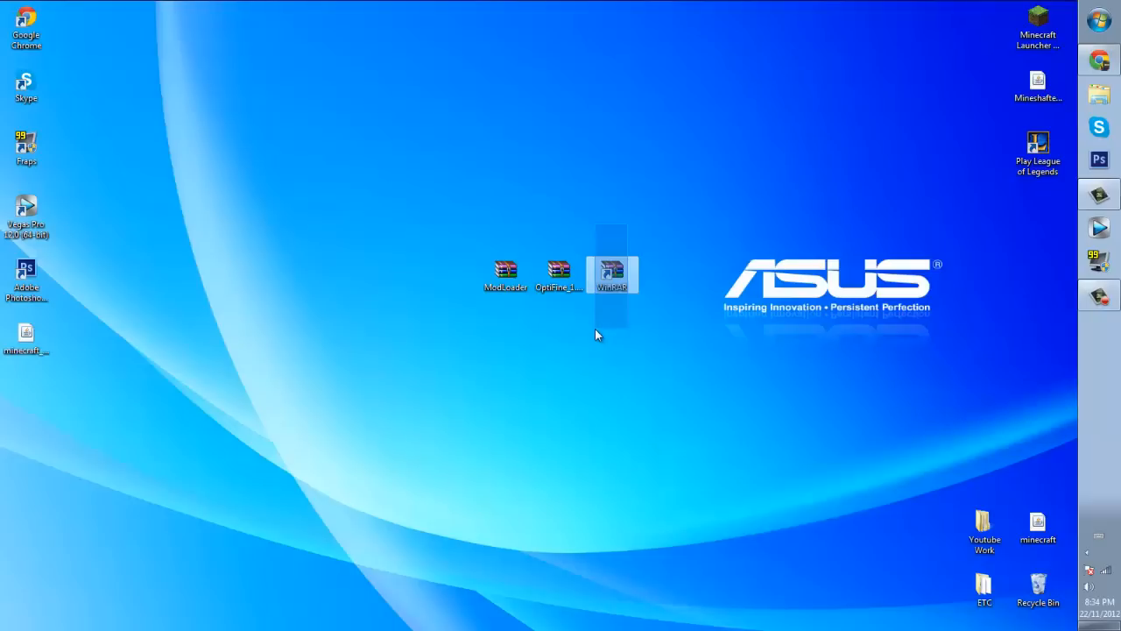
Switch between the OptiFine mod page and the WinRAR download page.
left_click(1037, 85)
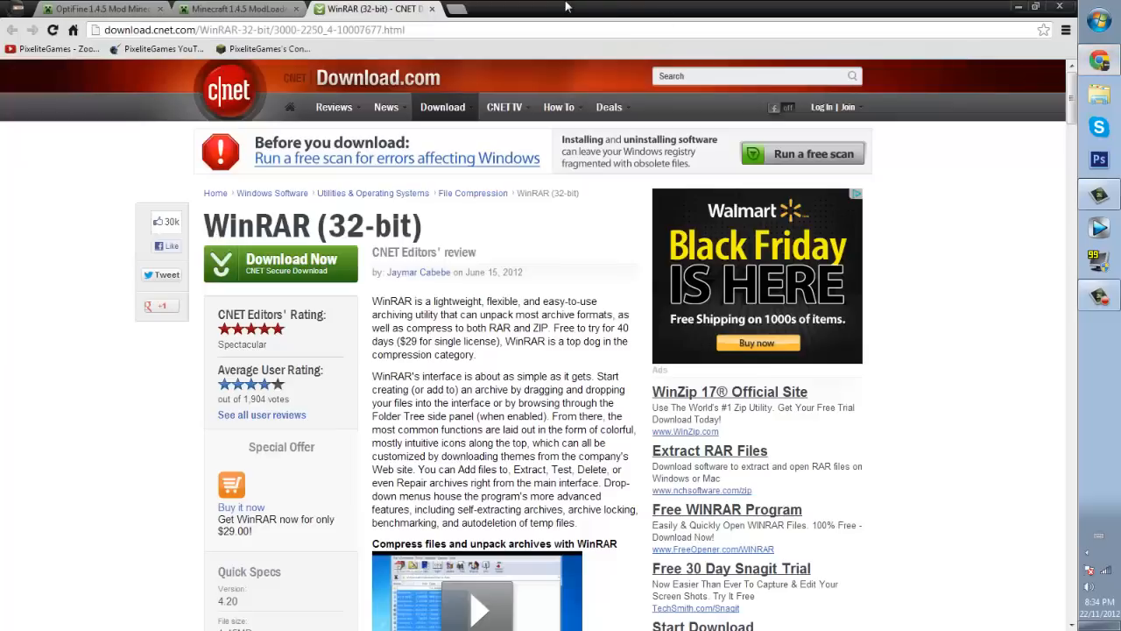
left_click(254, 30)
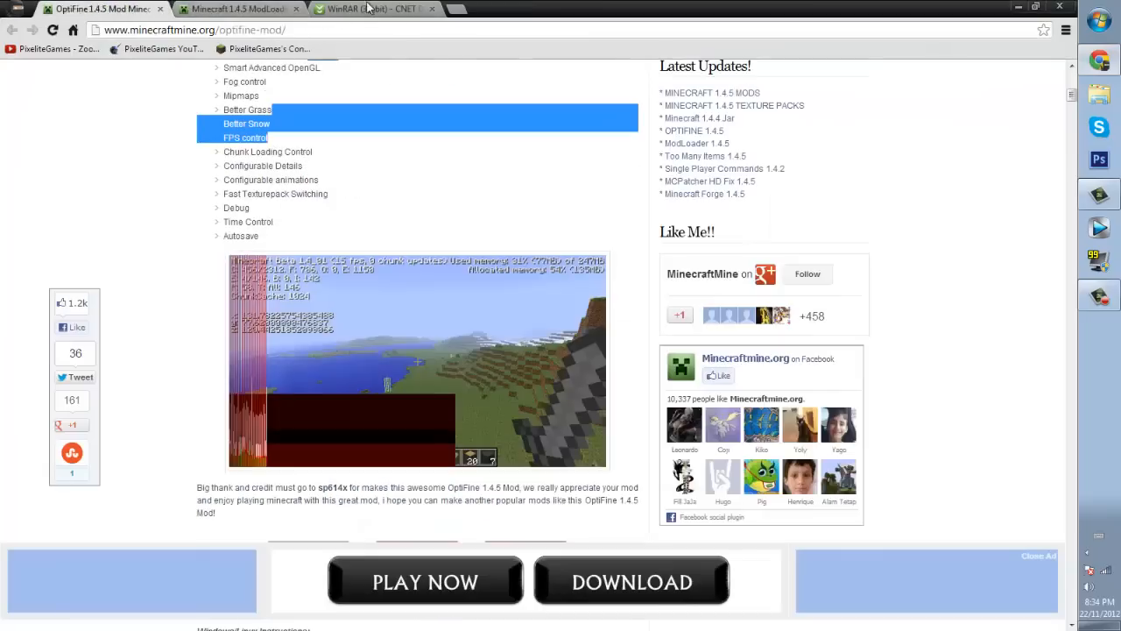
left_click(368, 8)
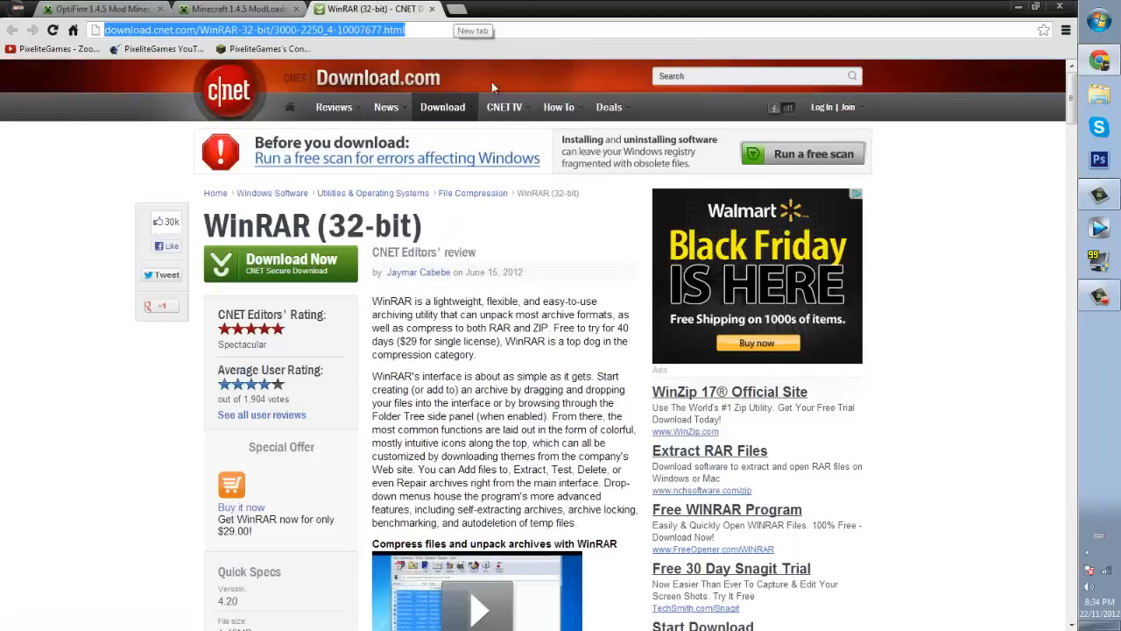
mouse_move(435, 67)
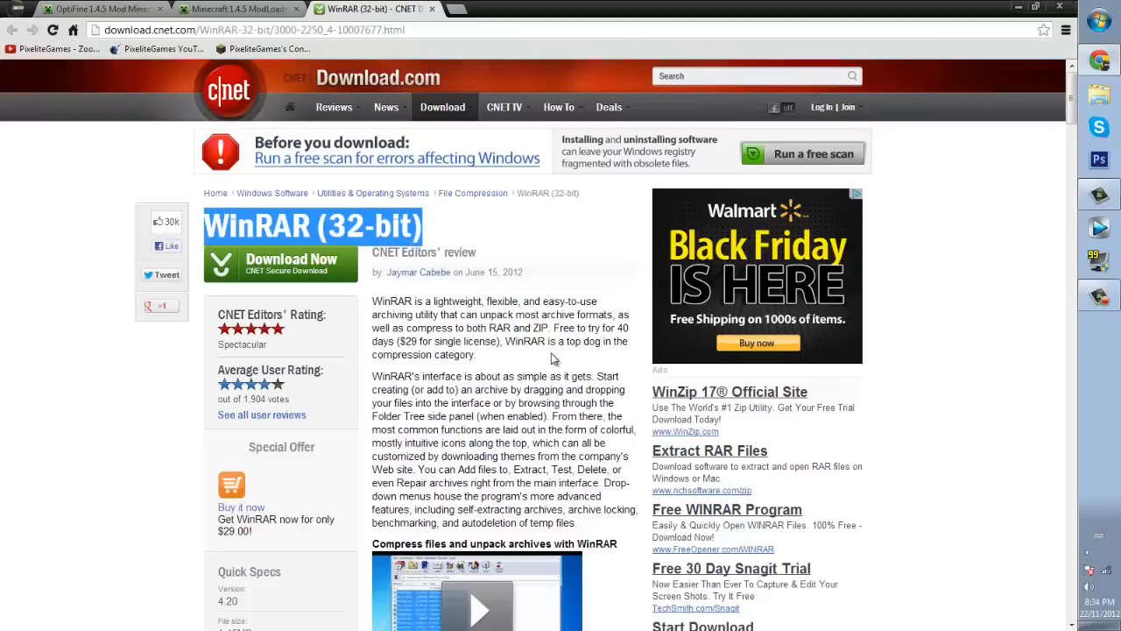
scroll("down", 3)
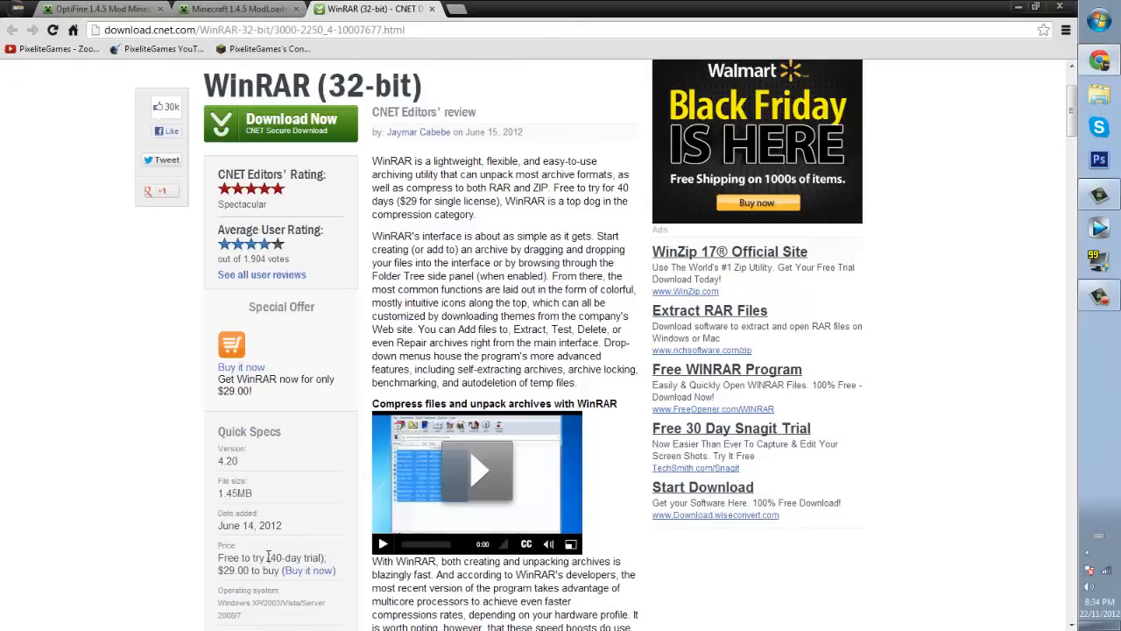
double_click(291, 558)
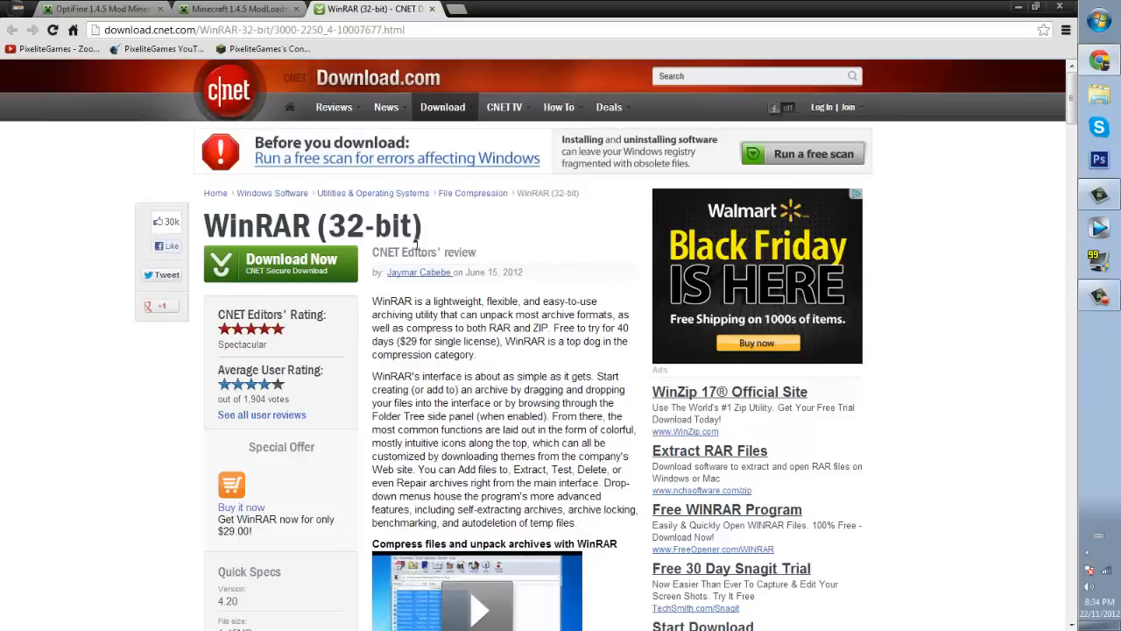
left_click(280, 262)
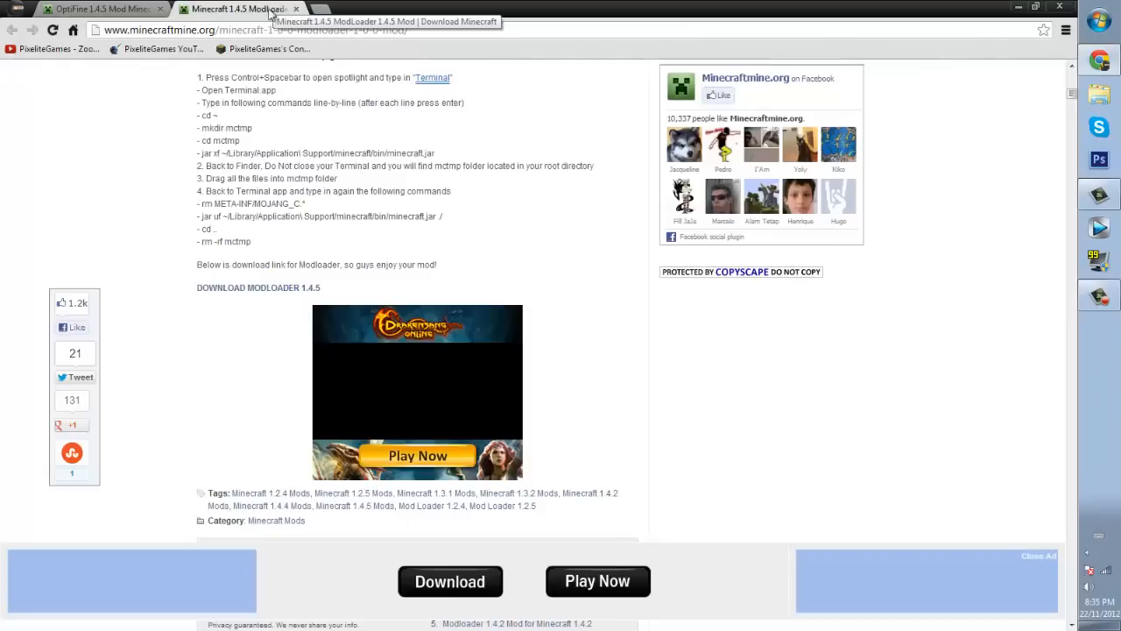
Scroll the ModLoader 1.4.5 page down to the DOWNLOAD MODLOADER 1.4.5 link and follow it.
scroll("up", 3)
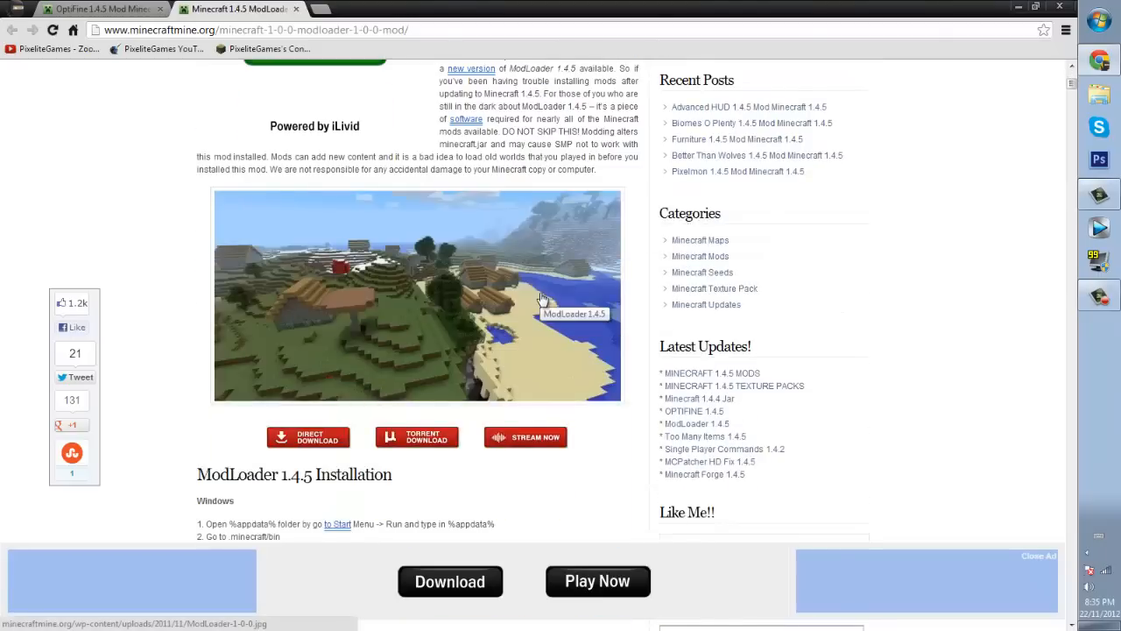
scroll("down", 3)
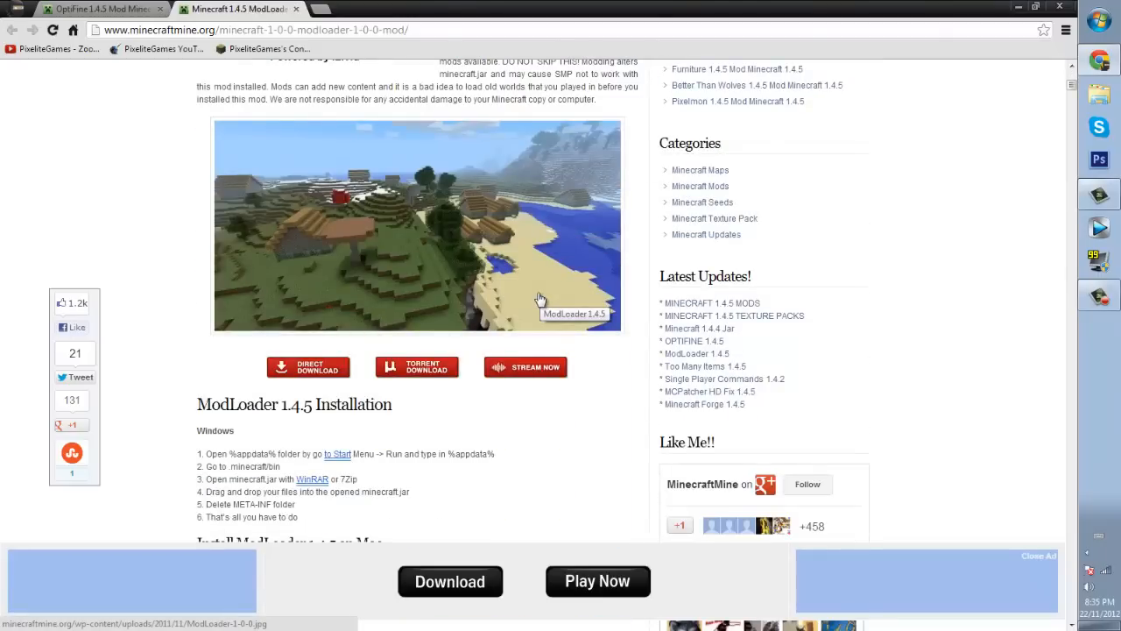
scroll("down", 3)
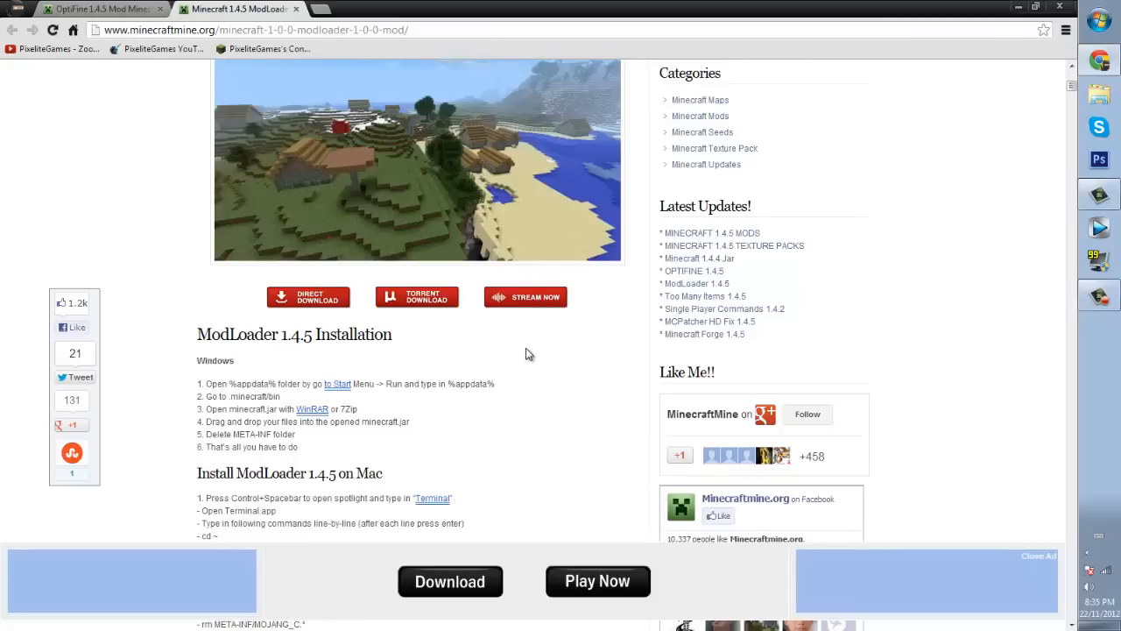
scroll("down", 3)
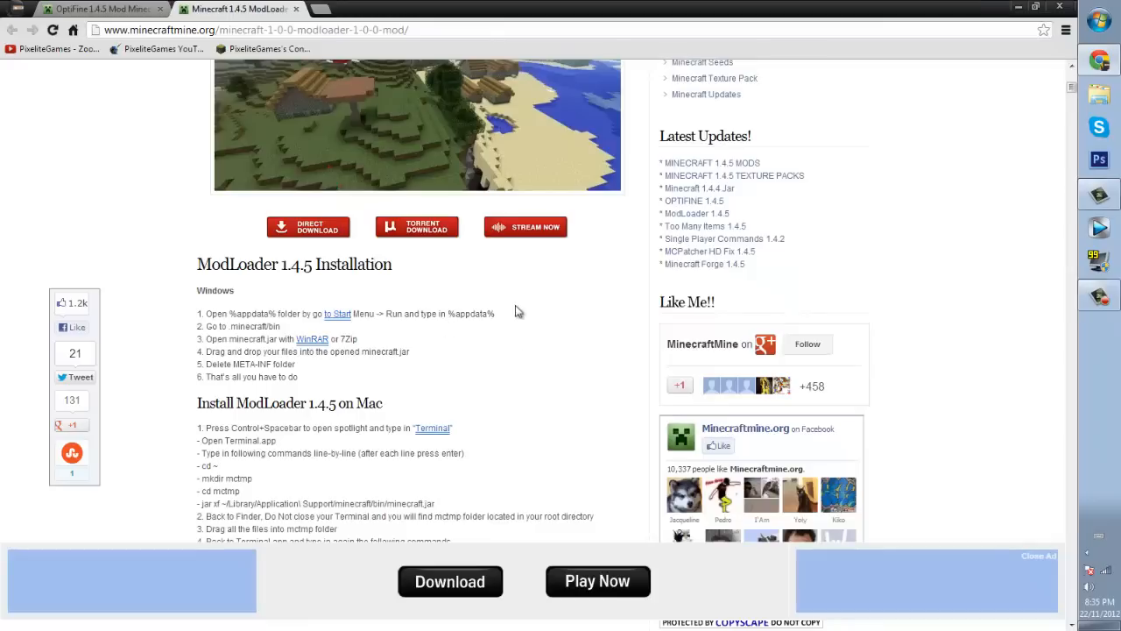
mouse_move(479, 331)
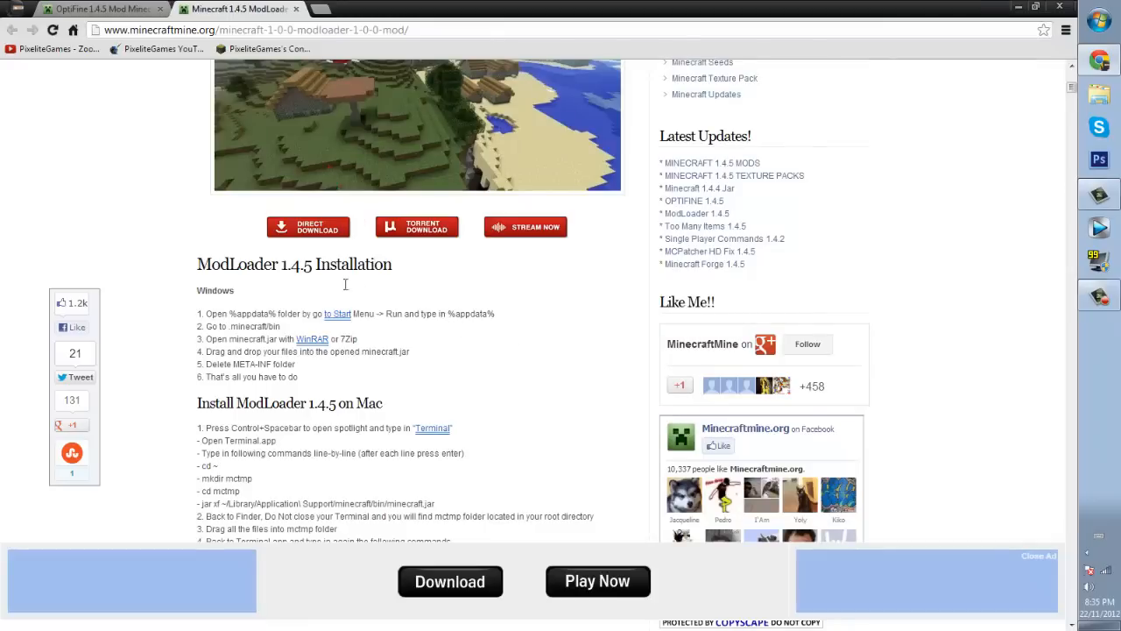
scroll("down", 3)
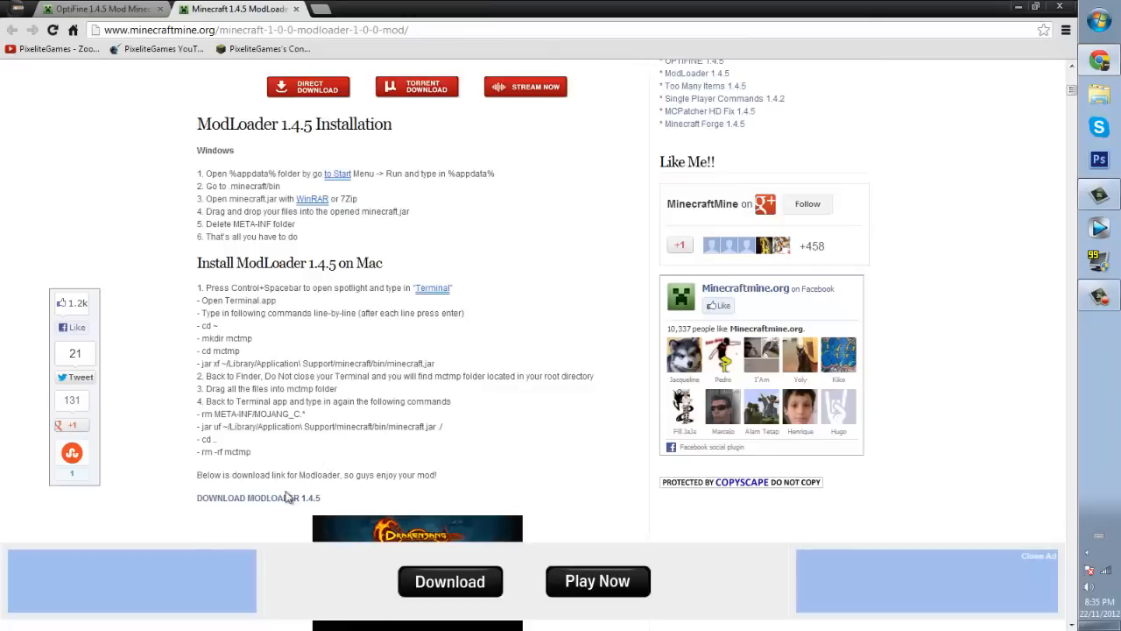
left_click(258, 498)
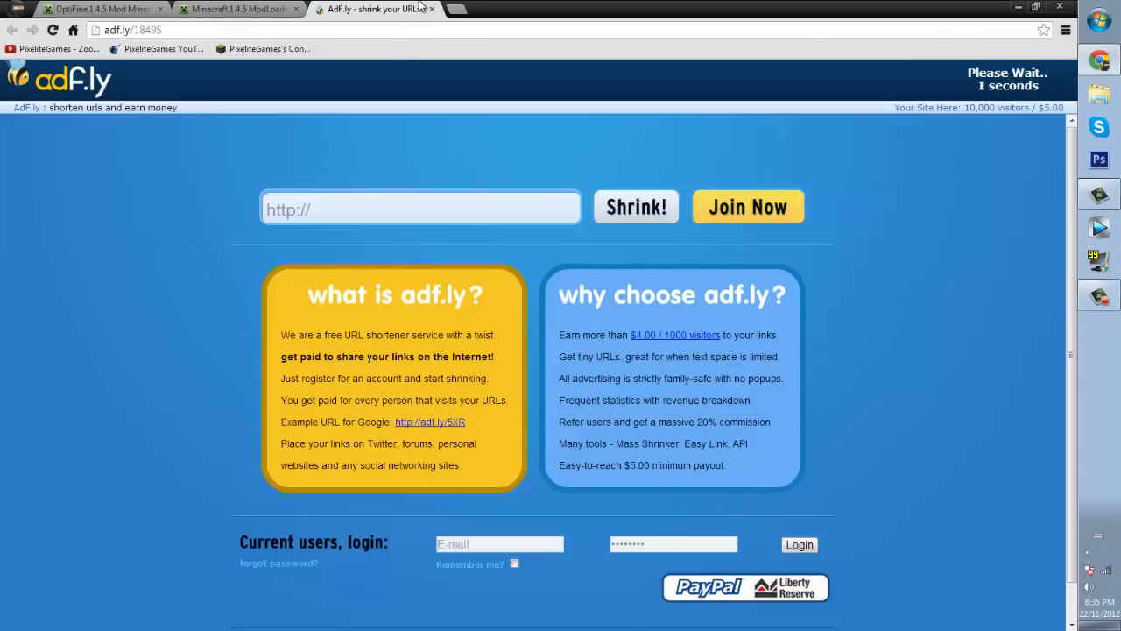
Skip the adf.ly ad for ModLoader, then double-click an OptiFine 1.4.5 HD download link.
left_click(236, 9)
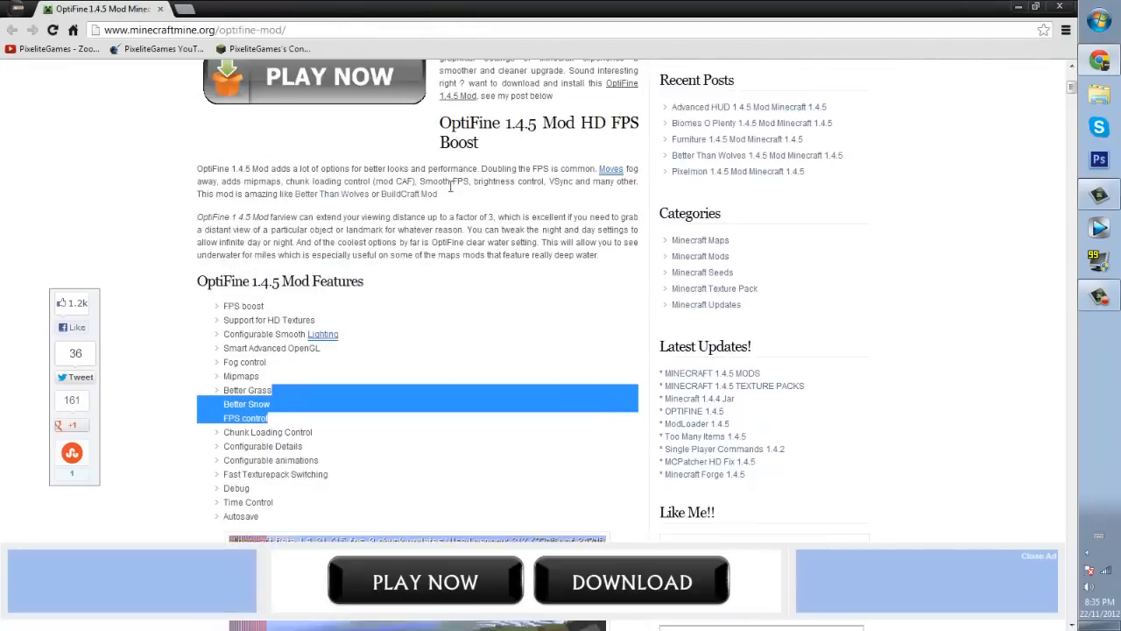
scroll("up", 3)
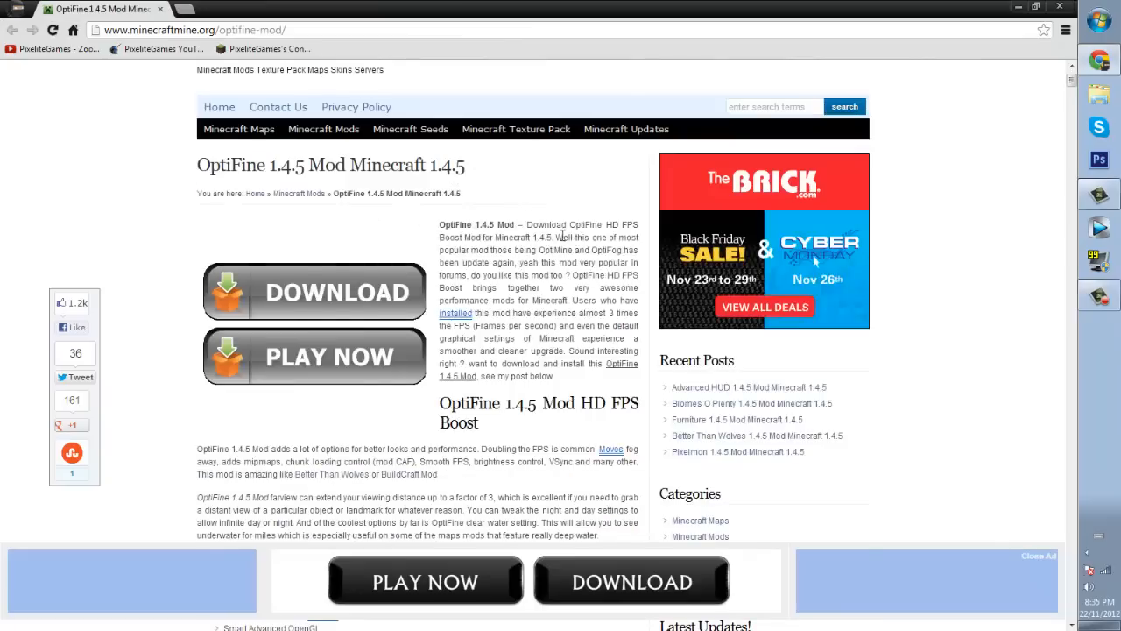
scroll("down", 3)
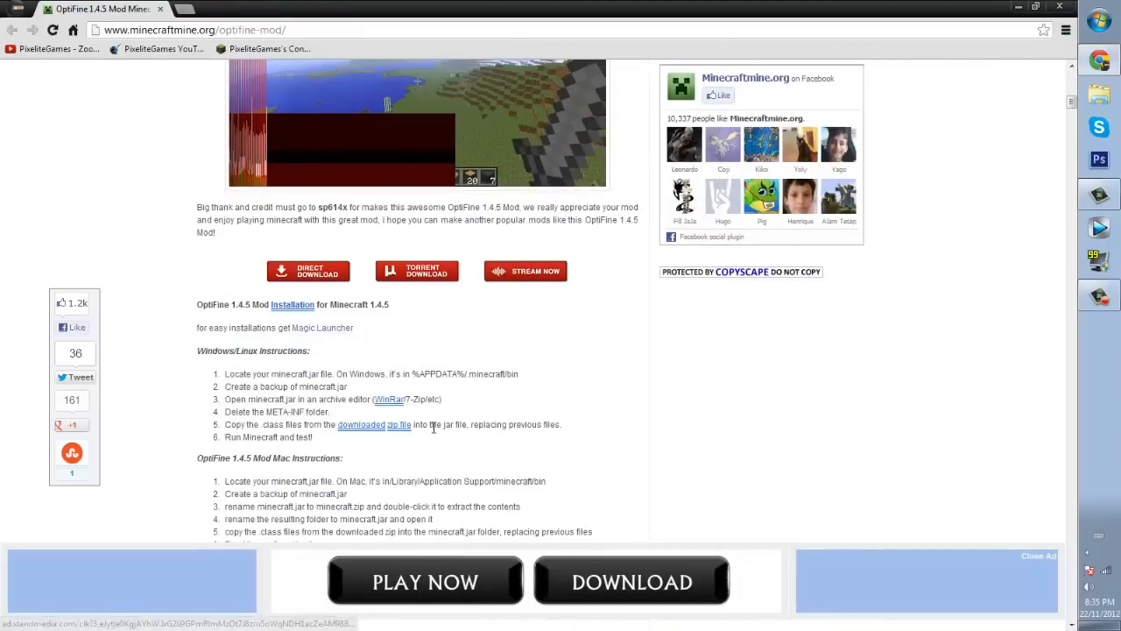
scroll("down", 3)
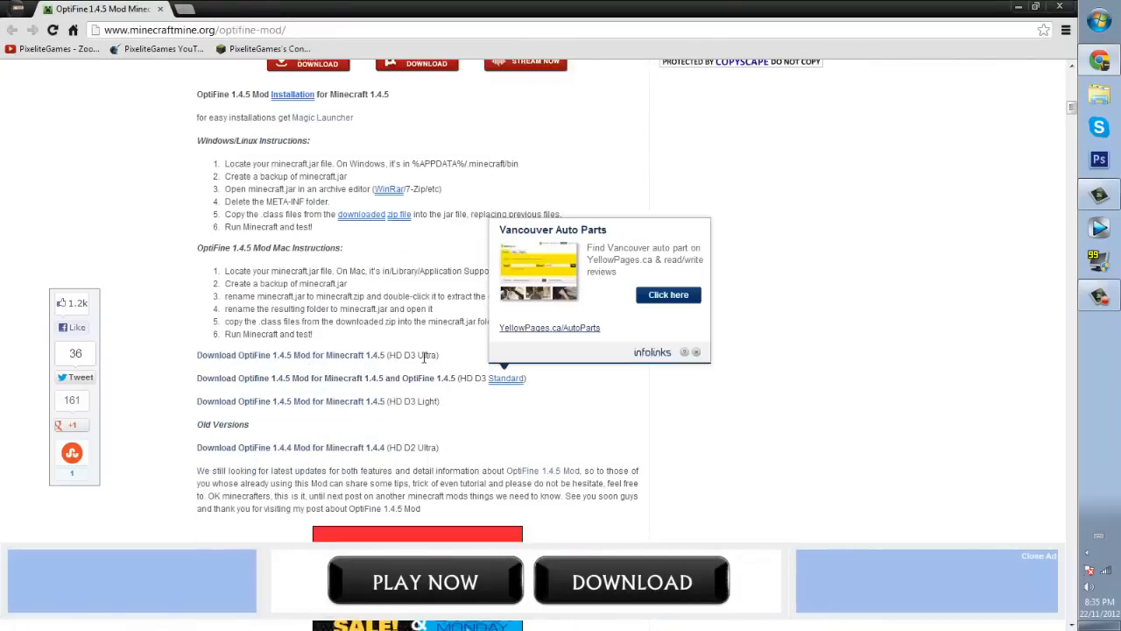
double_click(423, 401)
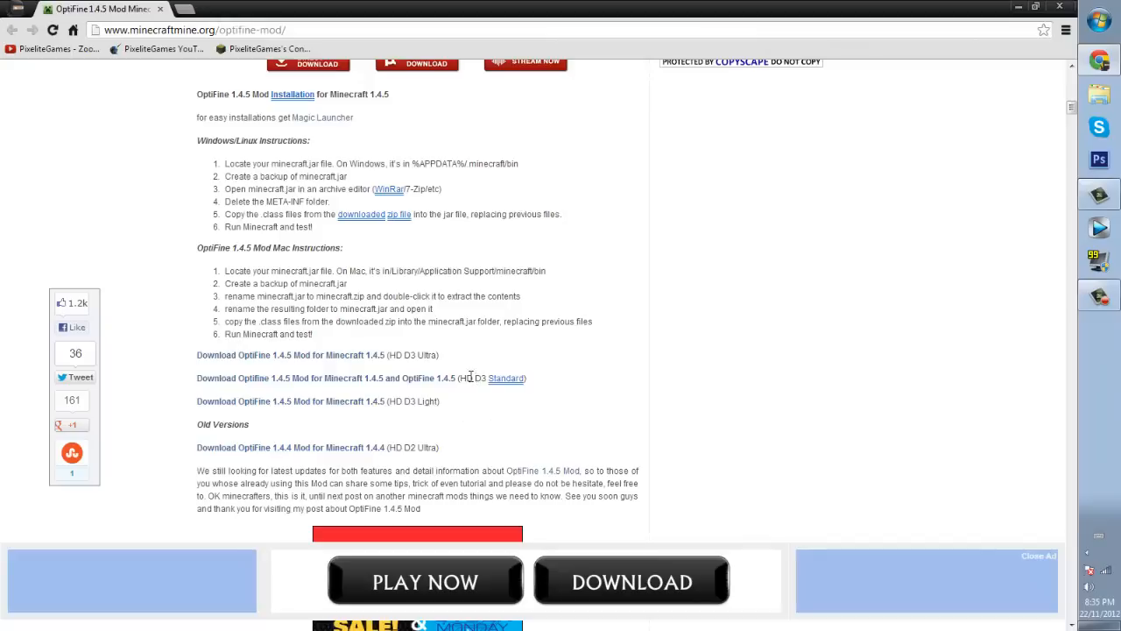
mouse_move(451, 411)
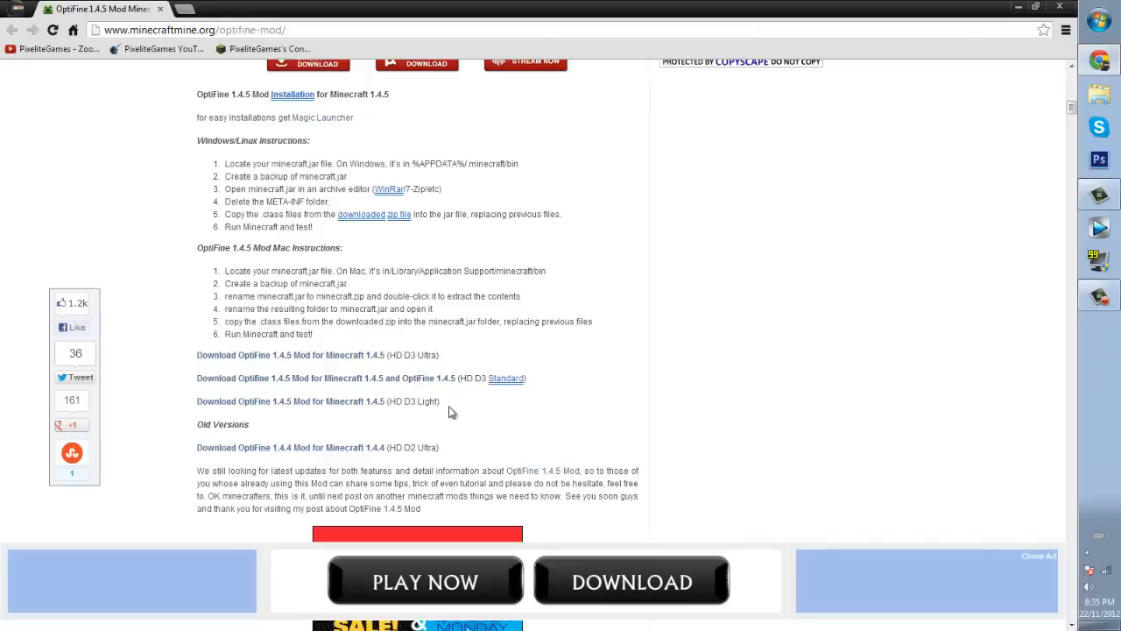
mouse_move(464, 405)
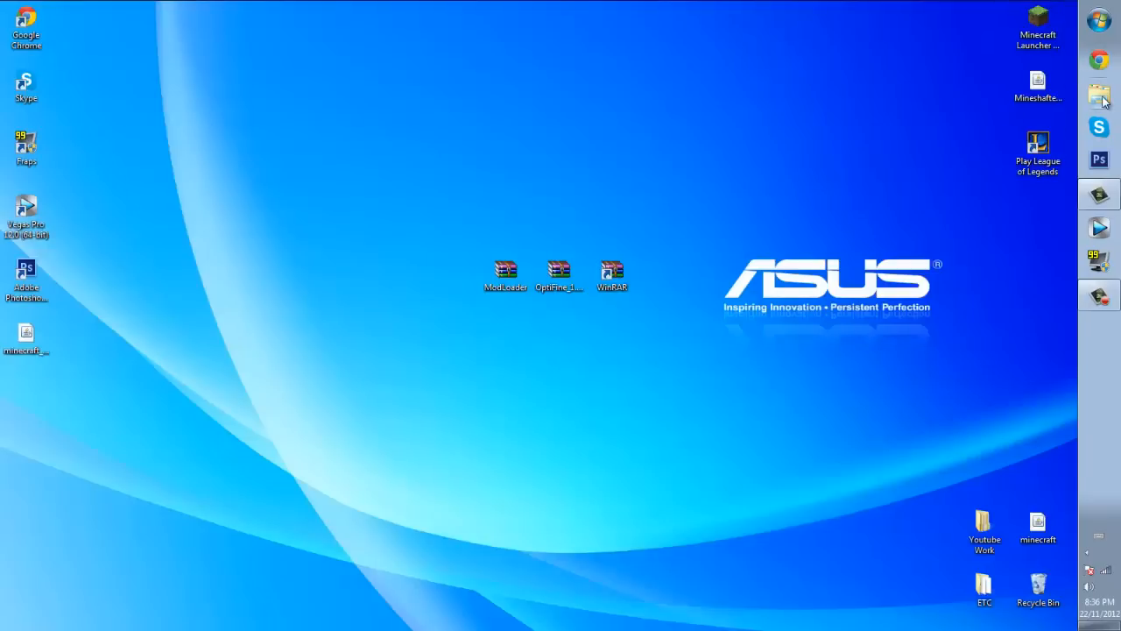
mouse_move(705, 311)
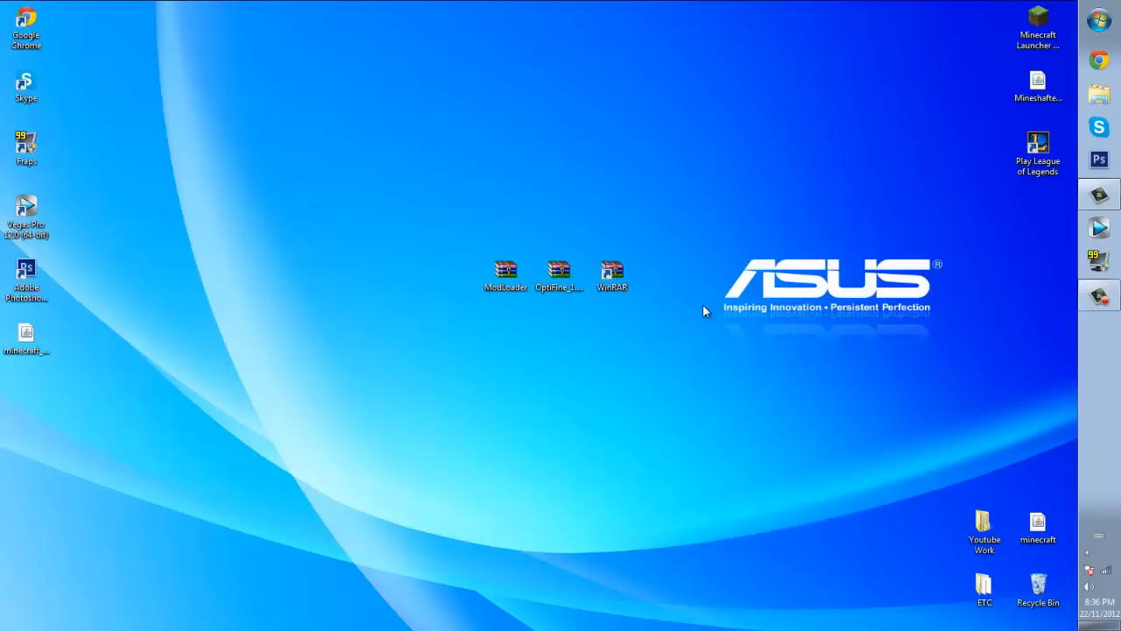
mouse_move(782, 296)
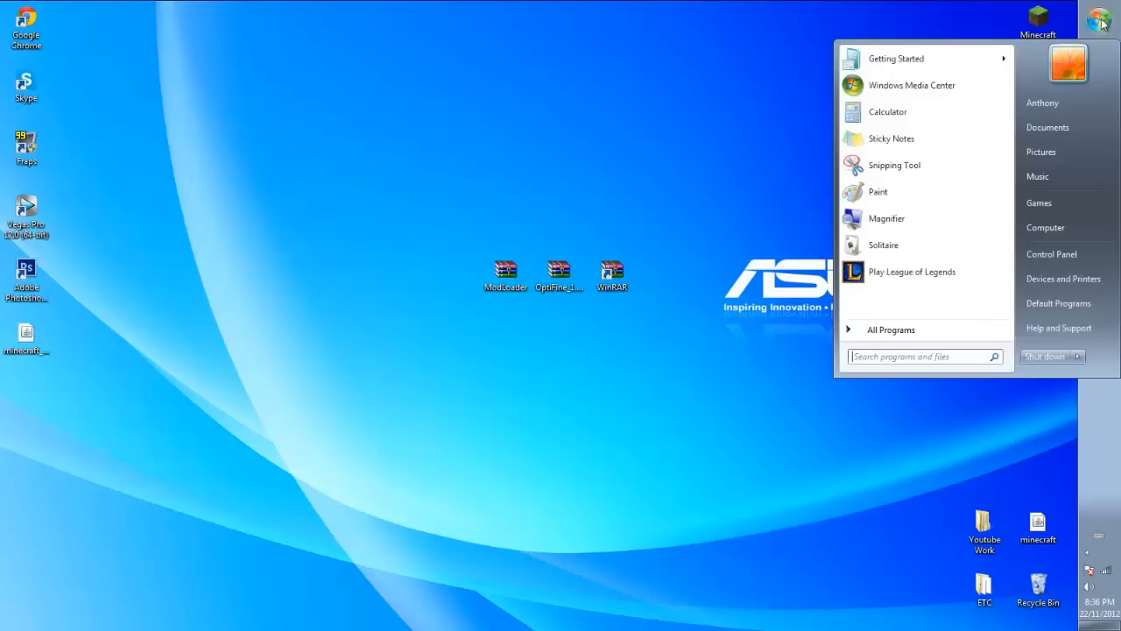
Search the Start menu for %appdata% to list the Roaming folders.
left_click(919, 356)
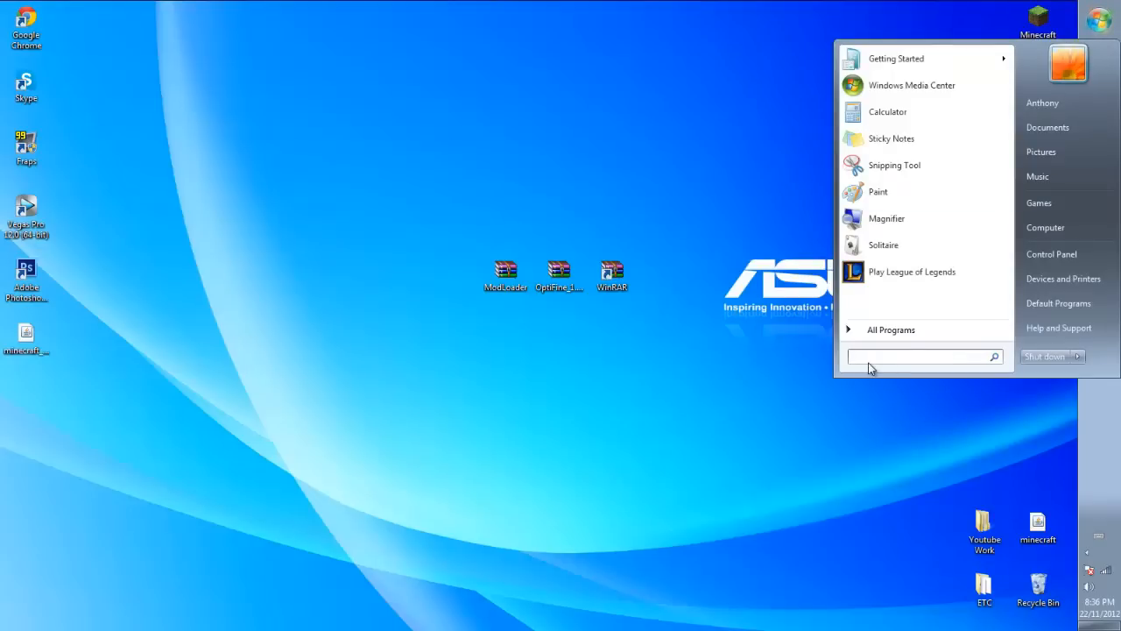
type("%appdata%")
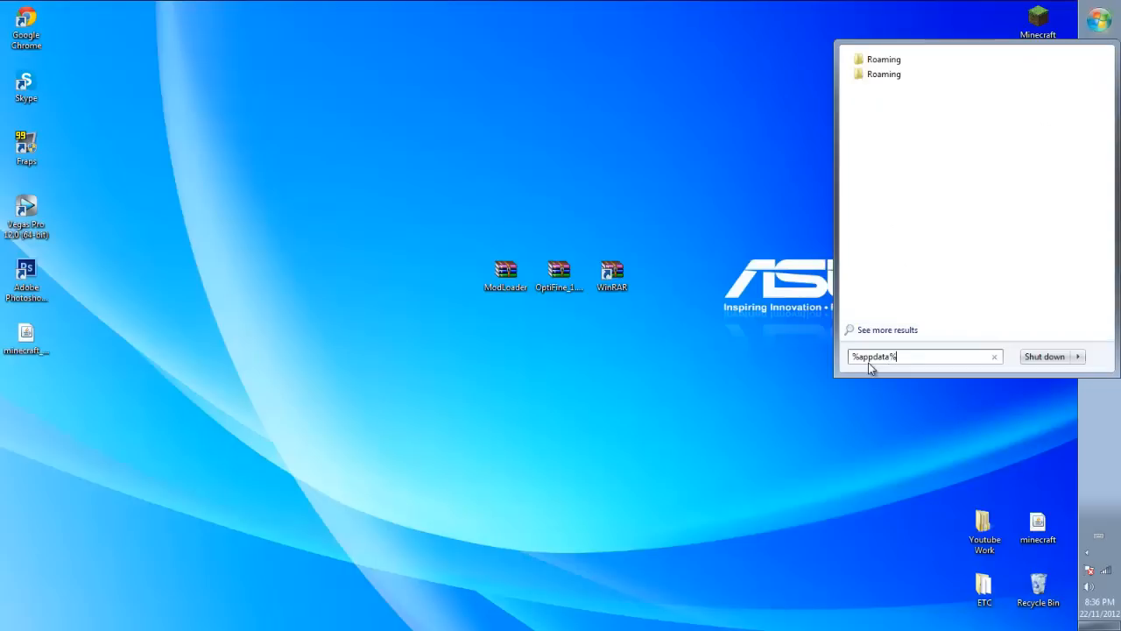
mouse_move(883, 59)
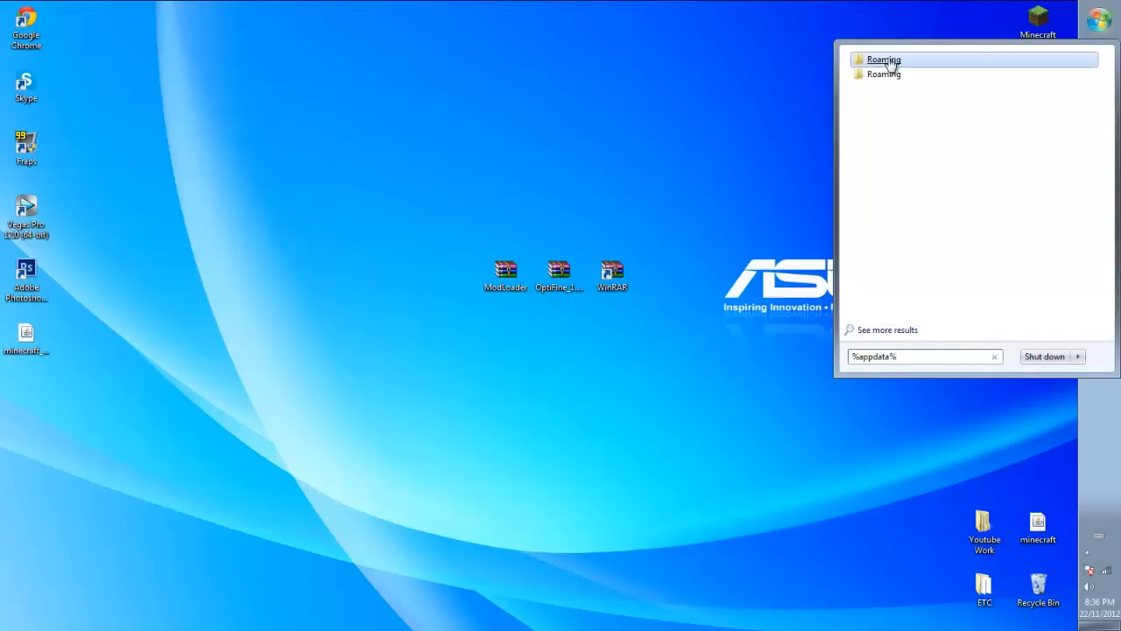
mouse_move(759, 79)
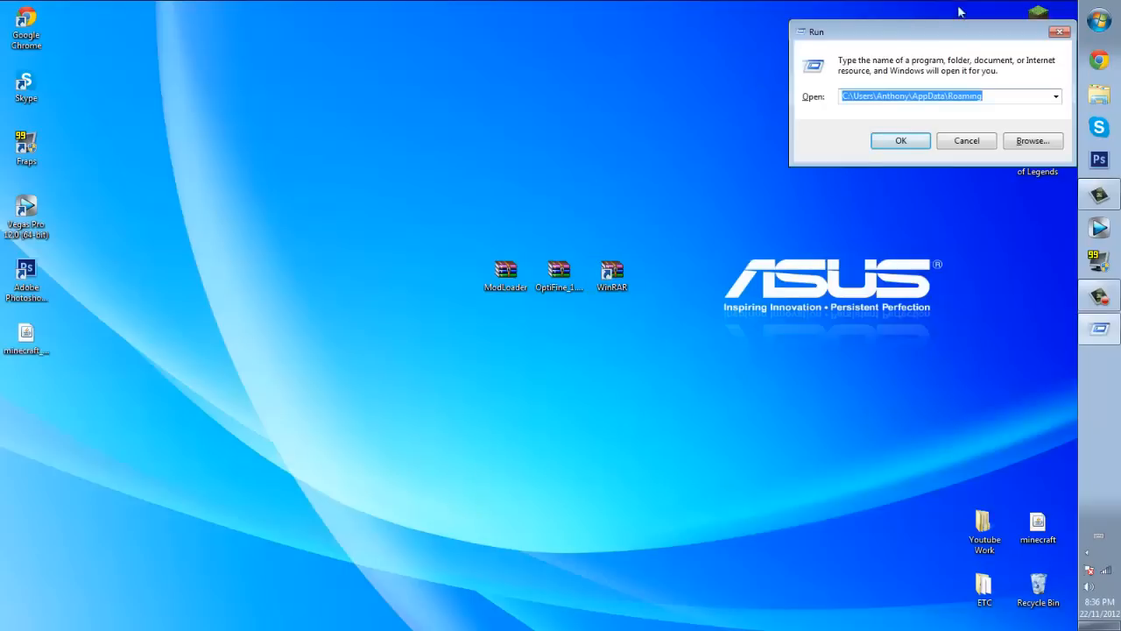
mouse_move(985, 73)
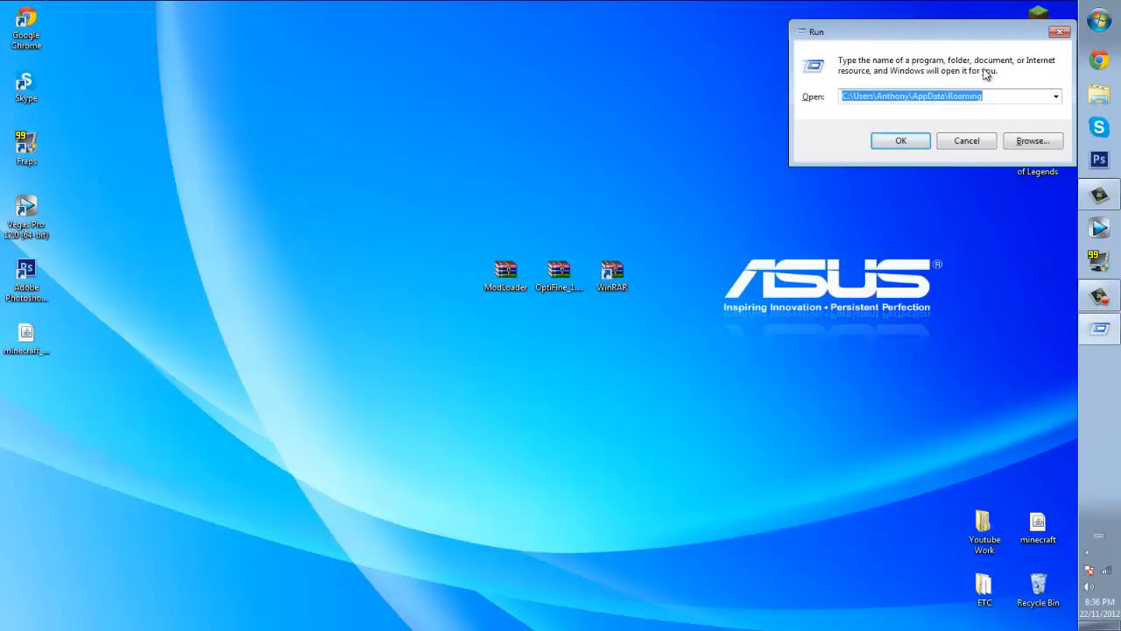
mouse_move(967, 178)
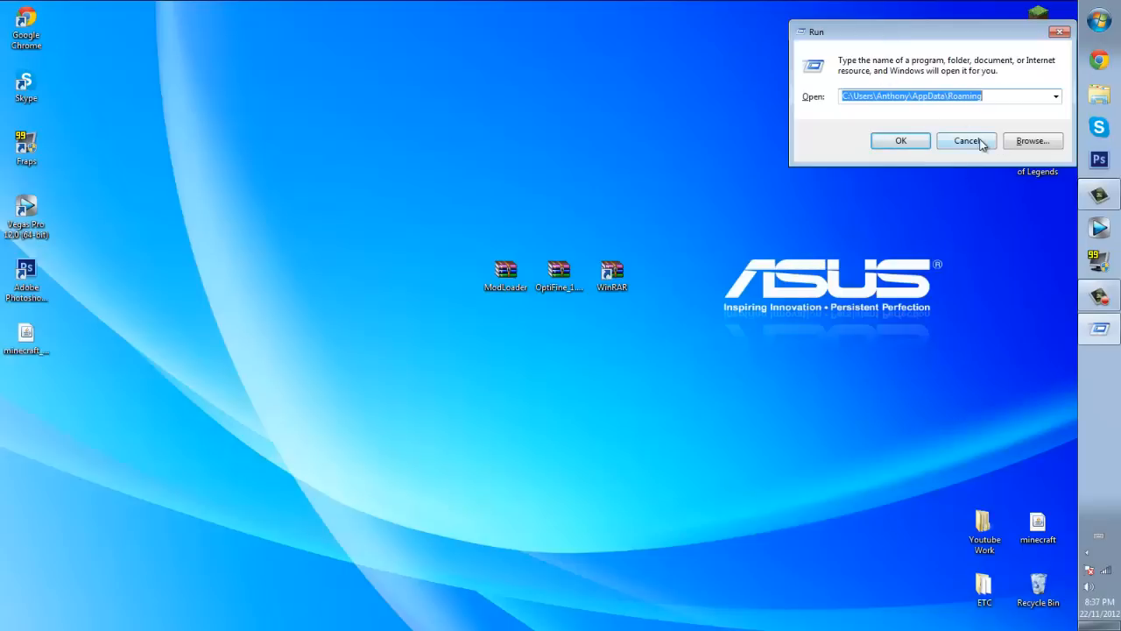
Enter %appdata% and open the AppData Roaming folder.
type("%appdata%")
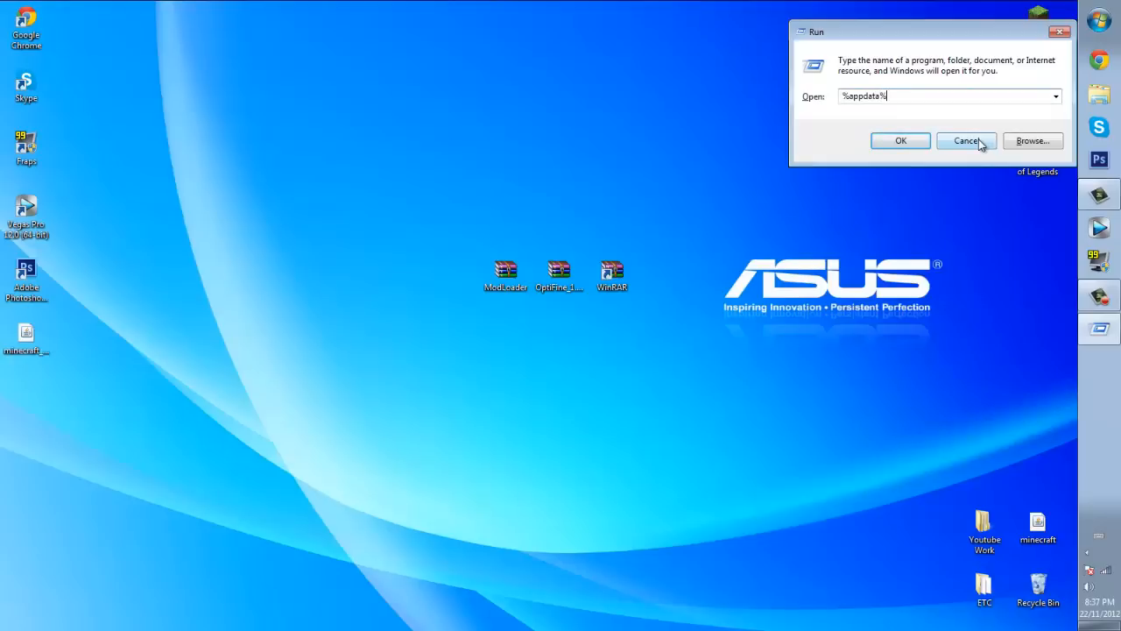
left_click(900, 140)
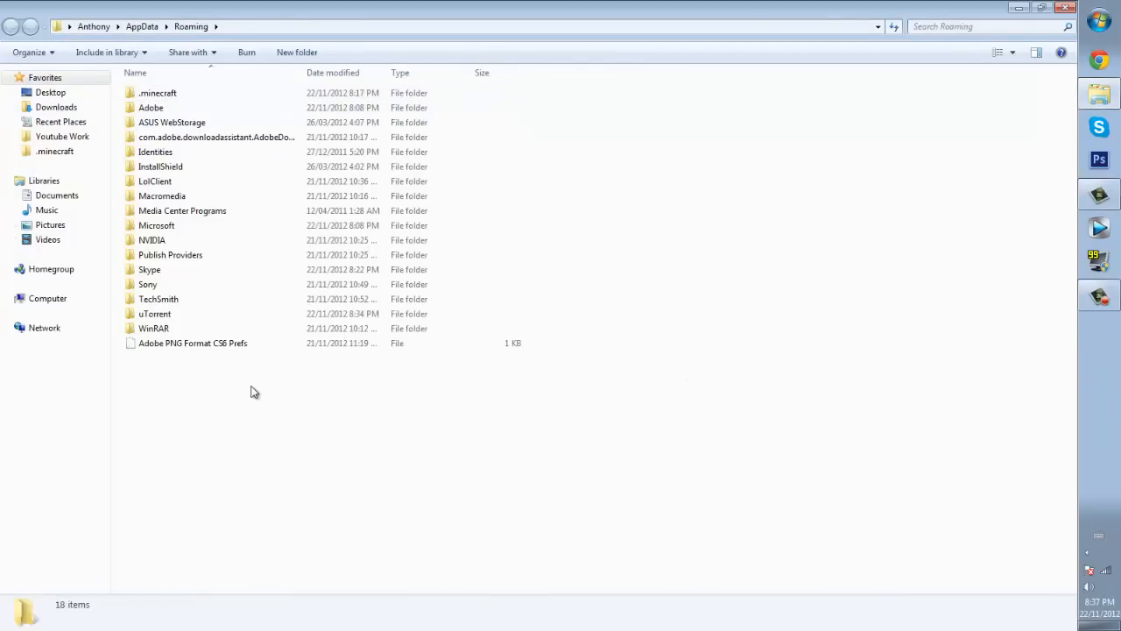
mouse_move(189, 98)
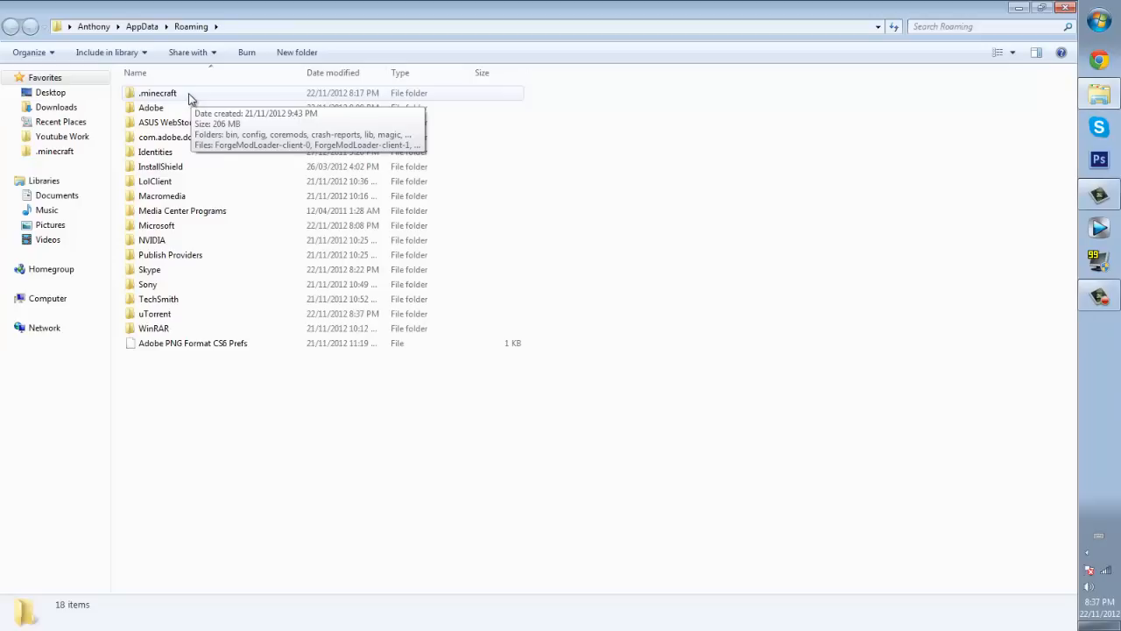
Browse into .minecraft\bin and open minecraft.jar with WinRAR archiver.
double_click(158, 93)
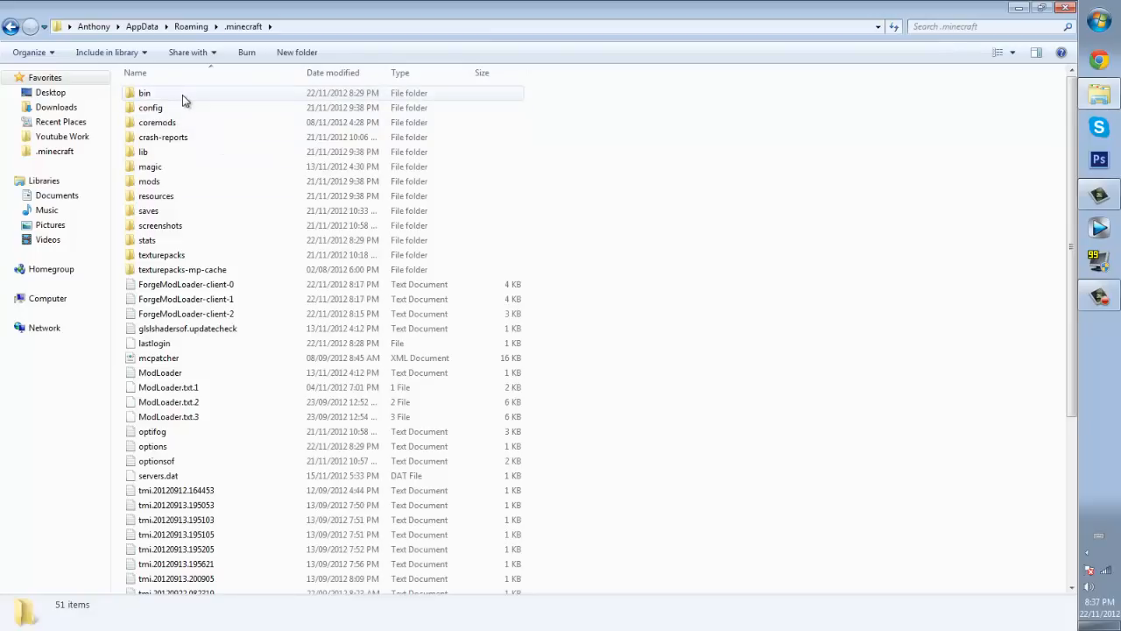
double_click(145, 93)
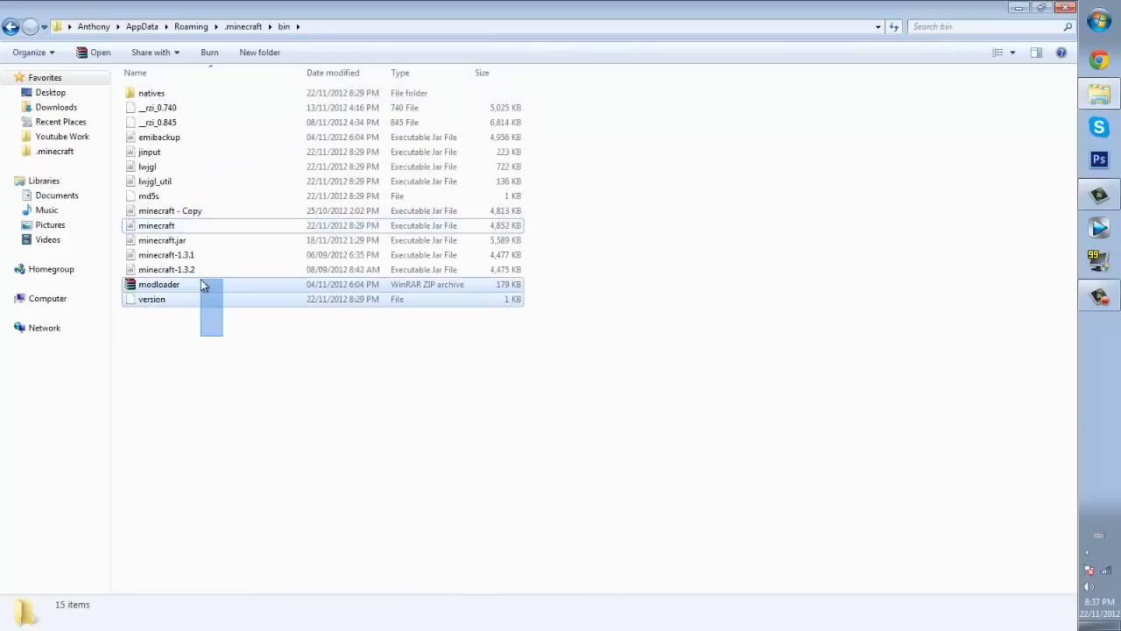
left_click(156, 225)
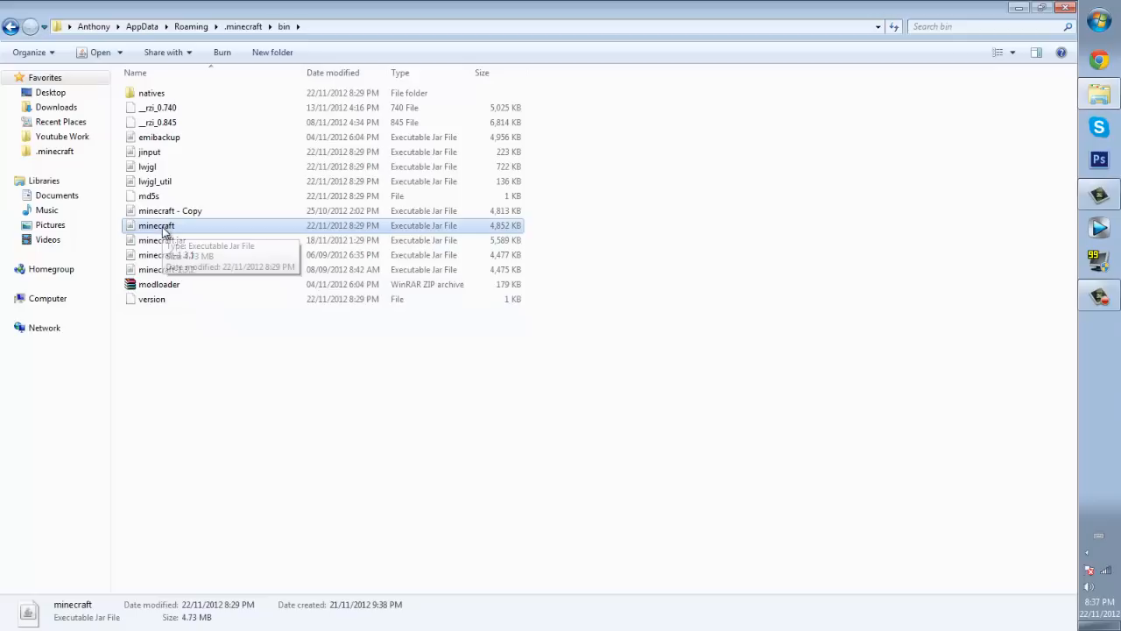
right_click(156, 225)
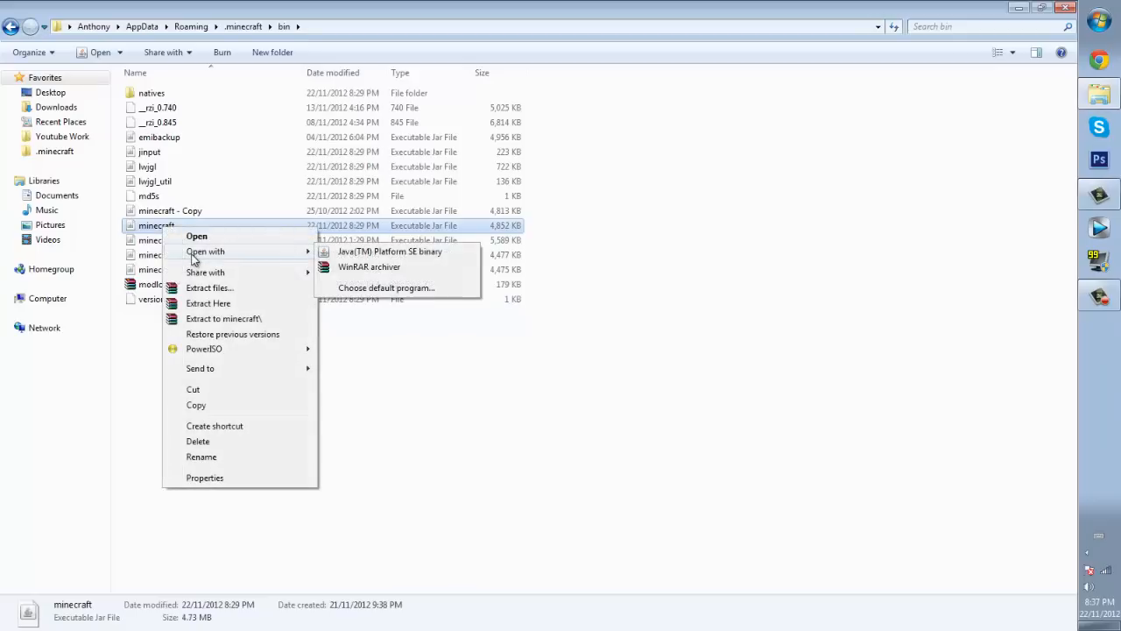
mouse_move(369, 267)
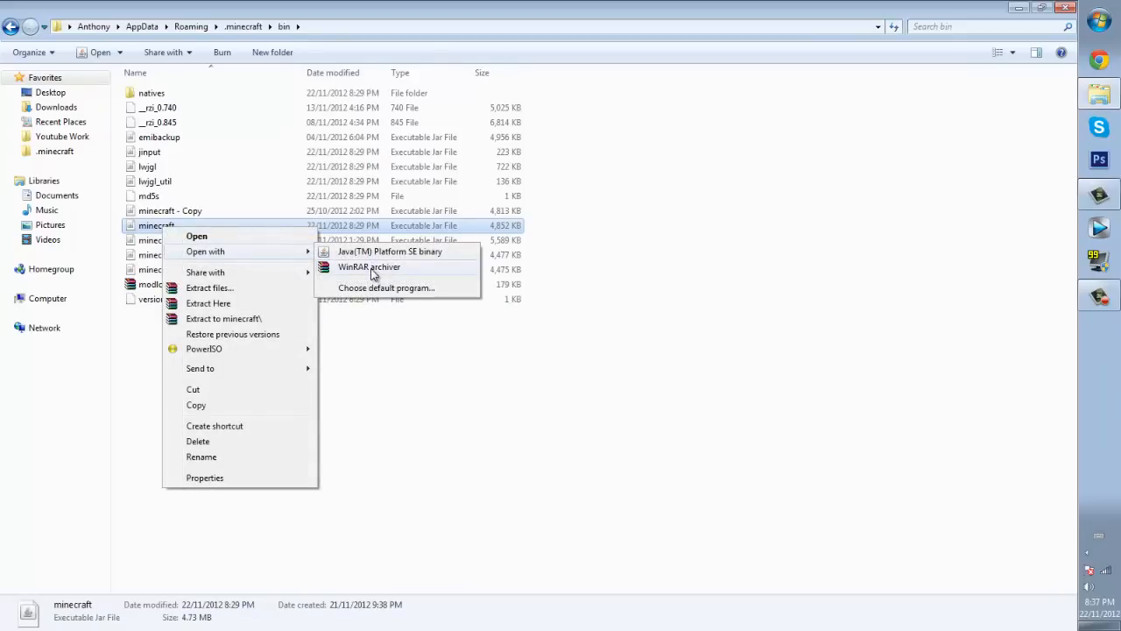
left_click(369, 266)
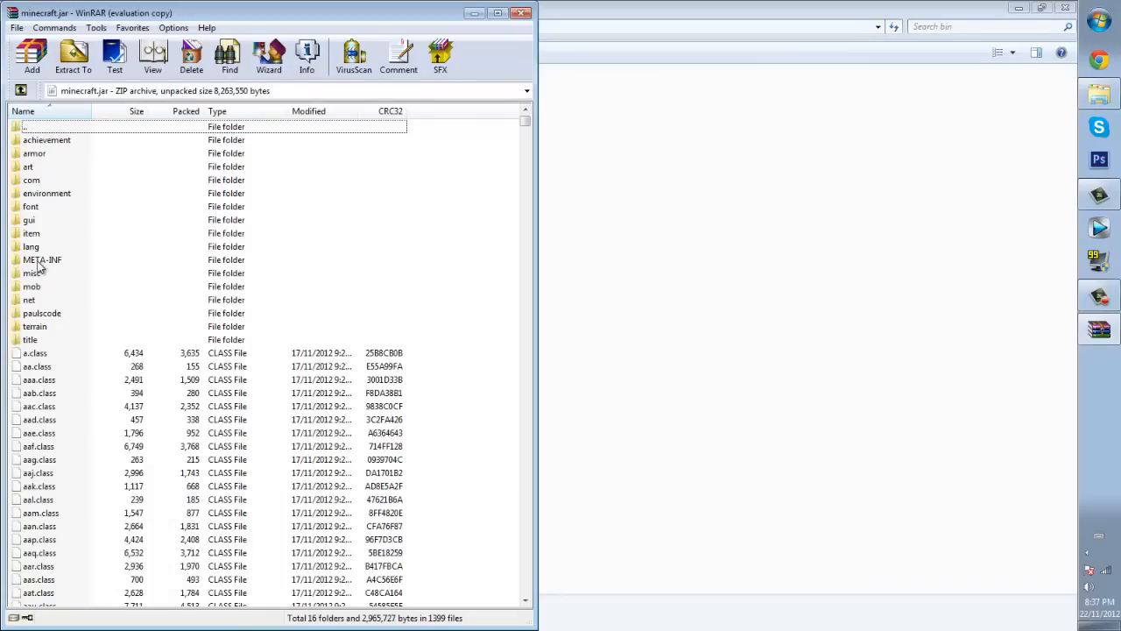
mouse_move(39, 264)
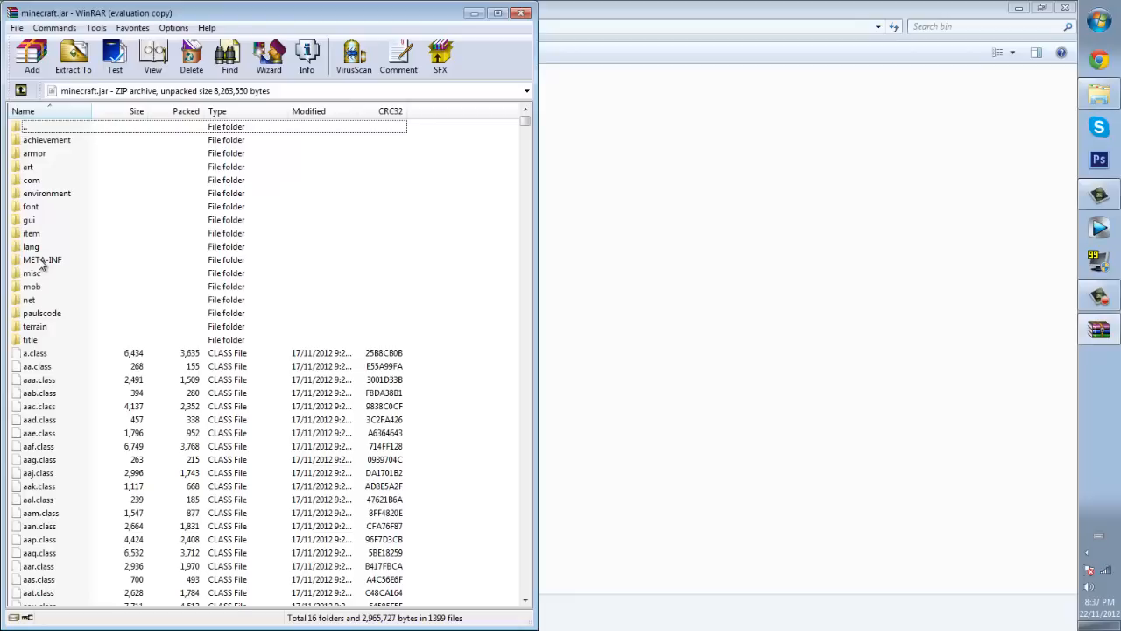
Delete the META-INF folder from minecraft.jar, then minimize the window to show the desktop.
left_click(42, 260)
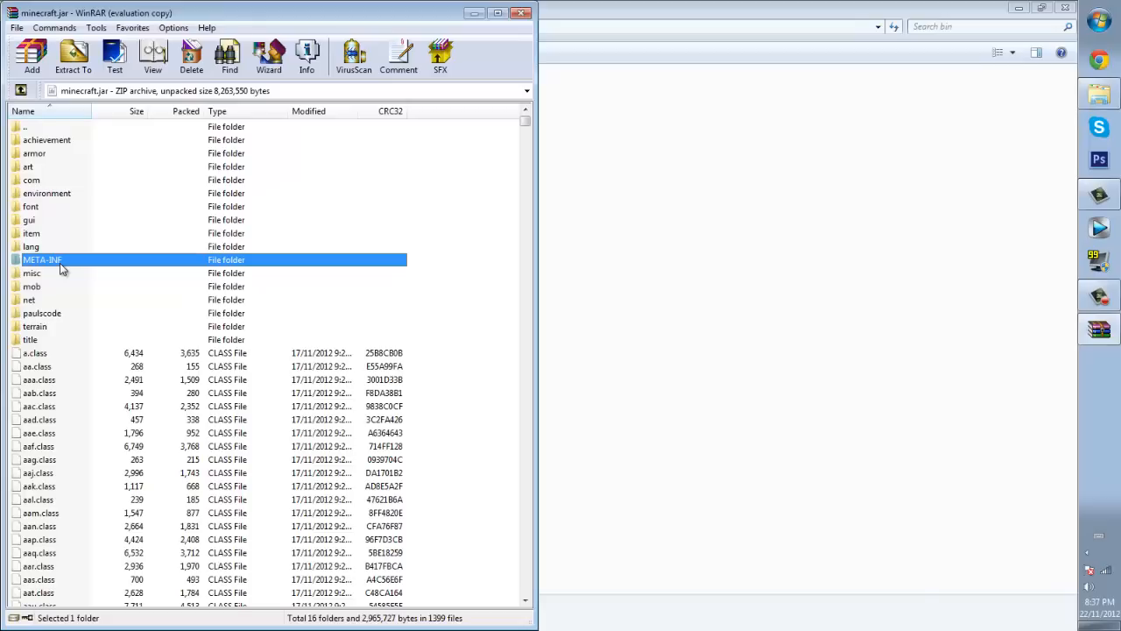
left_click(191, 56)
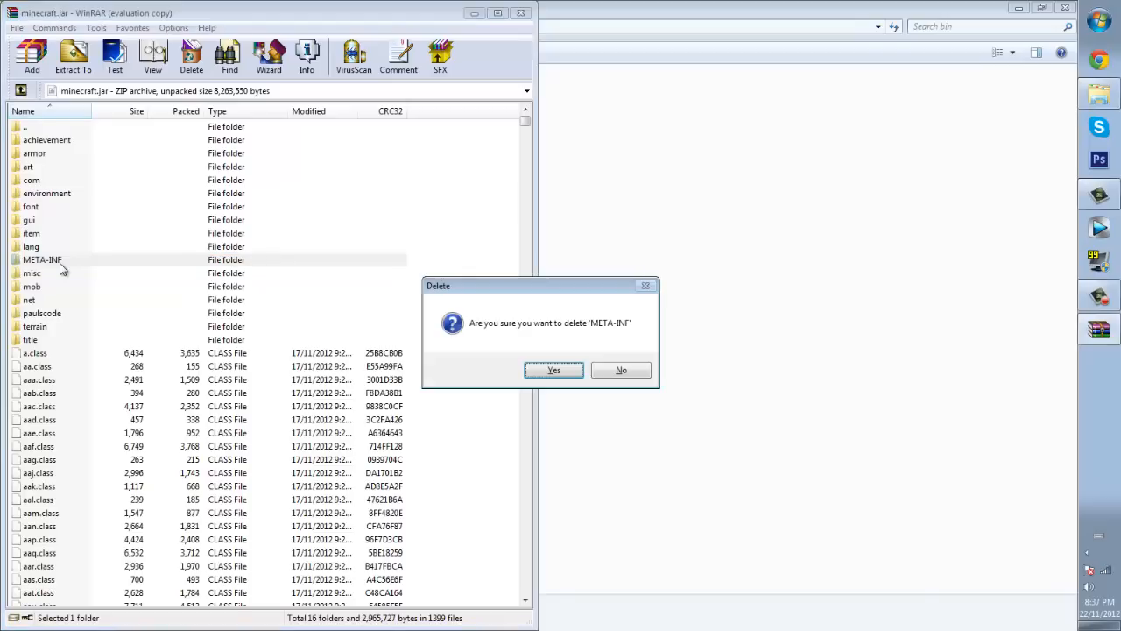
left_click(554, 369)
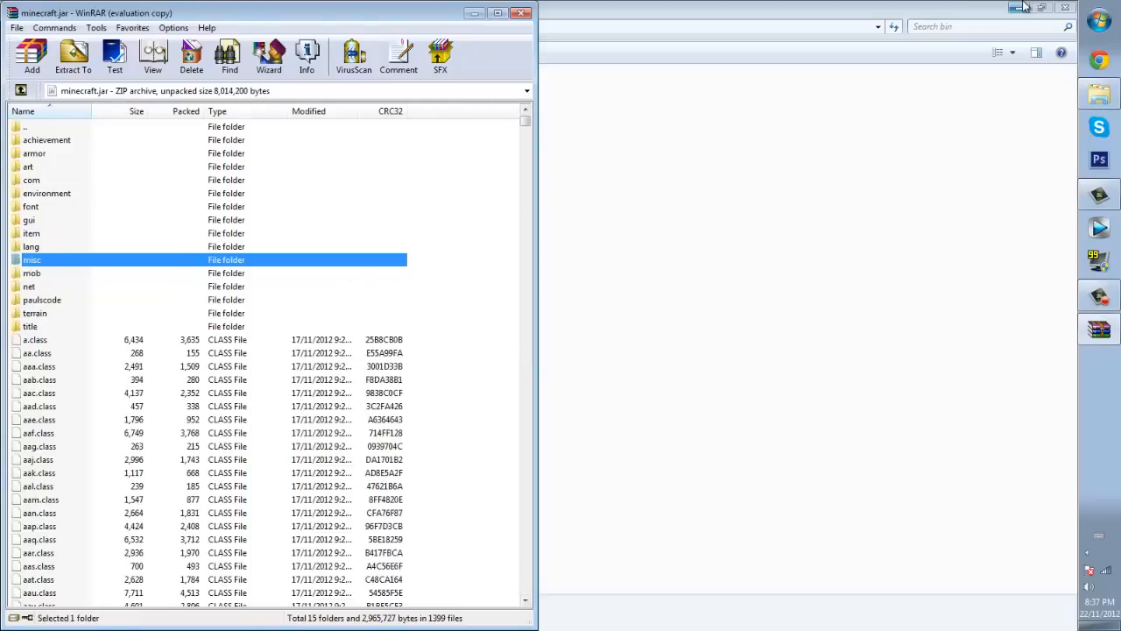
left_click(474, 13)
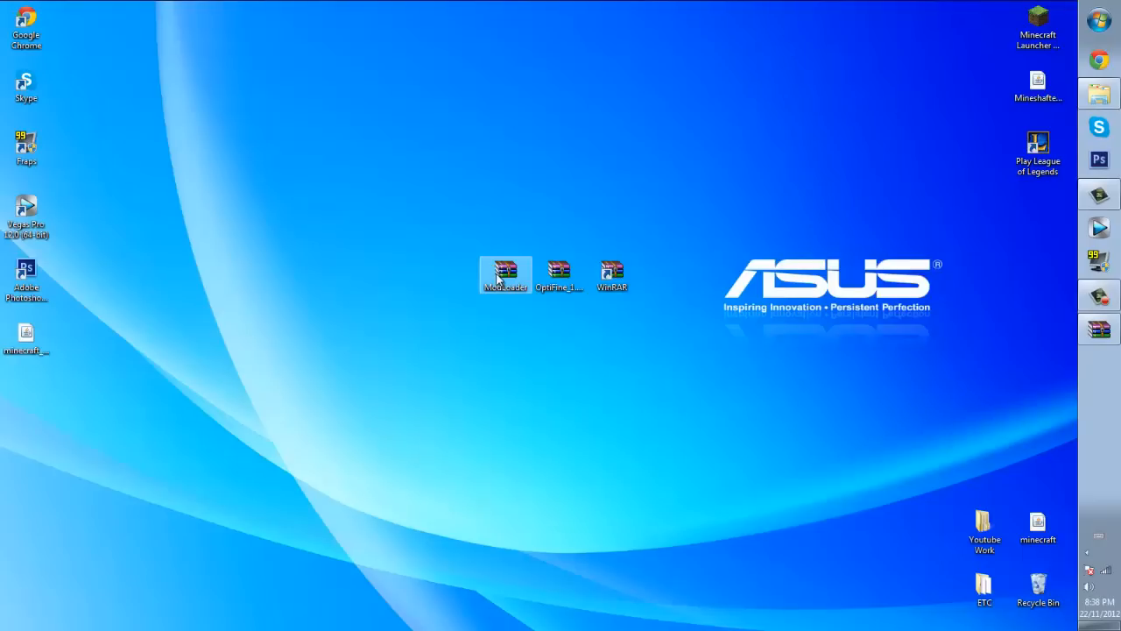
Copy ModLoader.zip's class files into minecraft.jar, then close ModLoader.zip.
double_click(505, 274)
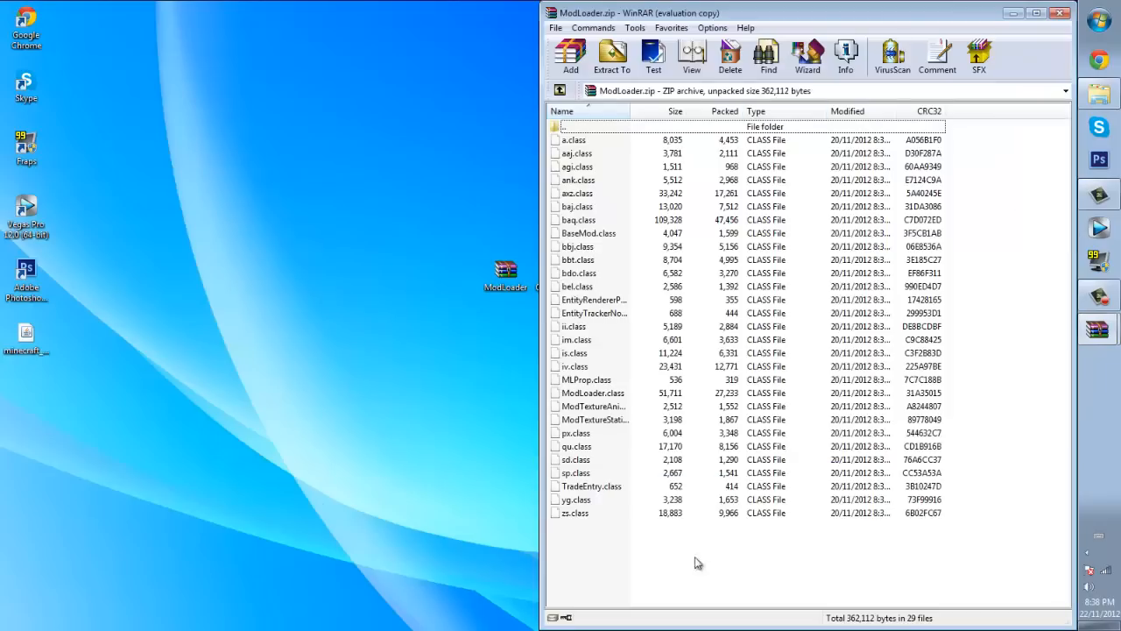
mouse_move(642, 523)
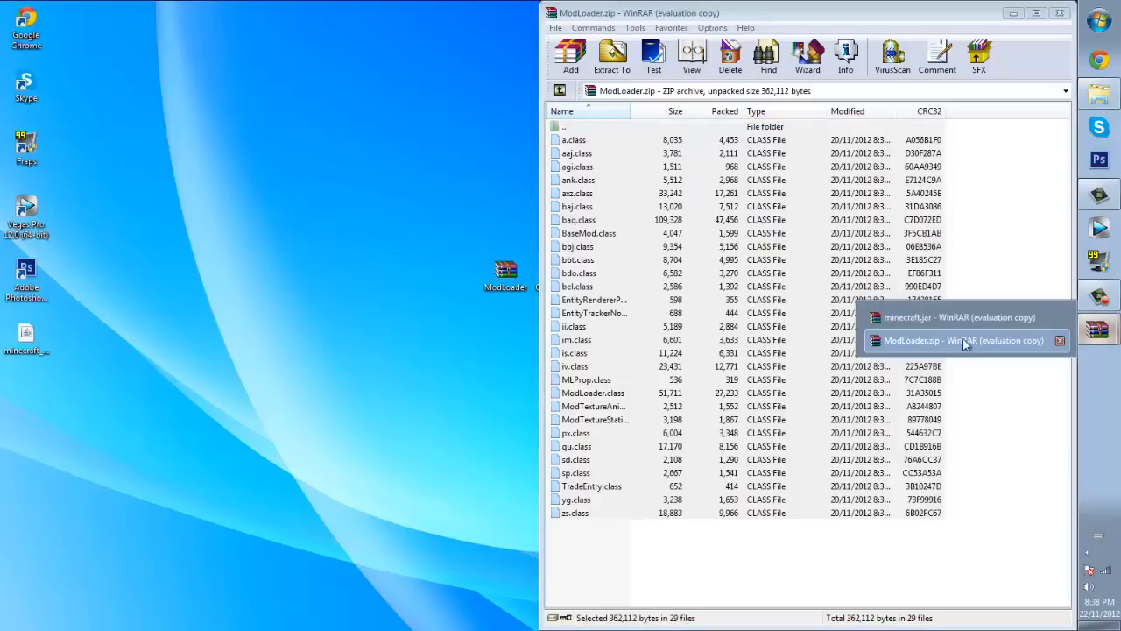
left_click(958, 317)
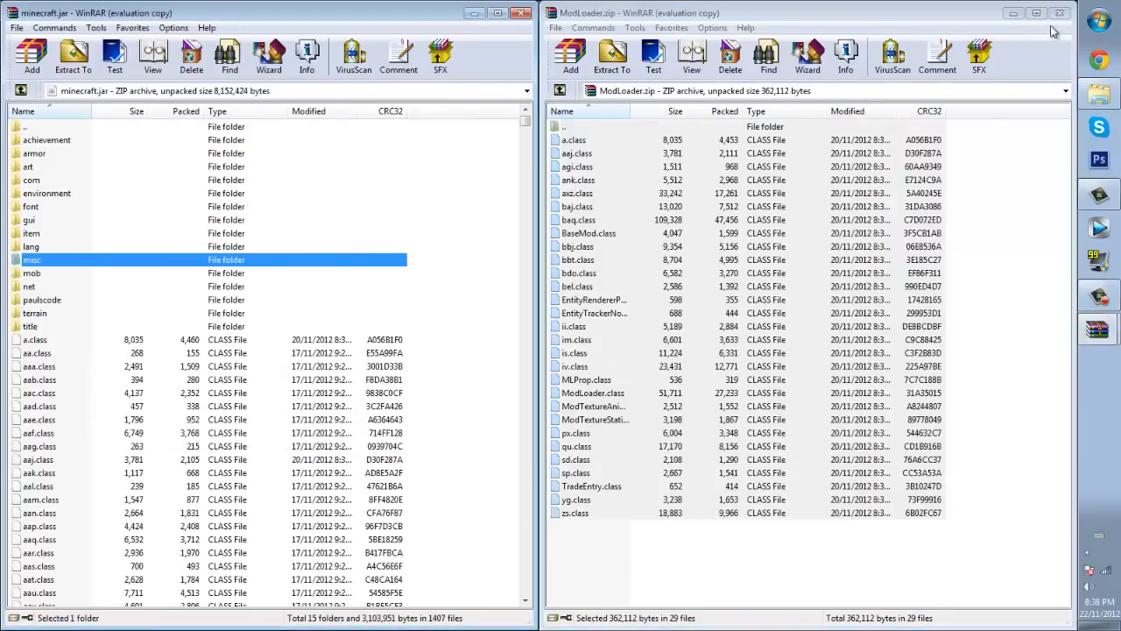
left_click(1058, 13)
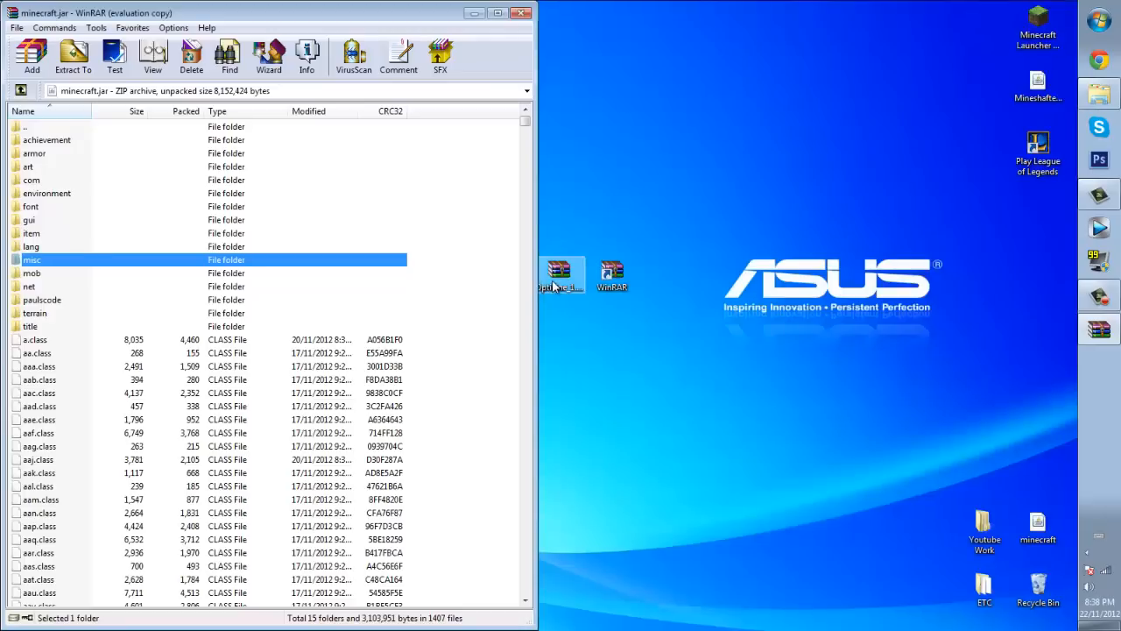
Copy all 65 OptiFine_1.4.5_HD_U_D3 files into minecraft.jar and close the OptiFine archive.
double_click(559, 269)
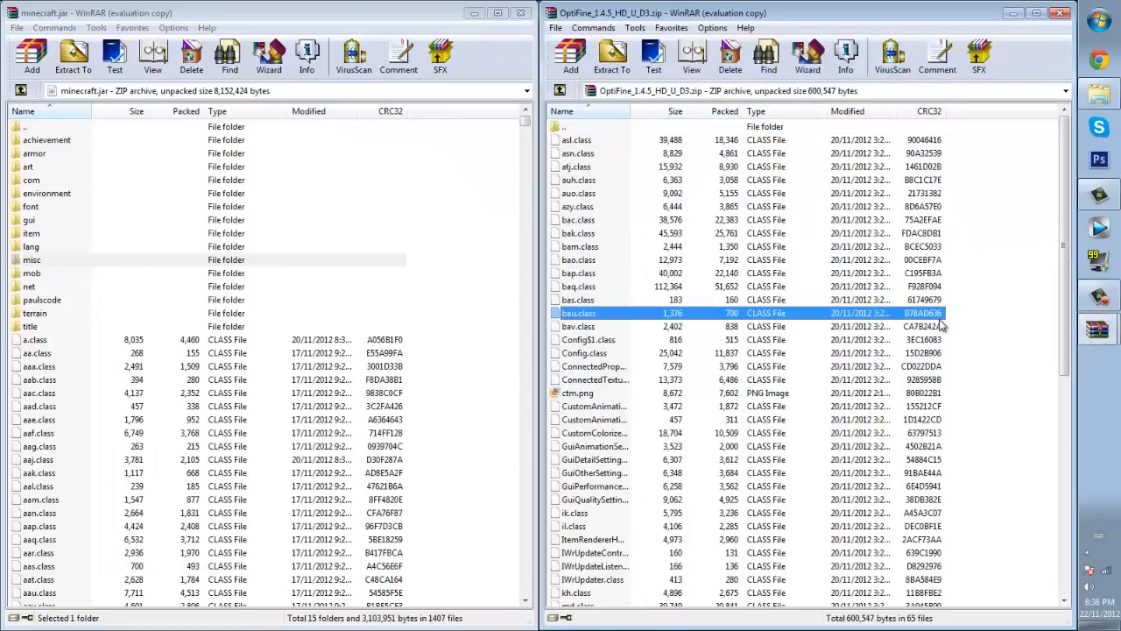
key("ctrl+a")
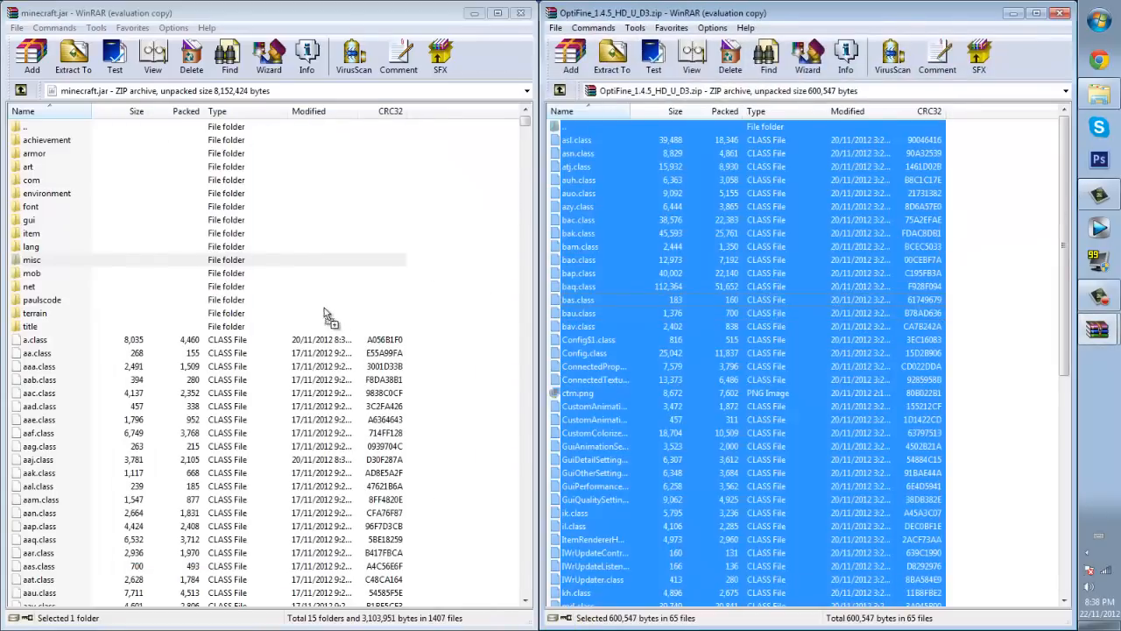
left_click(31, 260)
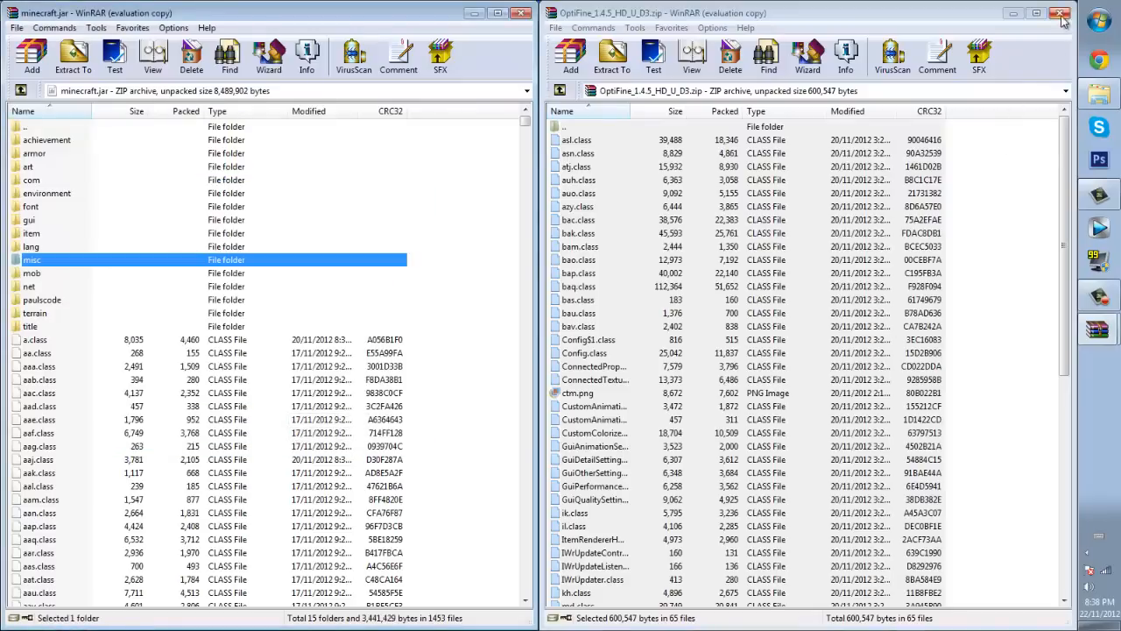
left_click(1061, 13)
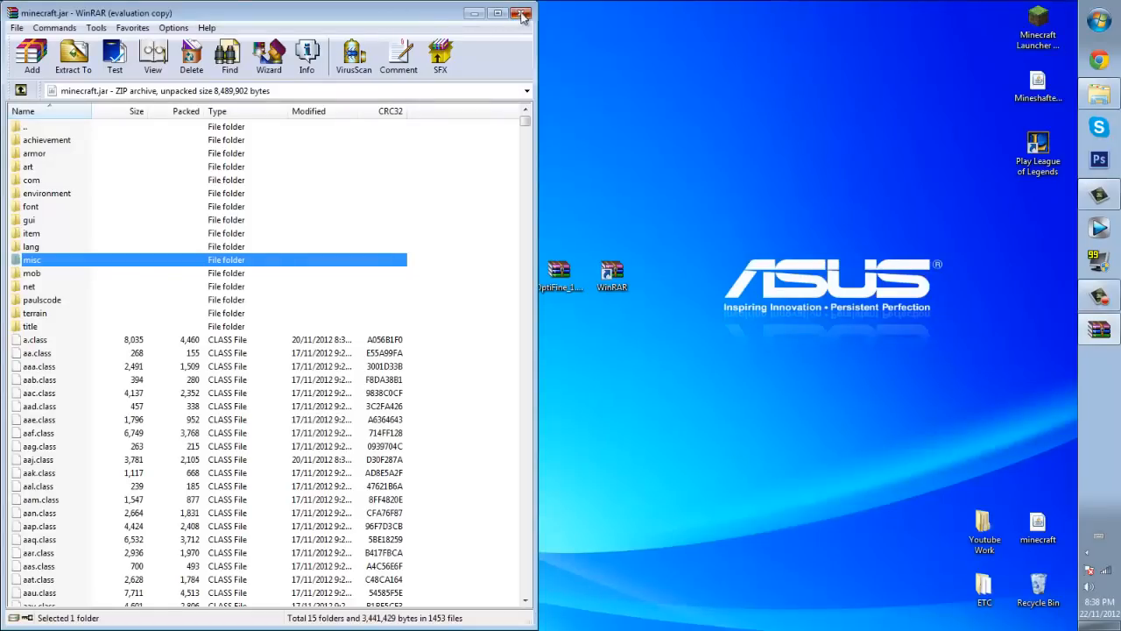
Close the modded minecraft.jar WinRAR window, leaving the desktop files.
left_click(522, 13)
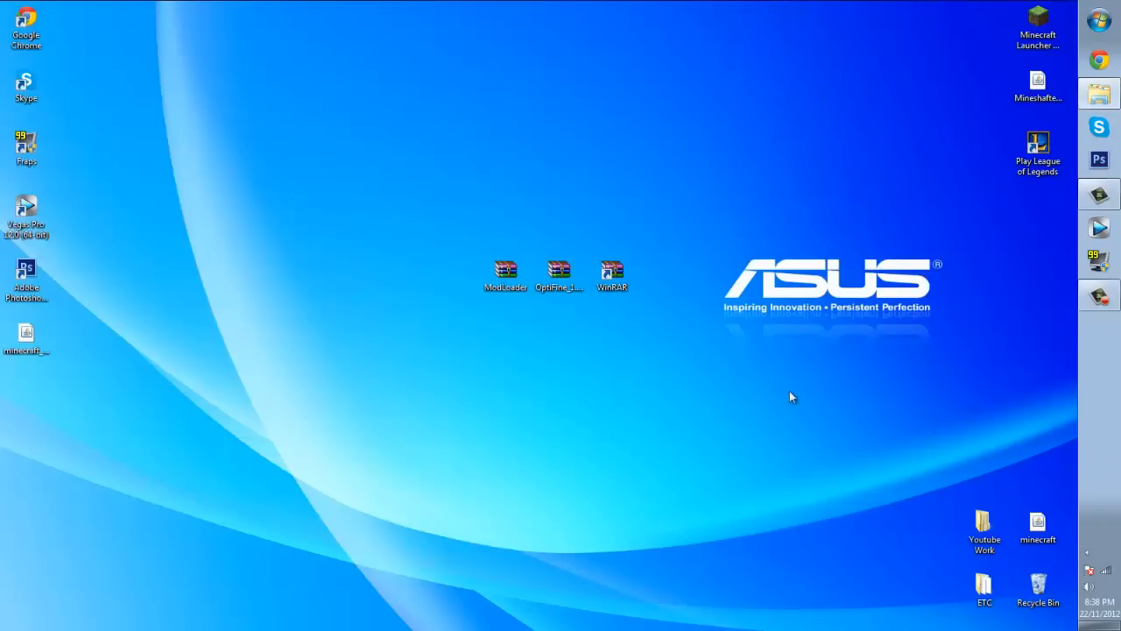
mouse_move(429, 493)
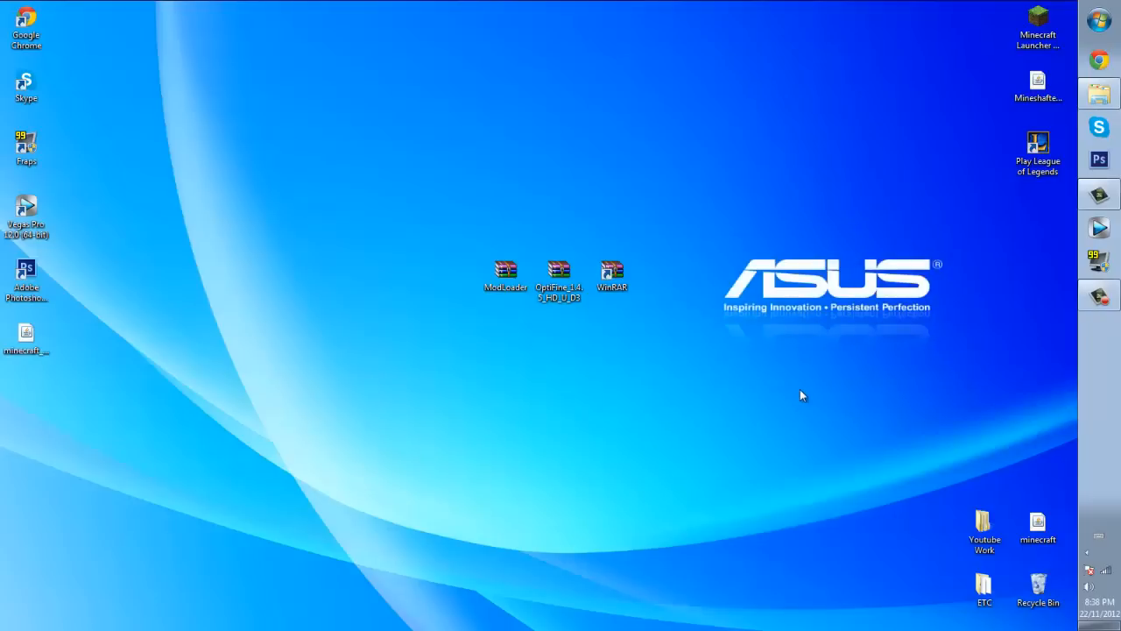
left_click(611, 276)
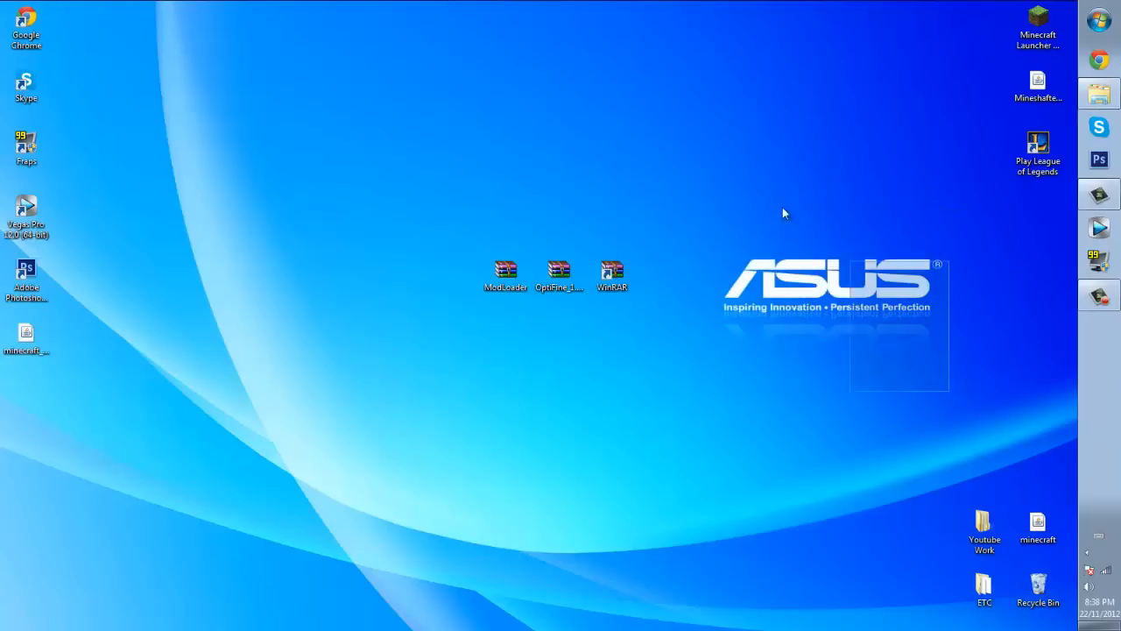
mouse_move(1050, 207)
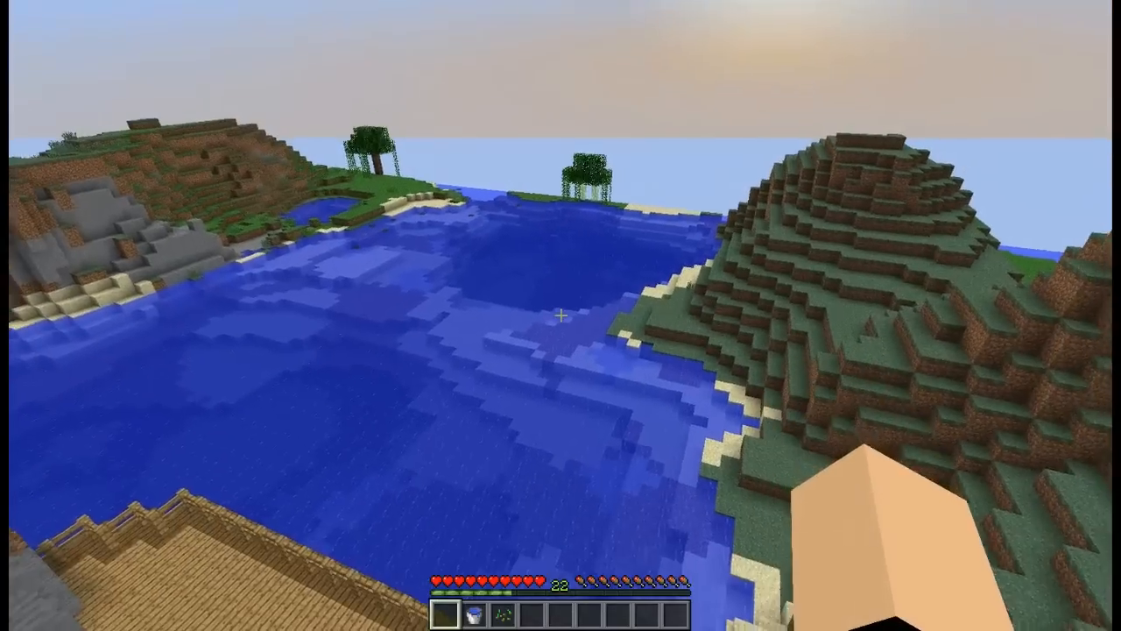
mouse_move(561, 315)
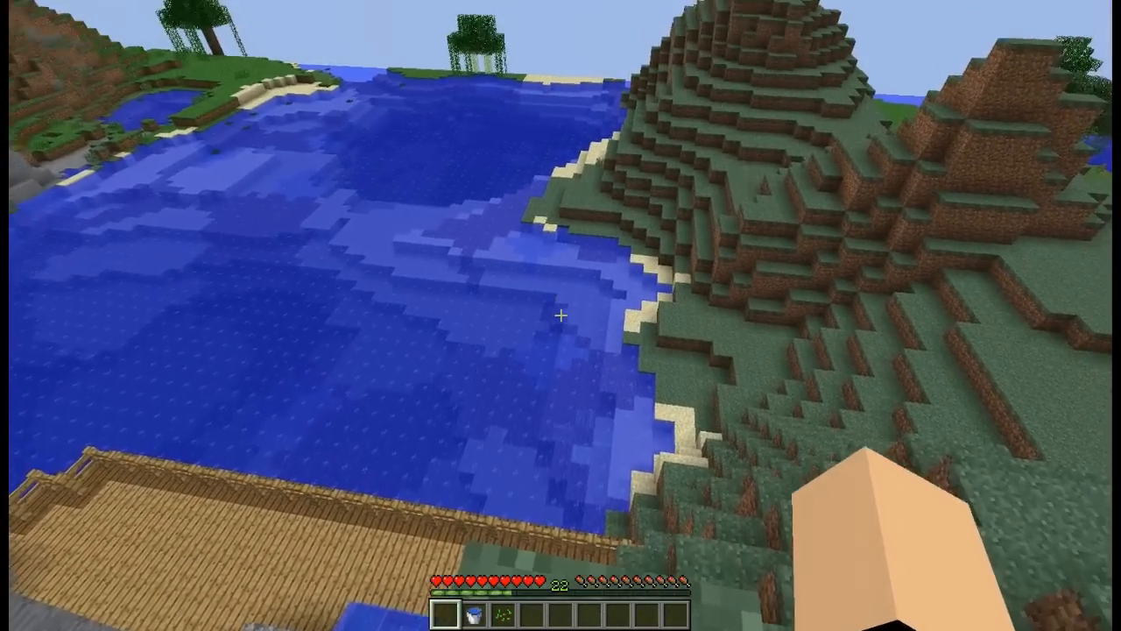
mouse_move(561, 315)
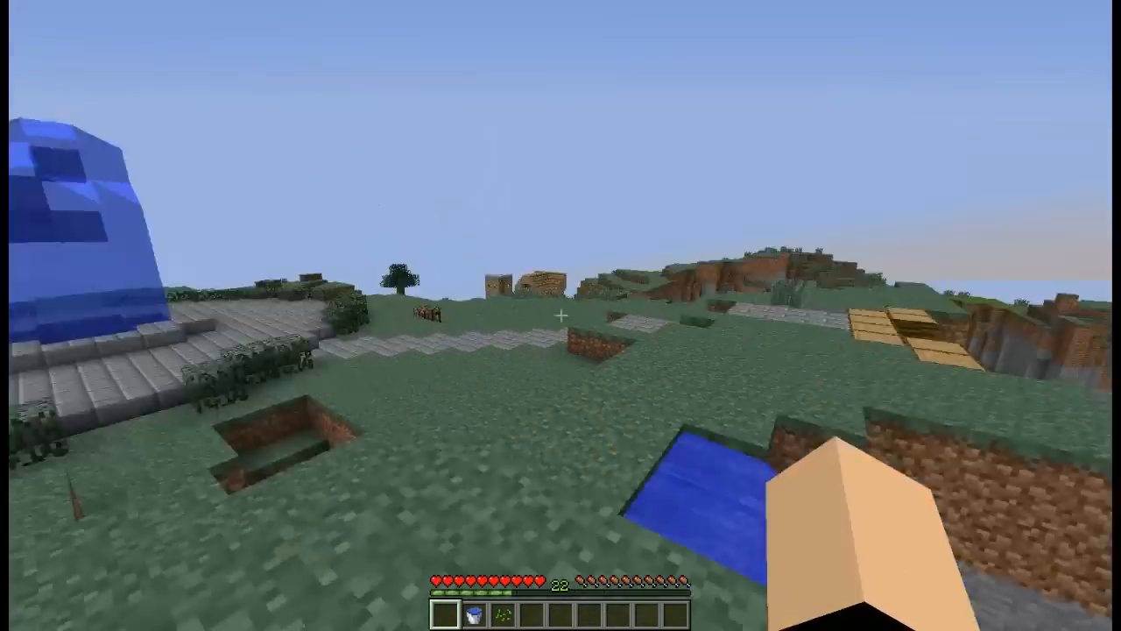
mouse_move(560, 315)
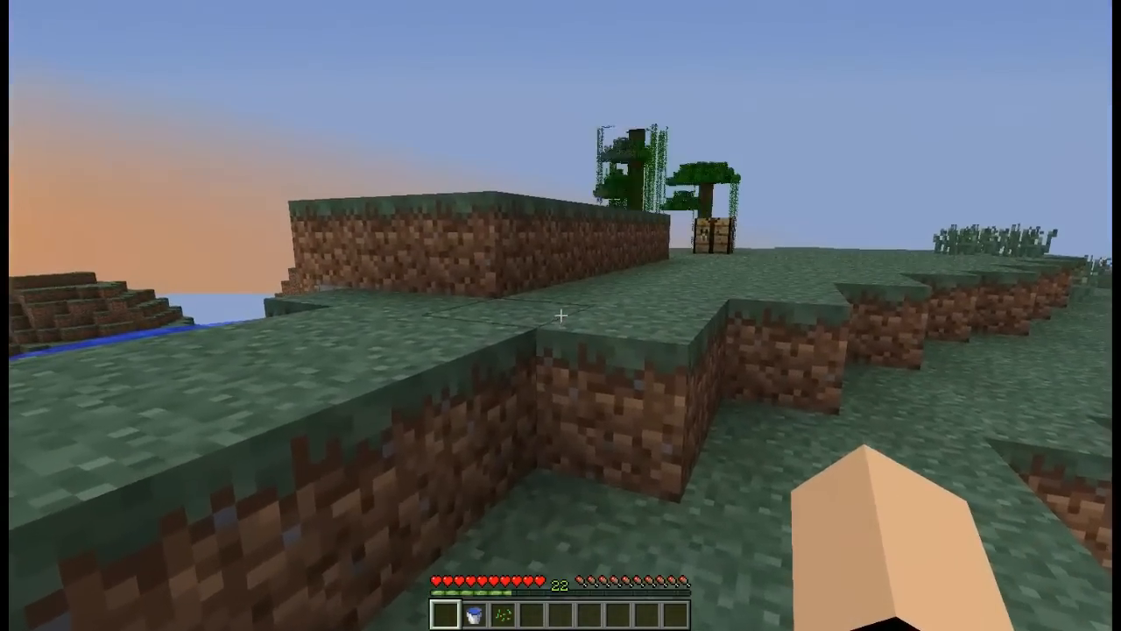
mouse_move(561, 315)
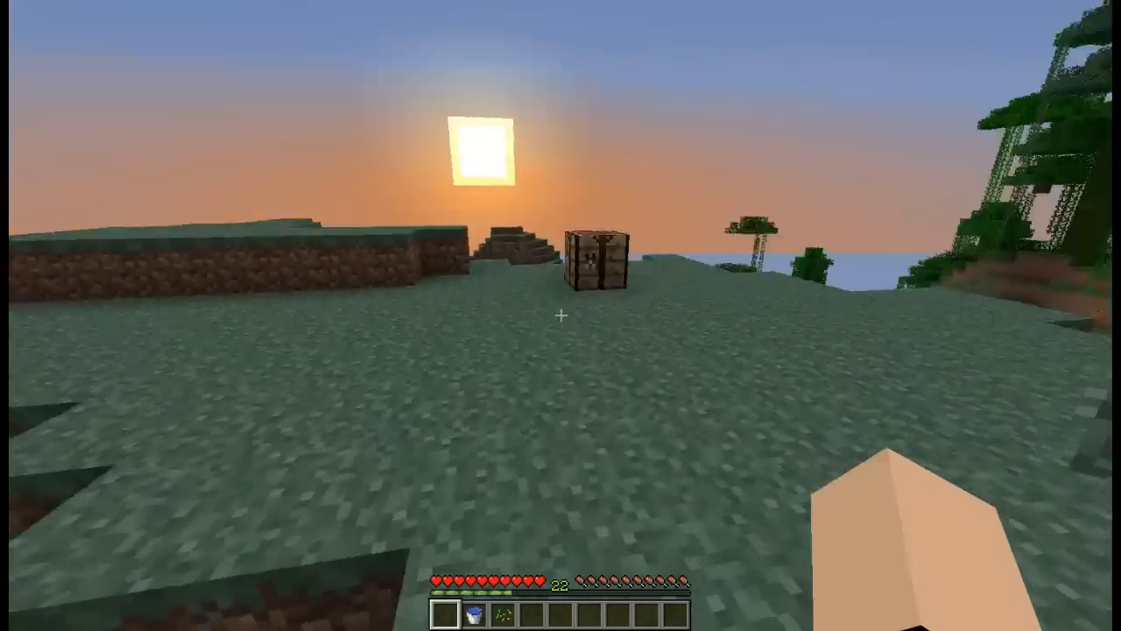
mouse_move(561, 315)
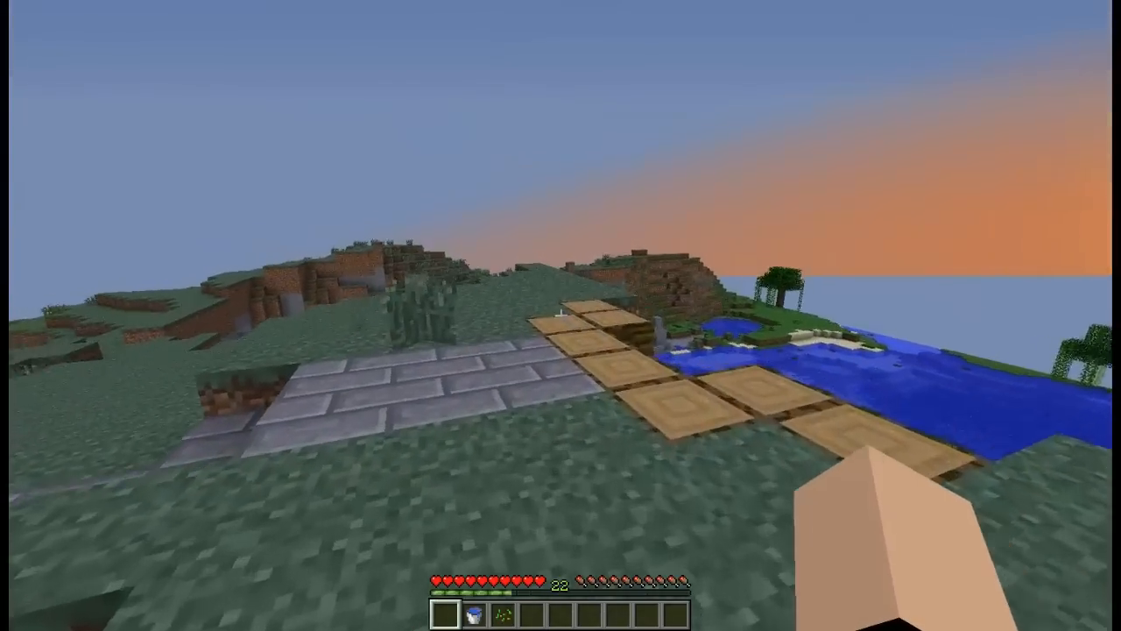
Show the F3 debug overlay with FPS and the OptiFine_1.4.5_HD_U_D3 version.
key("f3")
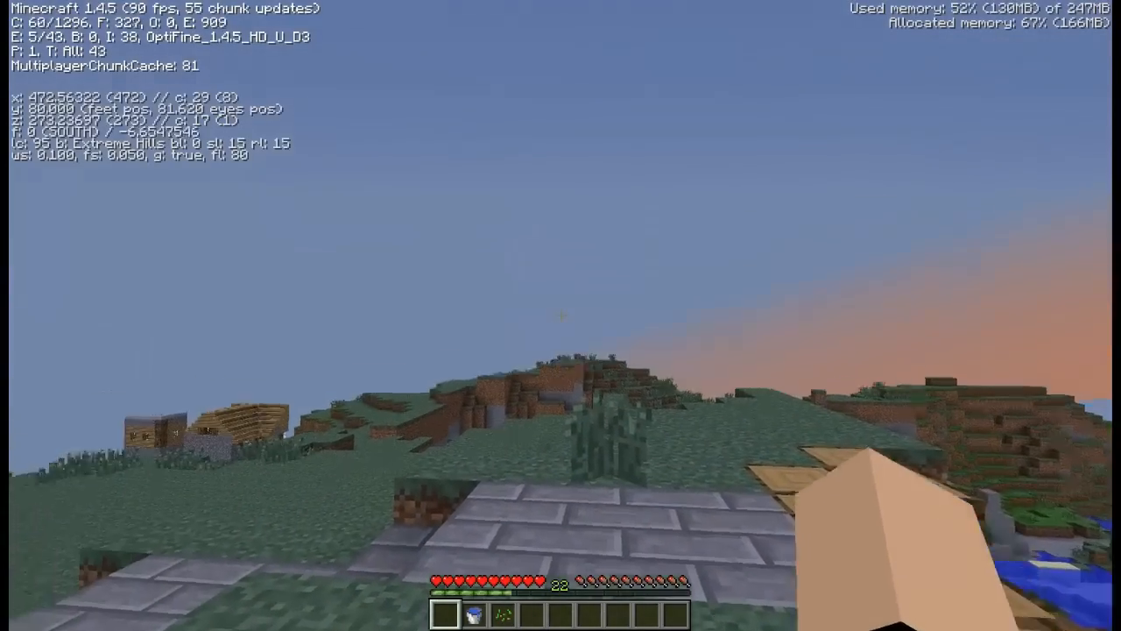
mouse_move(561, 315)
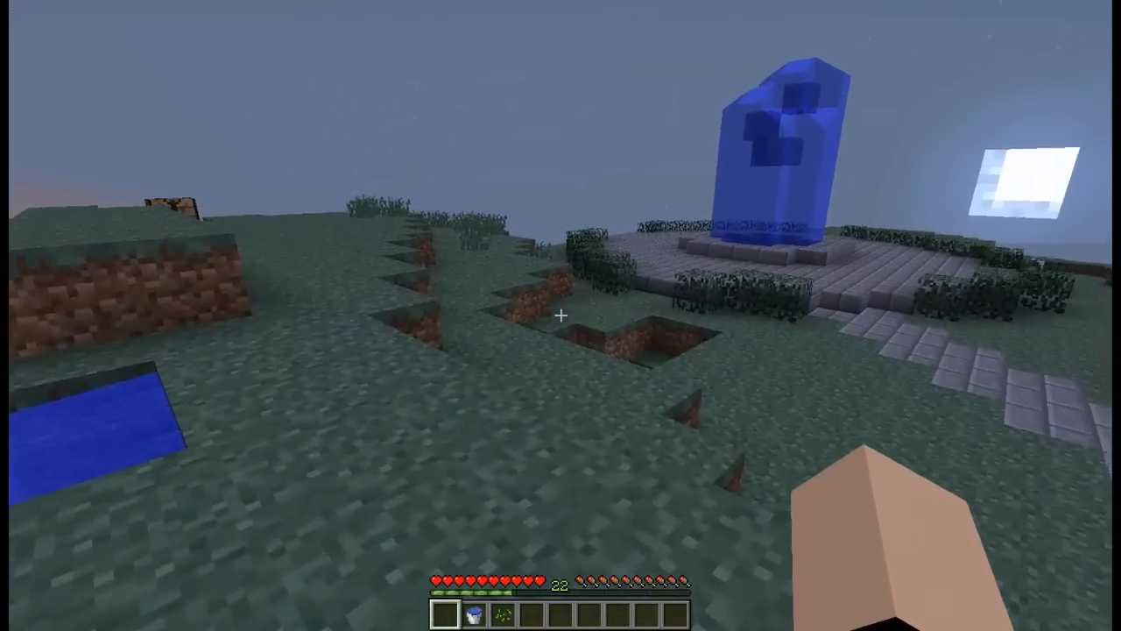
Raise Minecraft's render distance from Short to Normal in Video Settings and resume the game.
key("Escape")
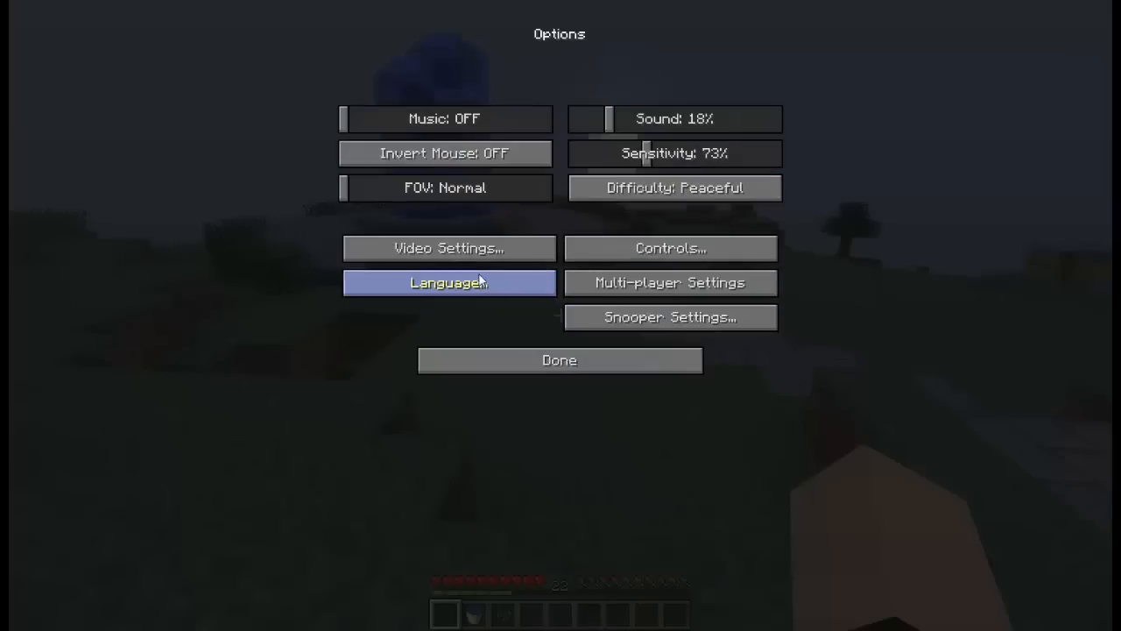
left_click(448, 248)
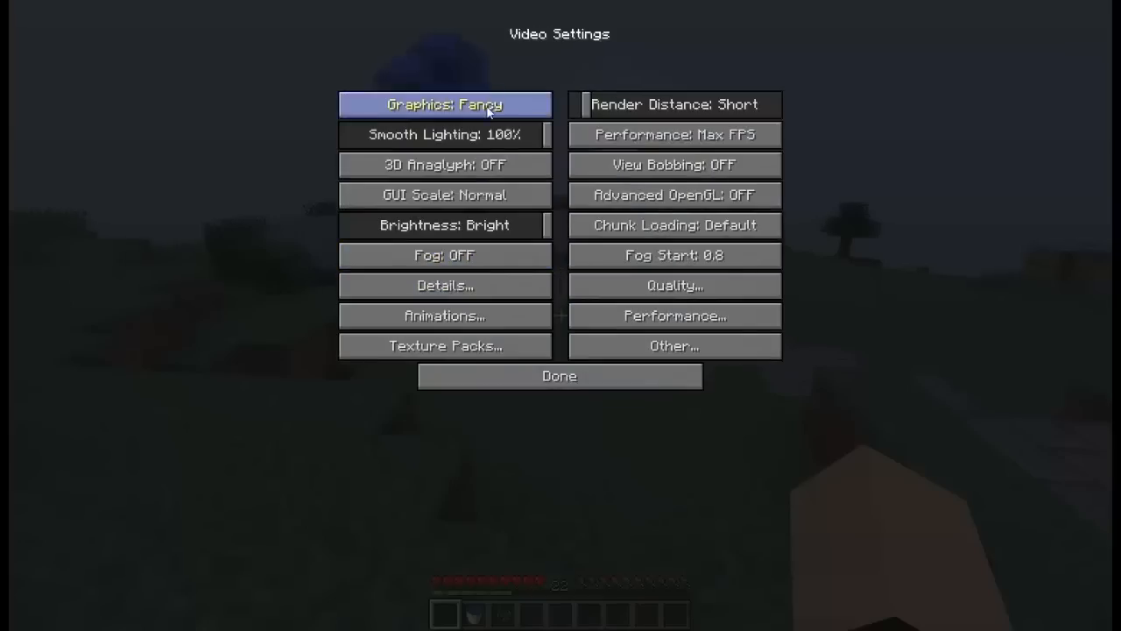
mouse_move(674, 104)
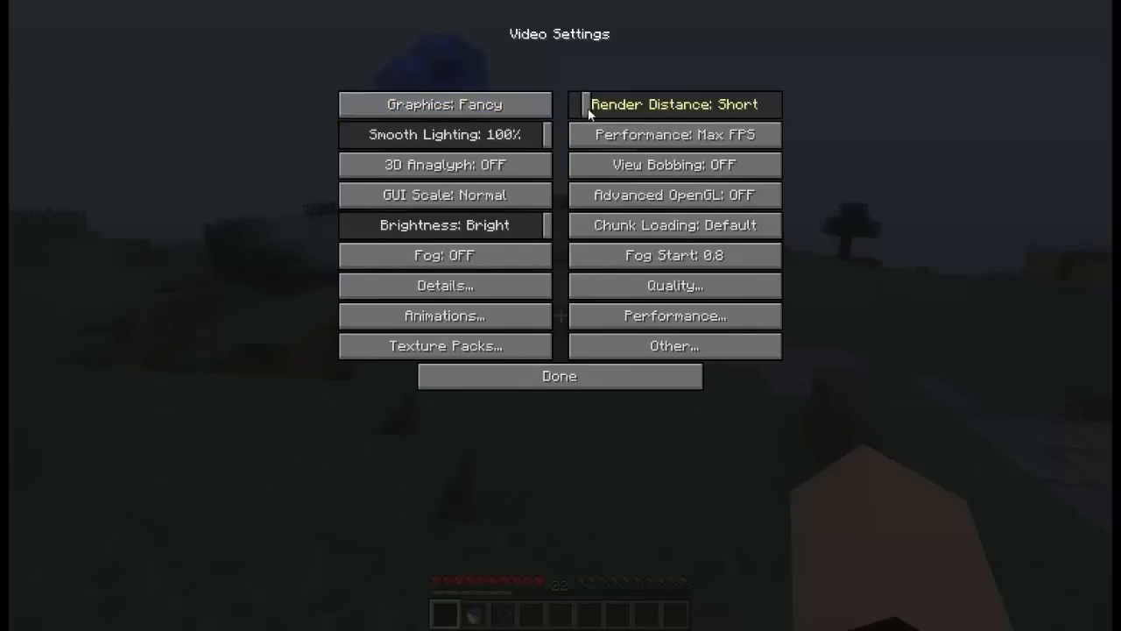
left_click(673, 104)
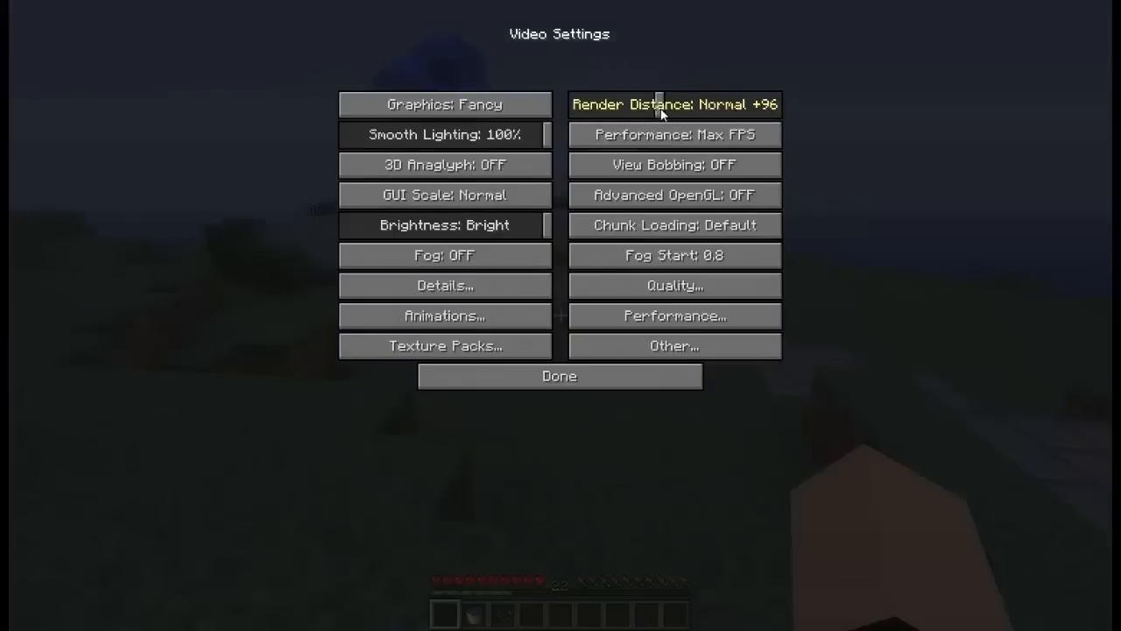
left_click(674, 104)
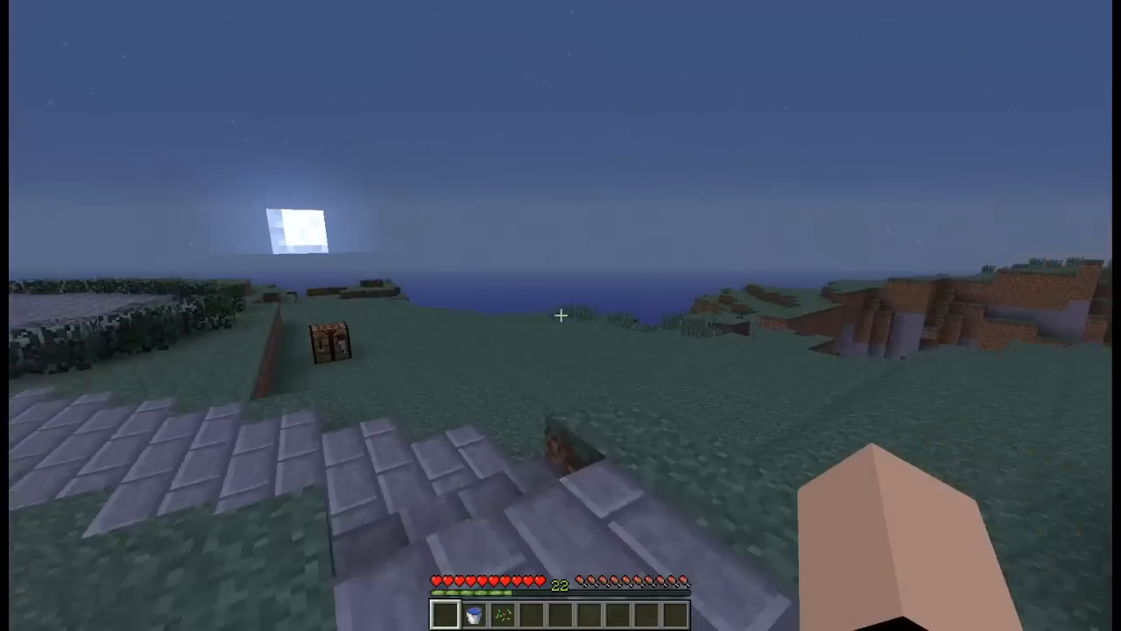
Show the F3 debug FPS overlay and enter /time set 0 to make it daytime.
key("F3")
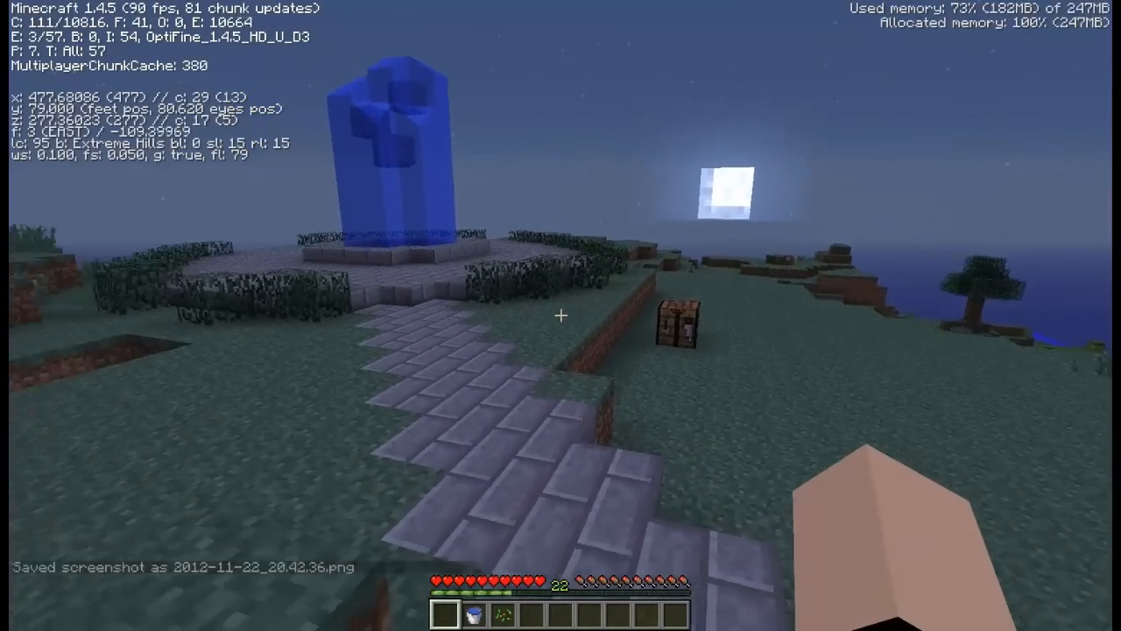
mouse_move(560, 316)
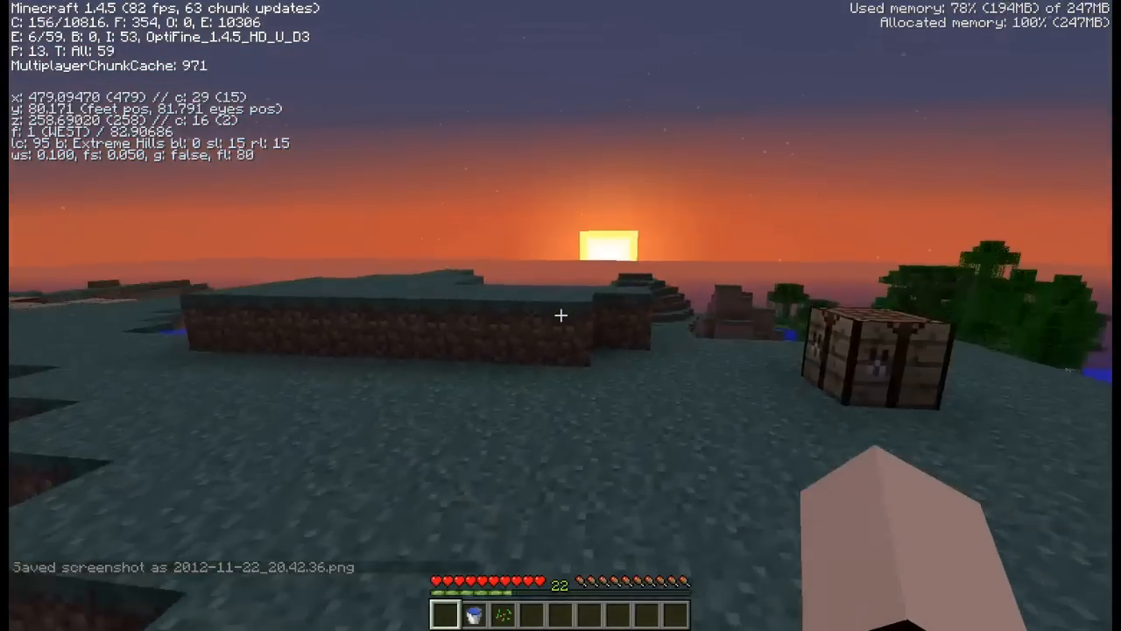
mouse_move(560, 315)
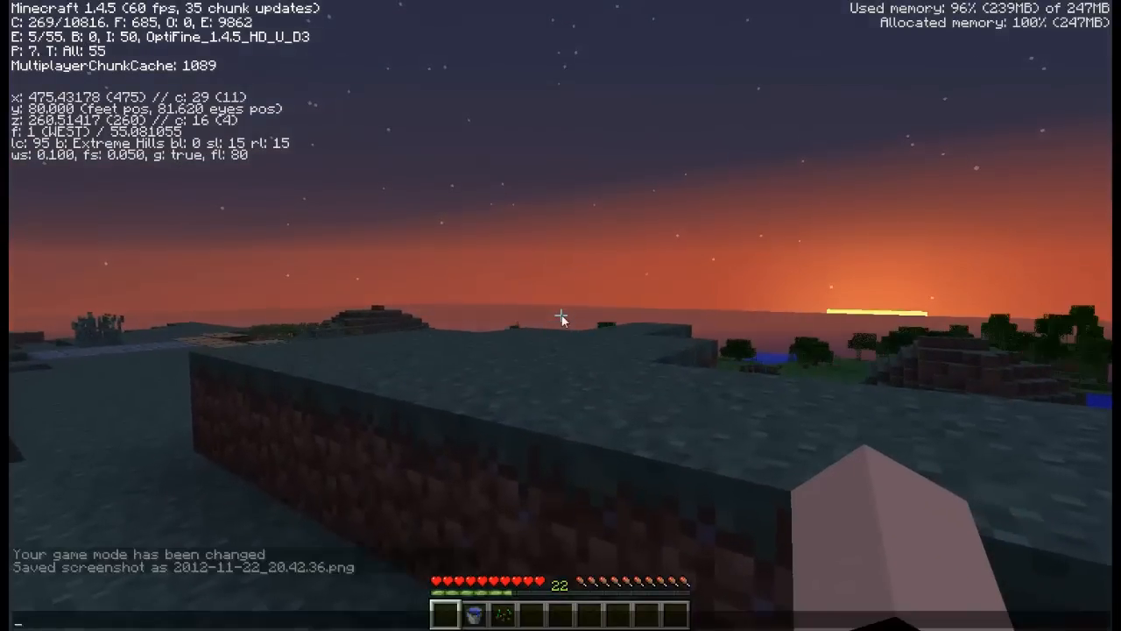
type("/time")
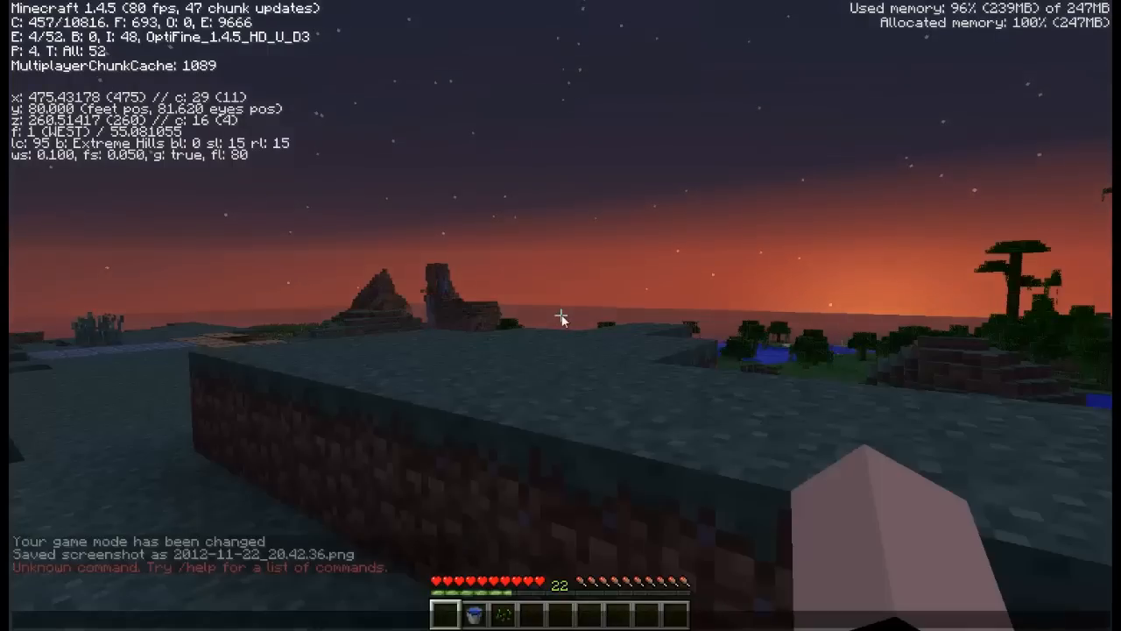
type("/time set")
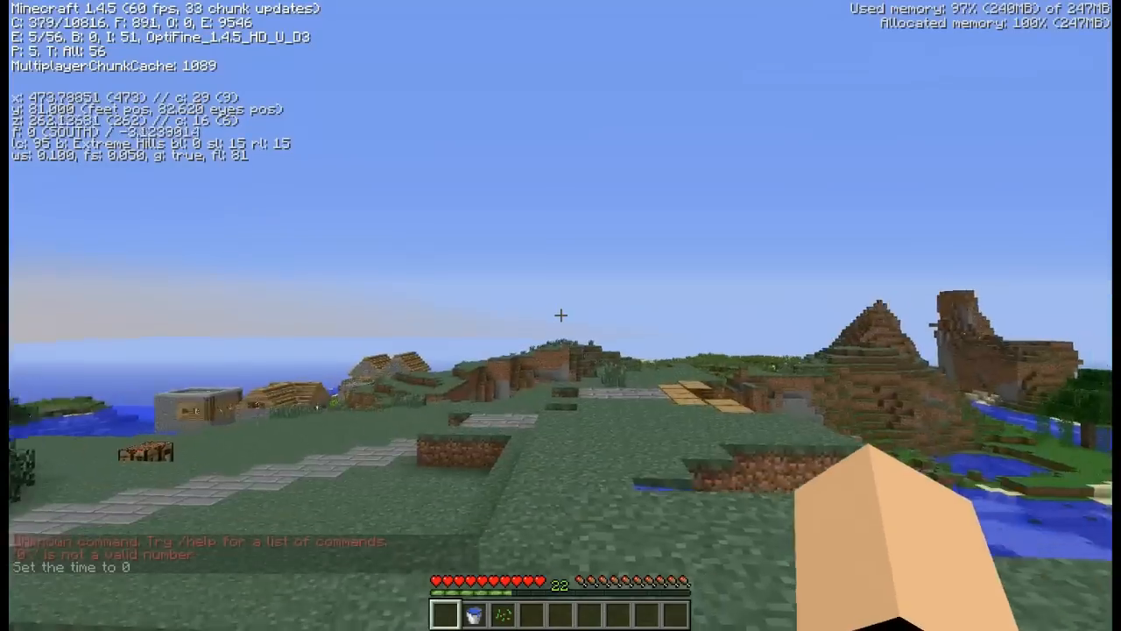
mouse_move(560, 316)
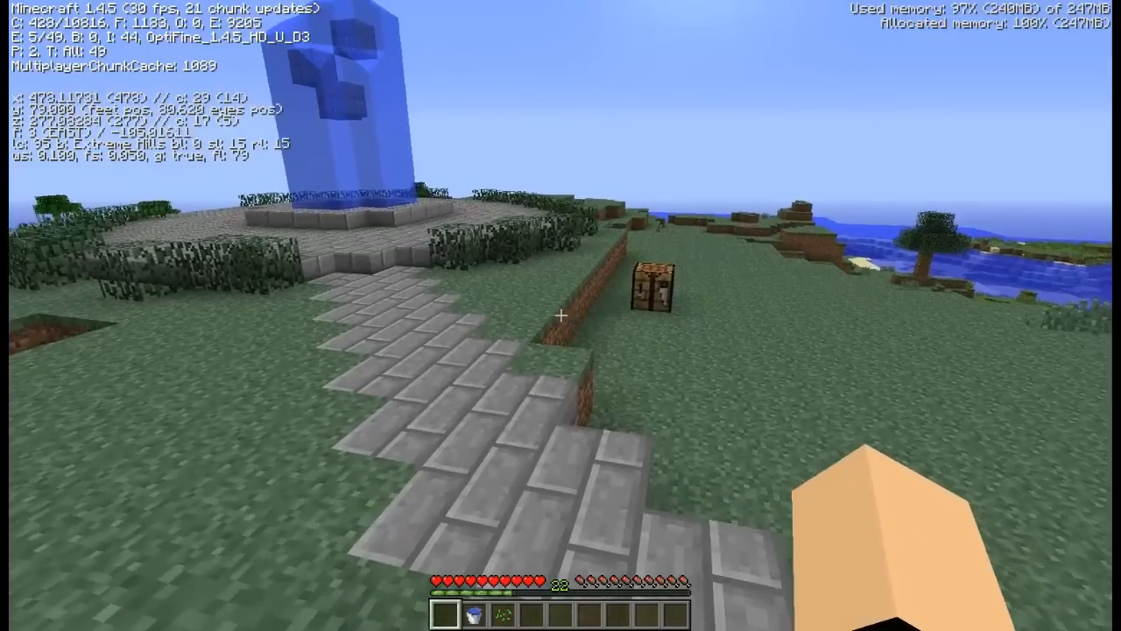
Set Graphics to Fast and Render Distance to Short in Video Settings.
key("Escape")
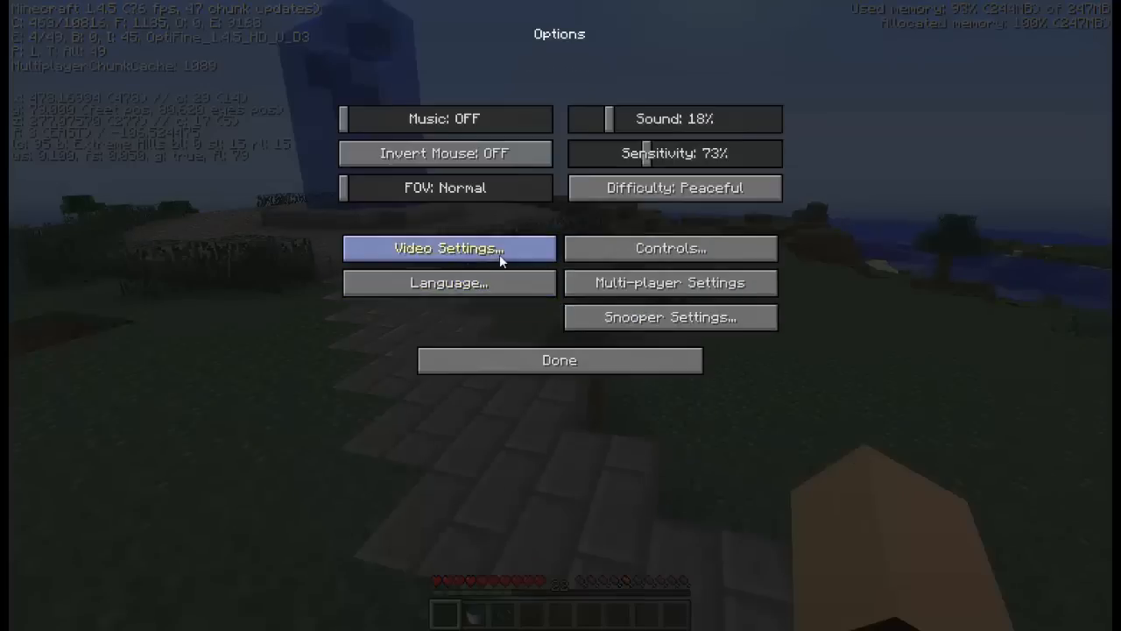
left_click(448, 248)
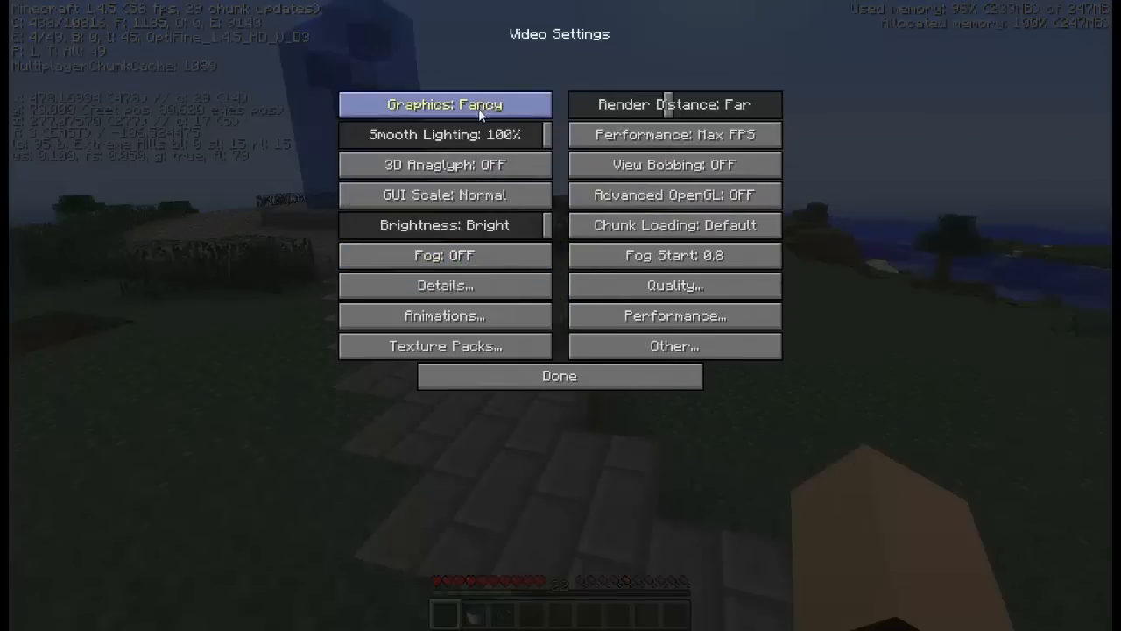
left_click(444, 104)
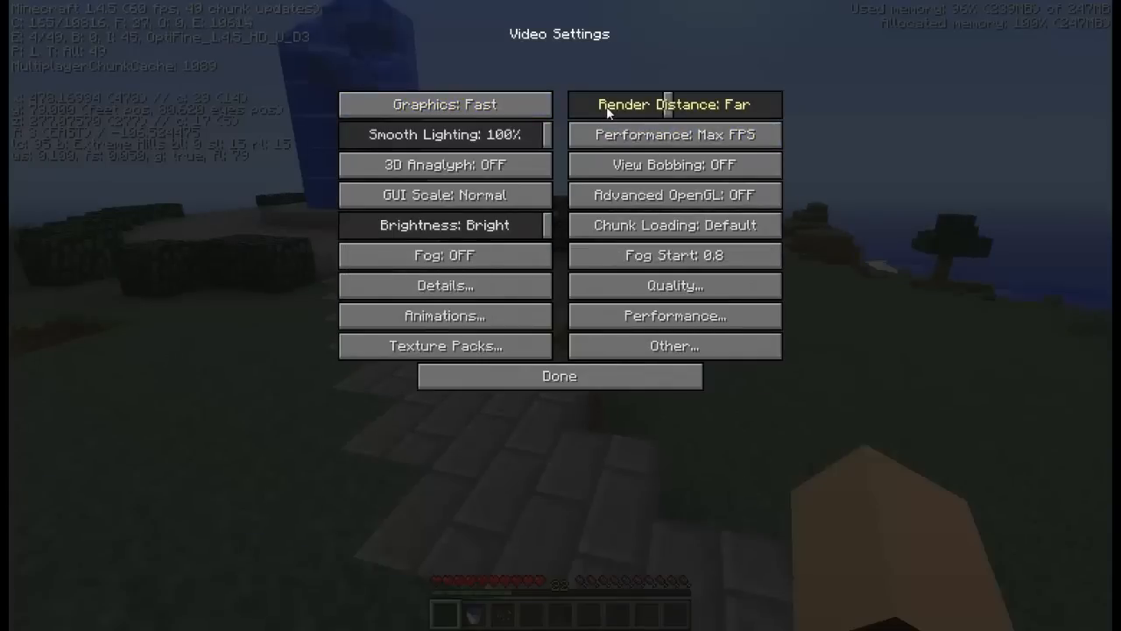
left_click(674, 105)
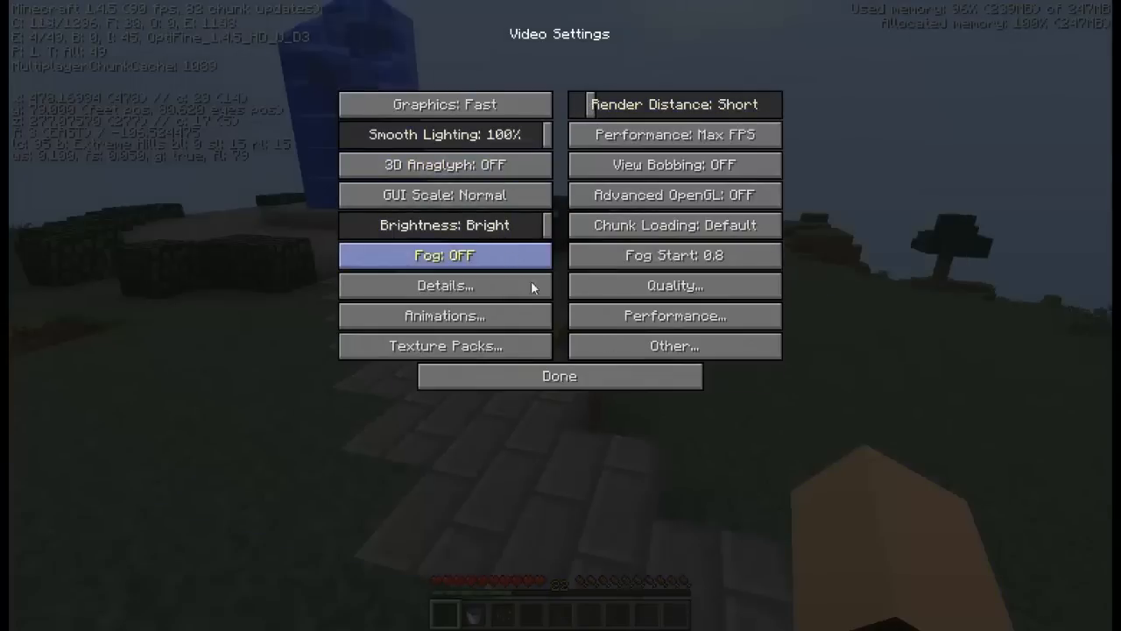
left_click(558, 375)
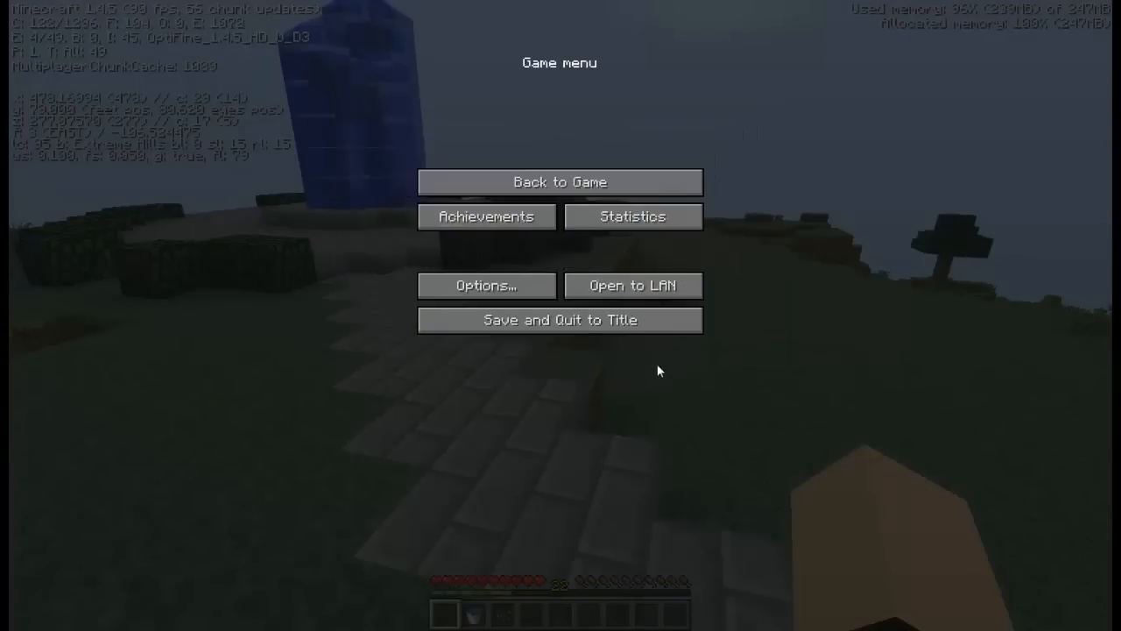
Return to the game from the menu to explore with Fast graphics.
left_click(559, 181)
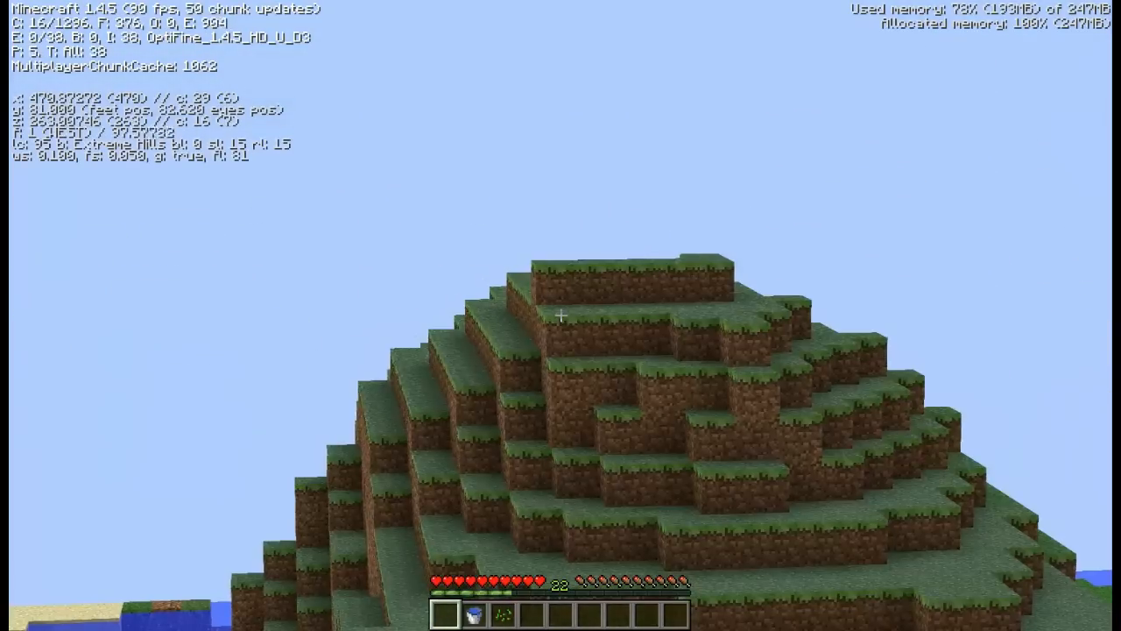
mouse_move(561, 316)
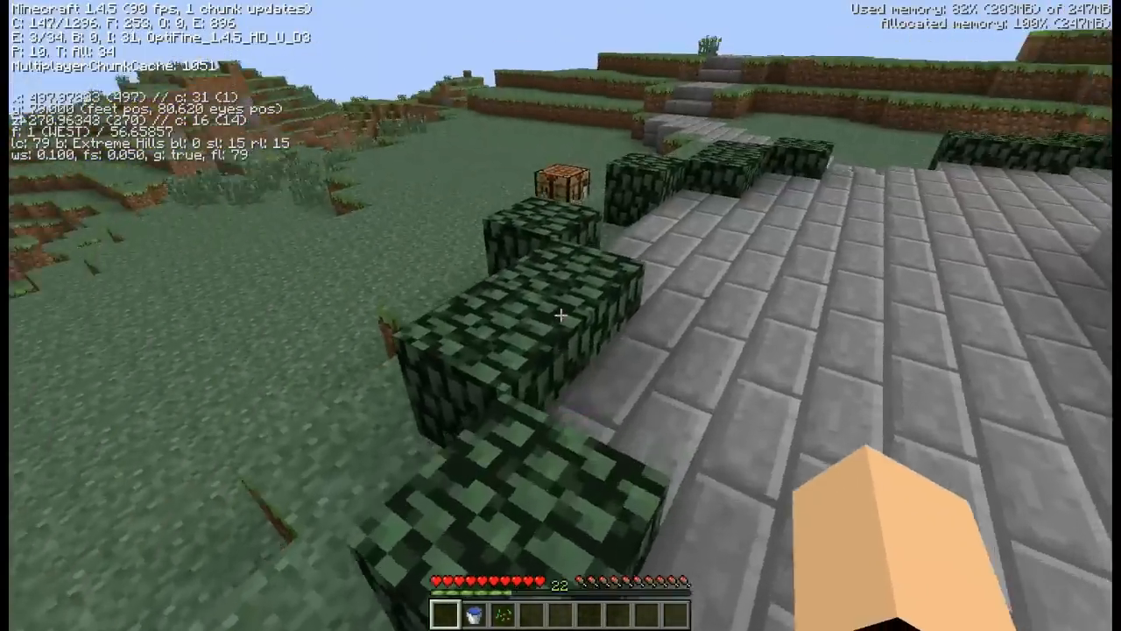
mouse_move(560, 315)
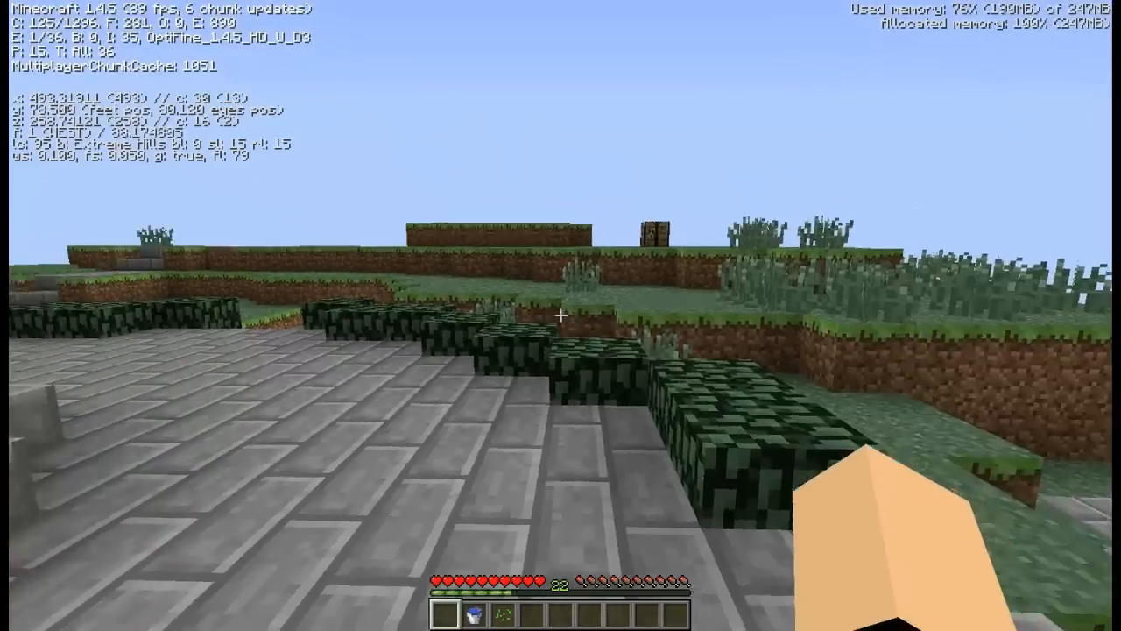
key("Escape")
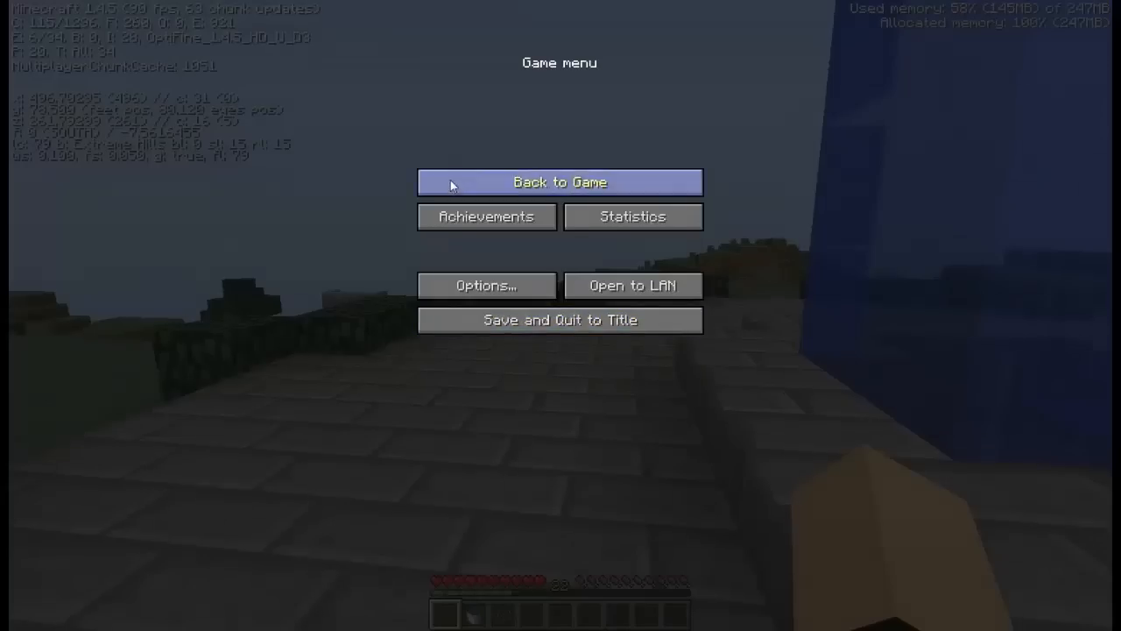
left_click(560, 182)
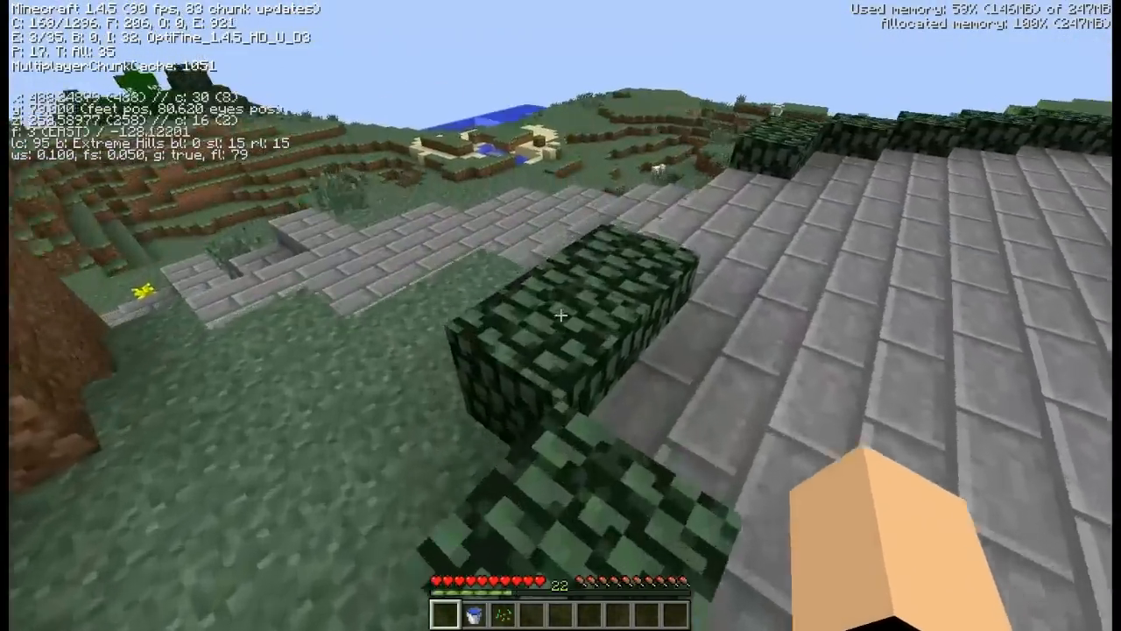
mouse_move(560, 316)
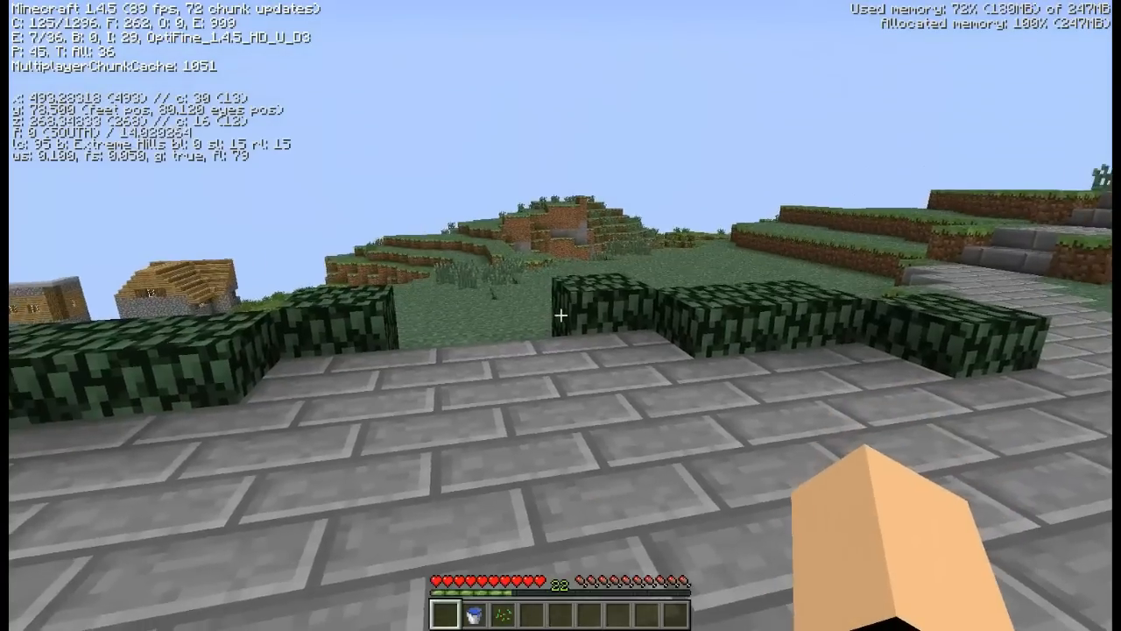
mouse_move(560, 316)
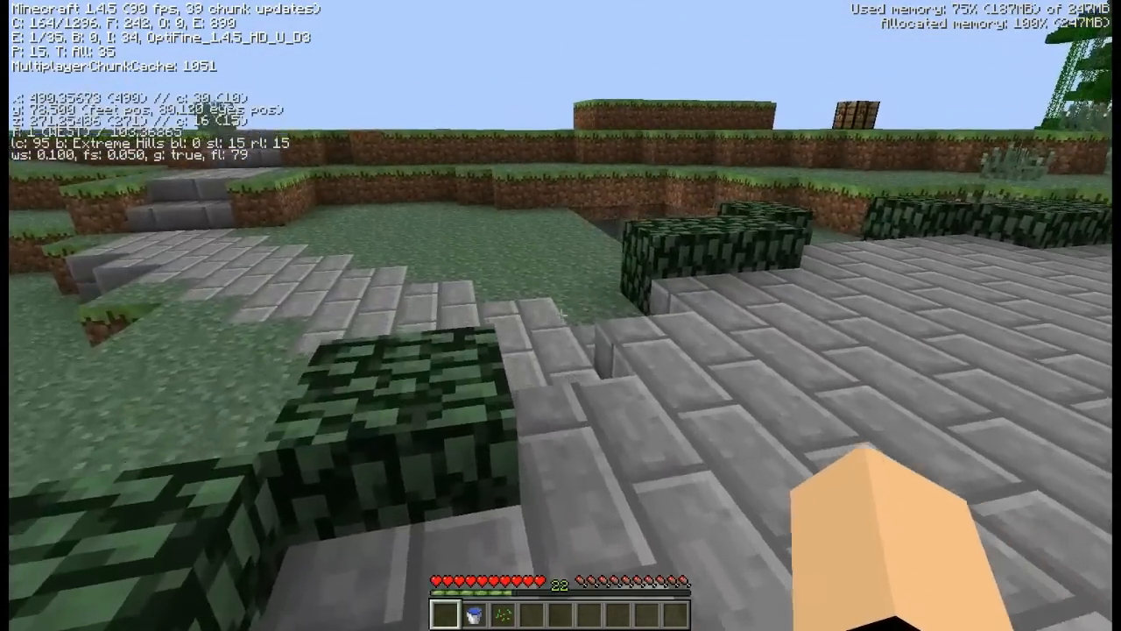
mouse_move(561, 315)
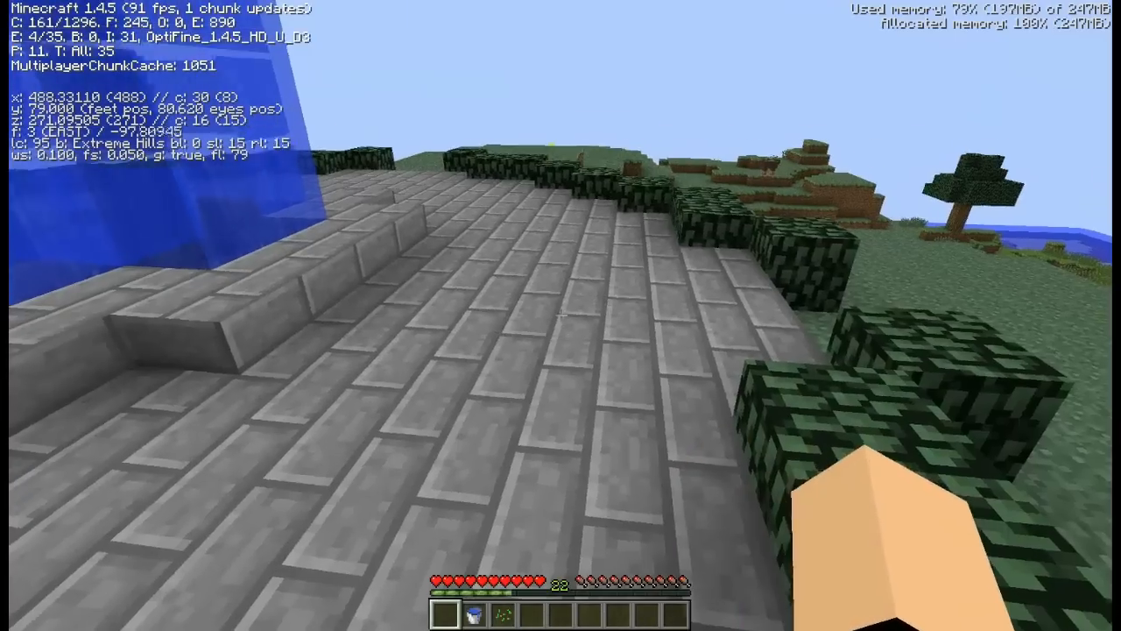